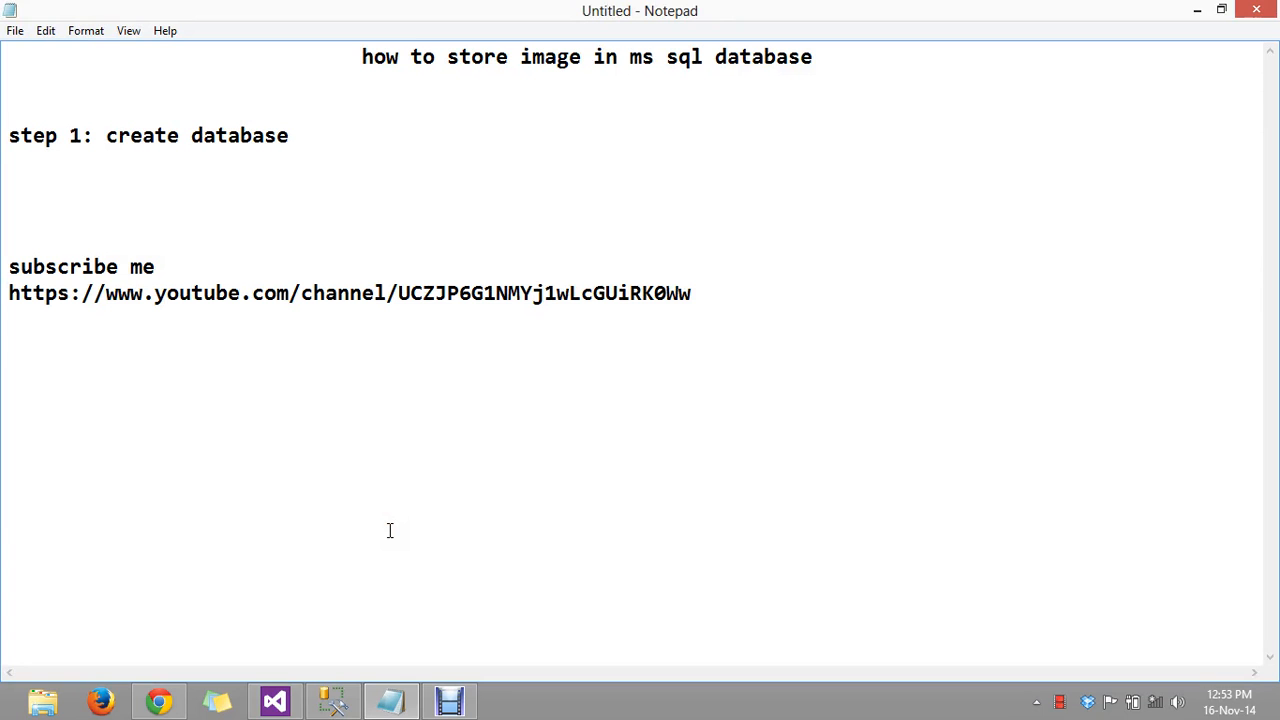
- In SQL Server Management Studio, expand Databases > test > Tables and right-click dbo.test_table
left_click(290, 135)
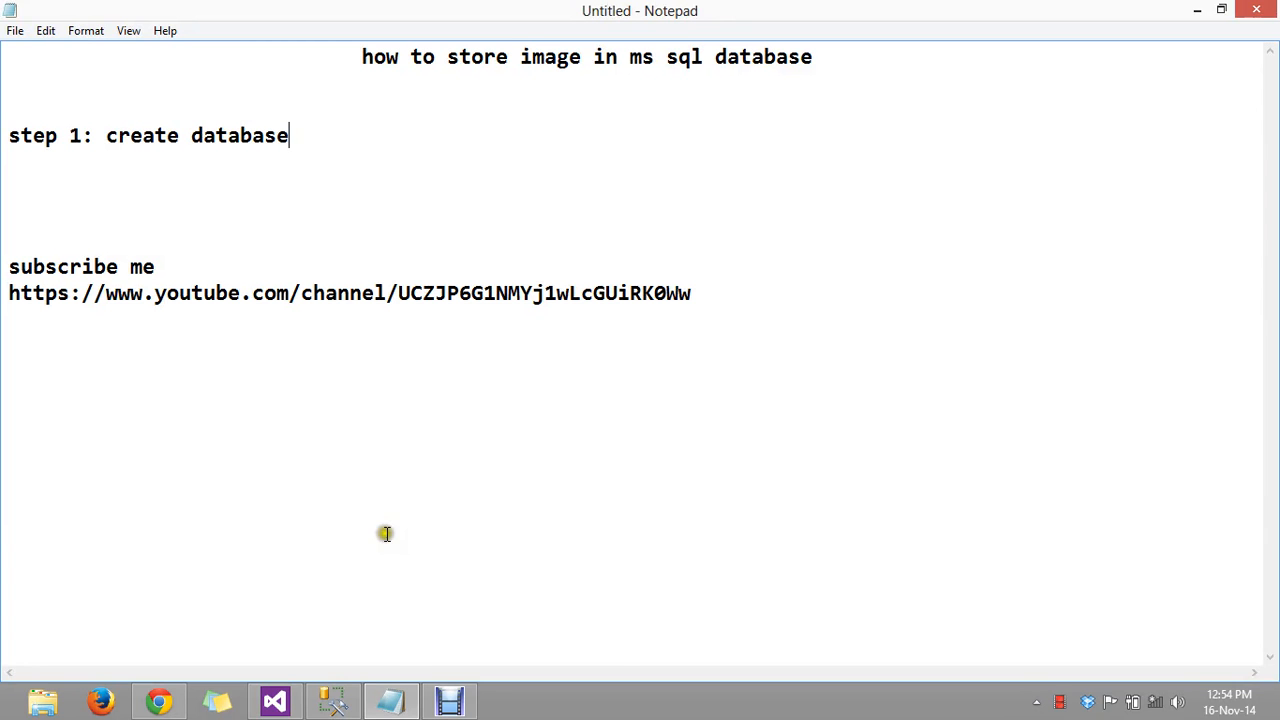
left_click(333, 700)
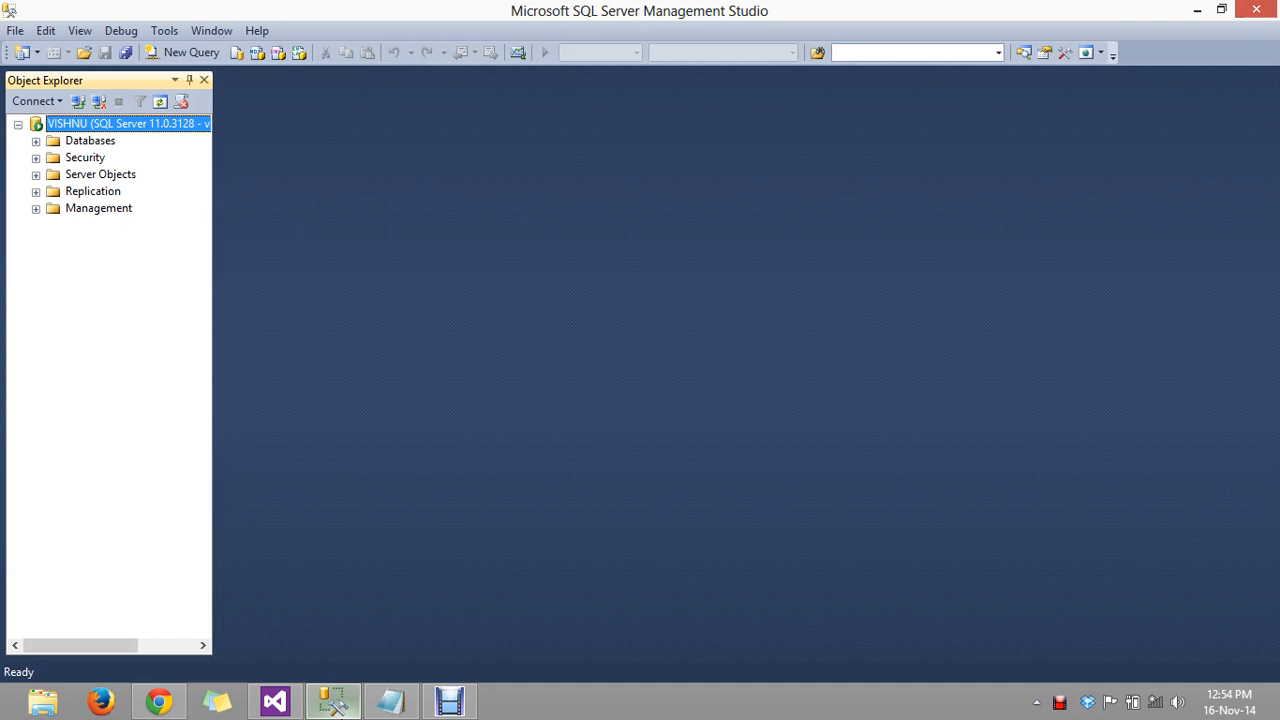
left_click(34, 140)
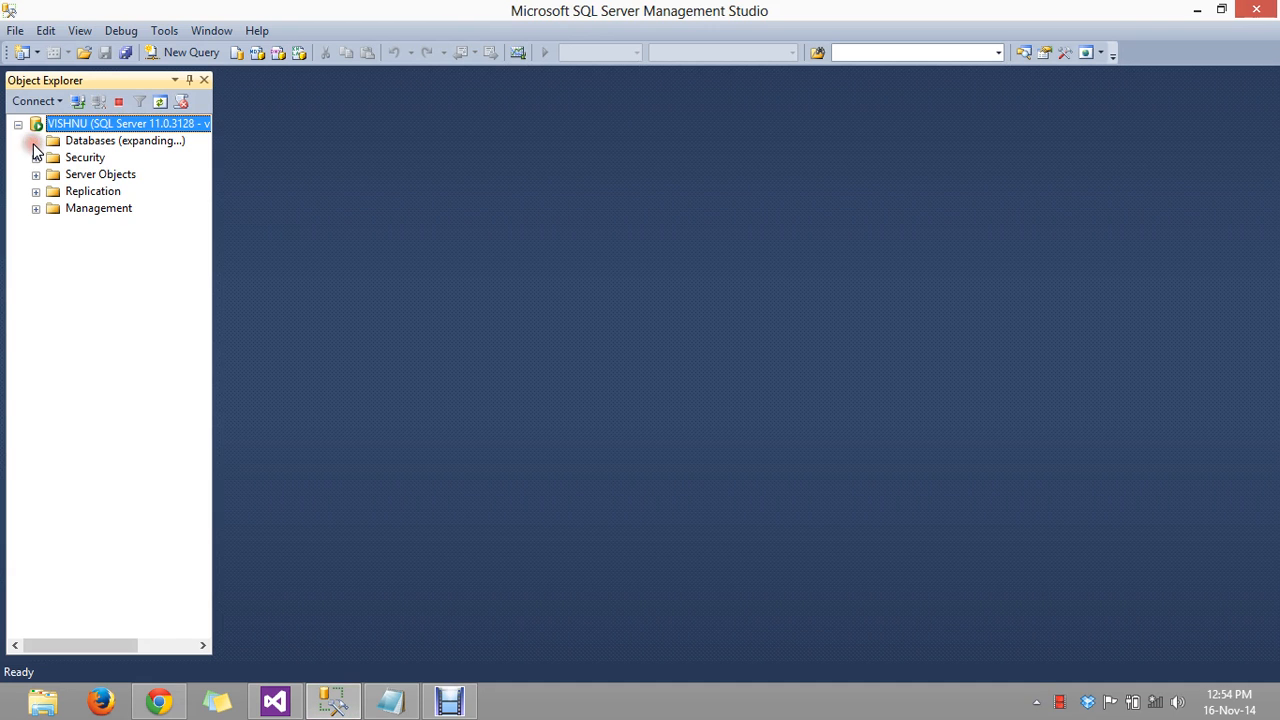
left_click(35, 140)
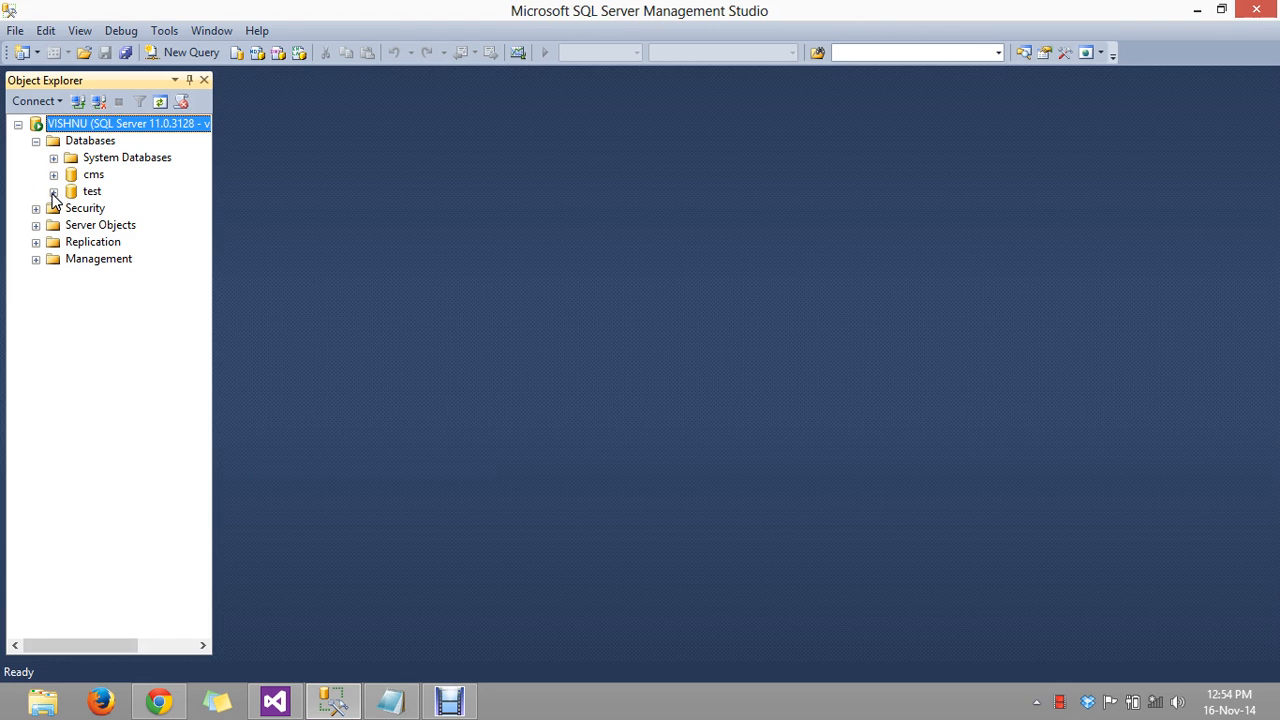
left_click(53, 191)
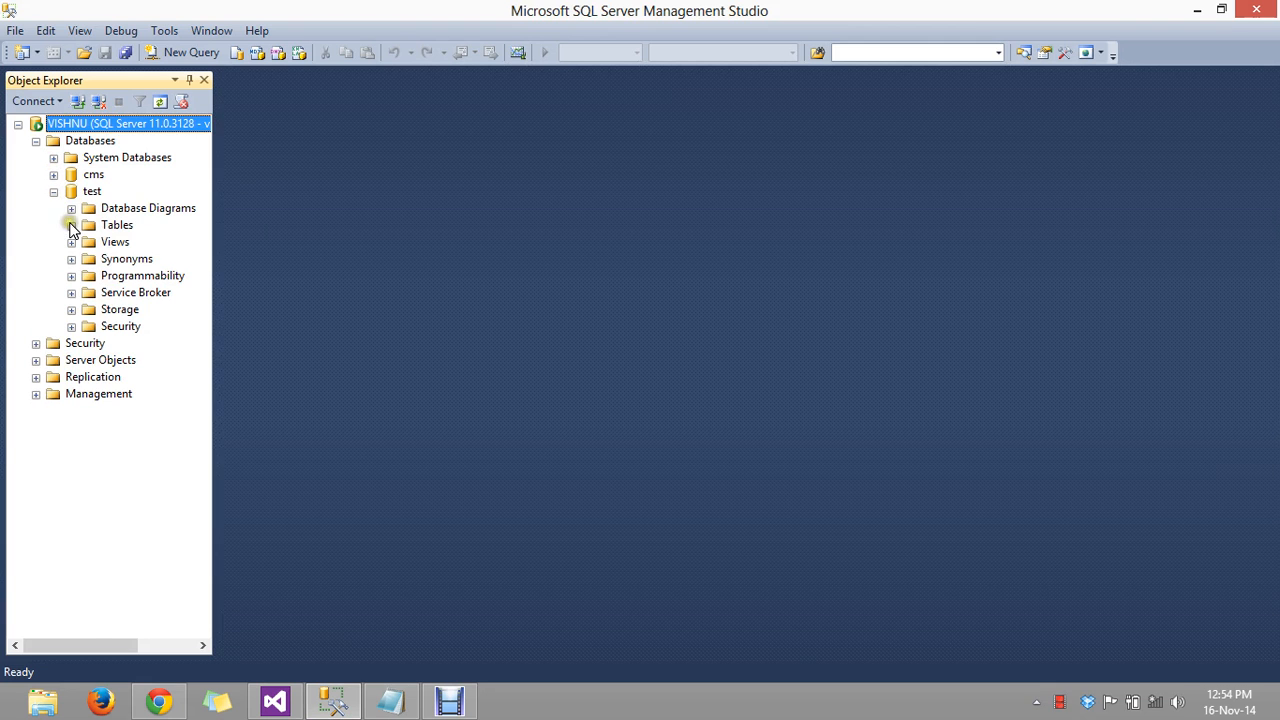
left_click(71, 224)
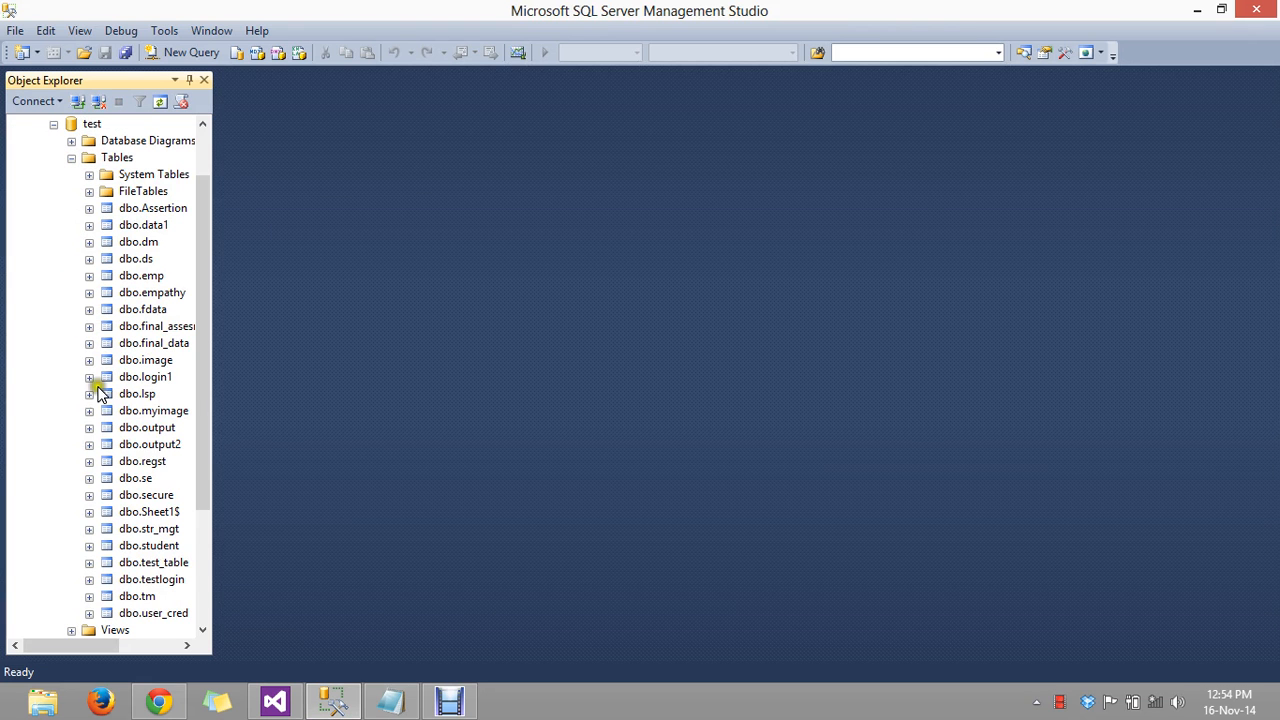
left_click(153, 562)
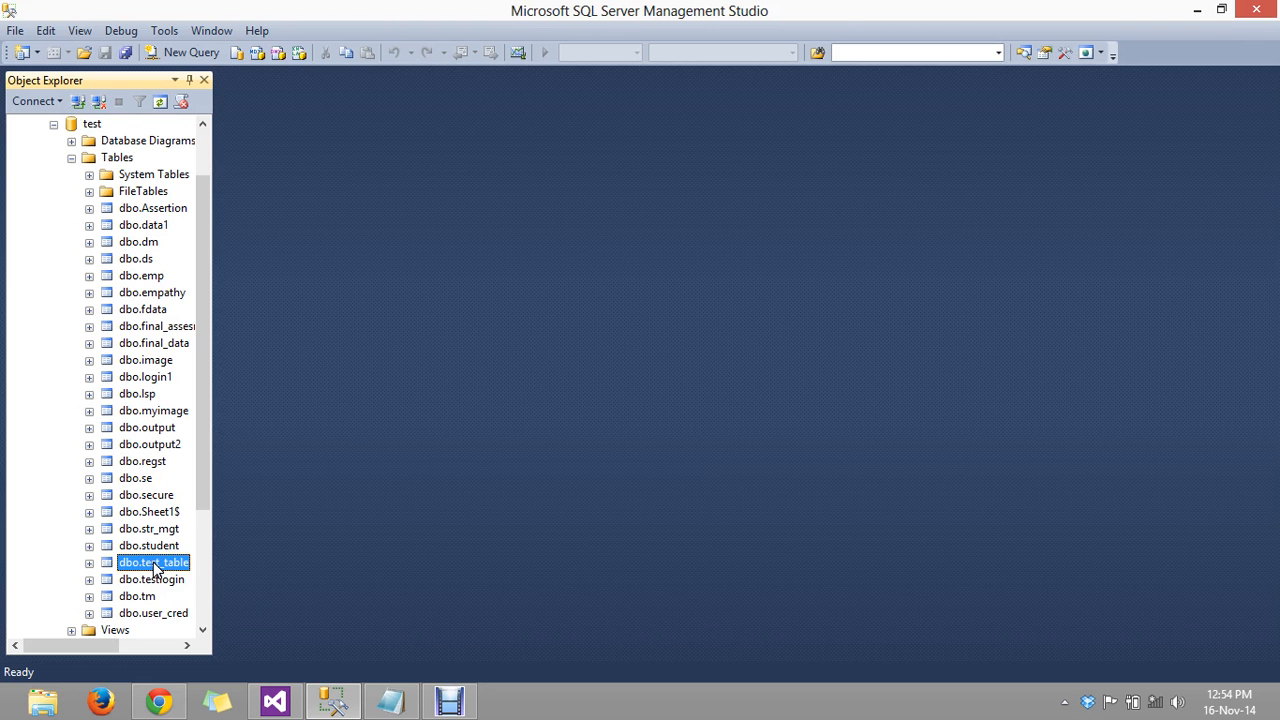
right_click(153, 563)
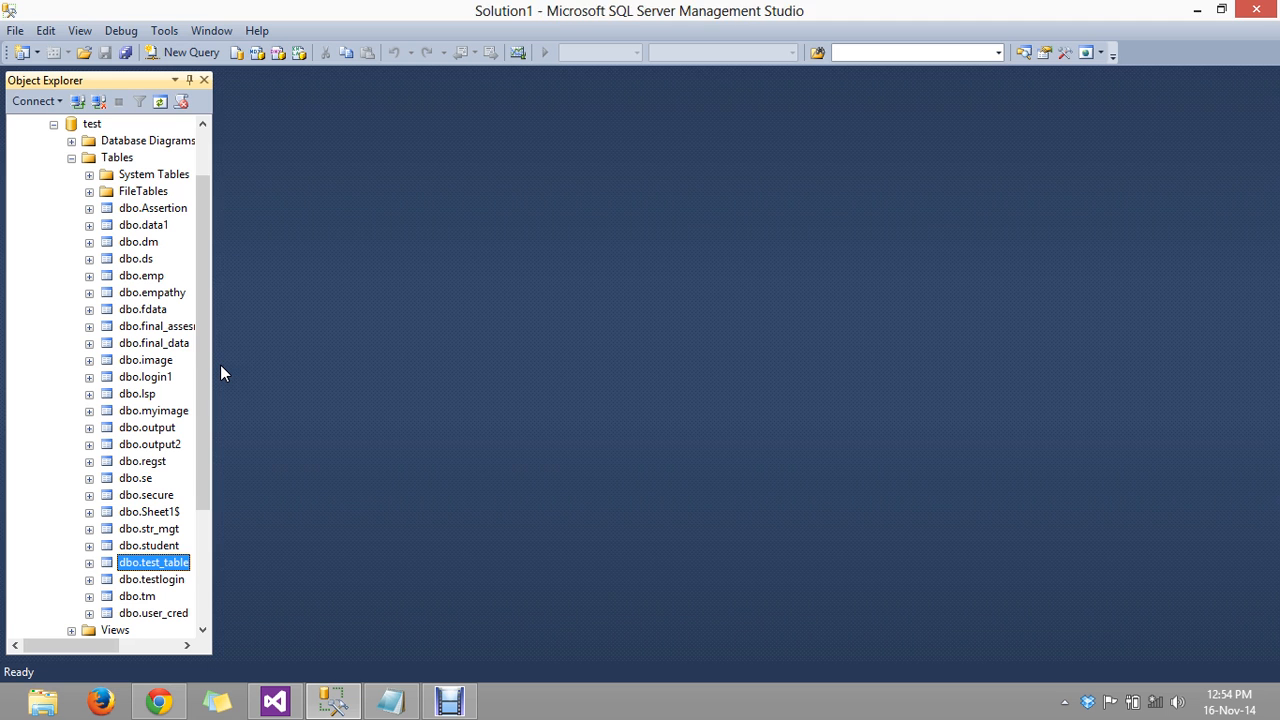
- Open dbo.test_table in the table designer and select the id_image column
double_click(153, 562)
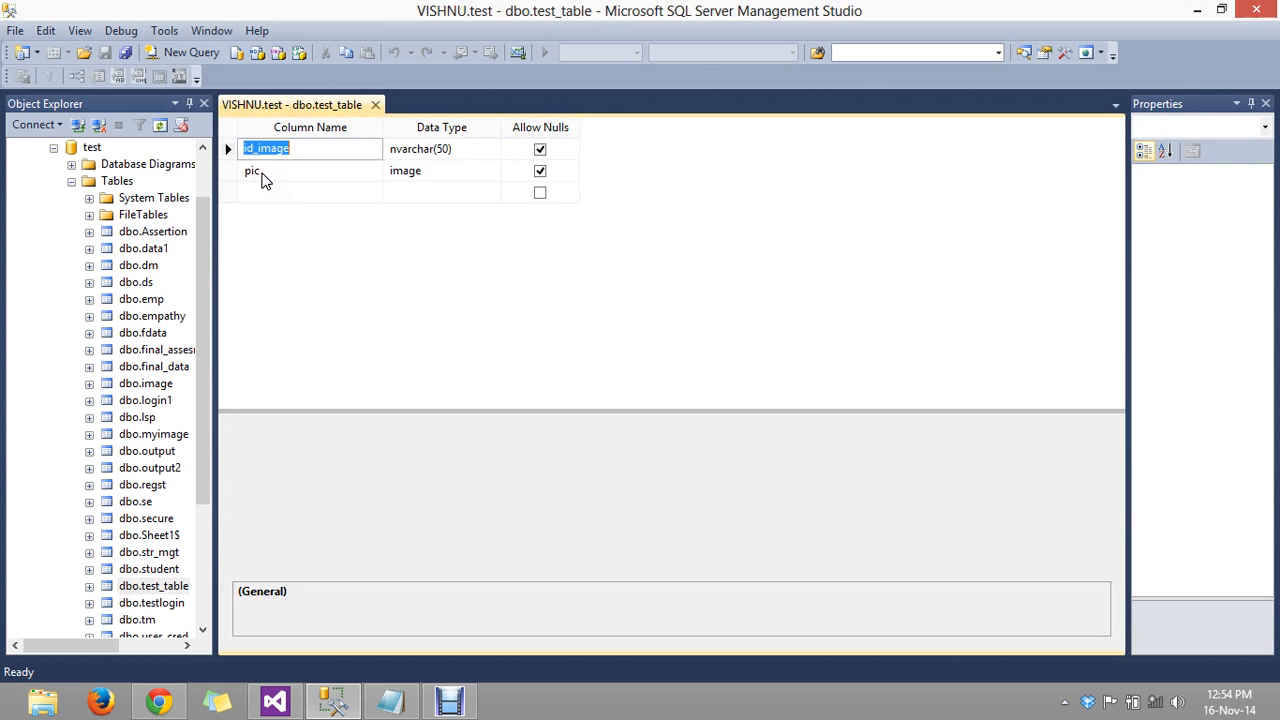
mouse_move(410, 183)
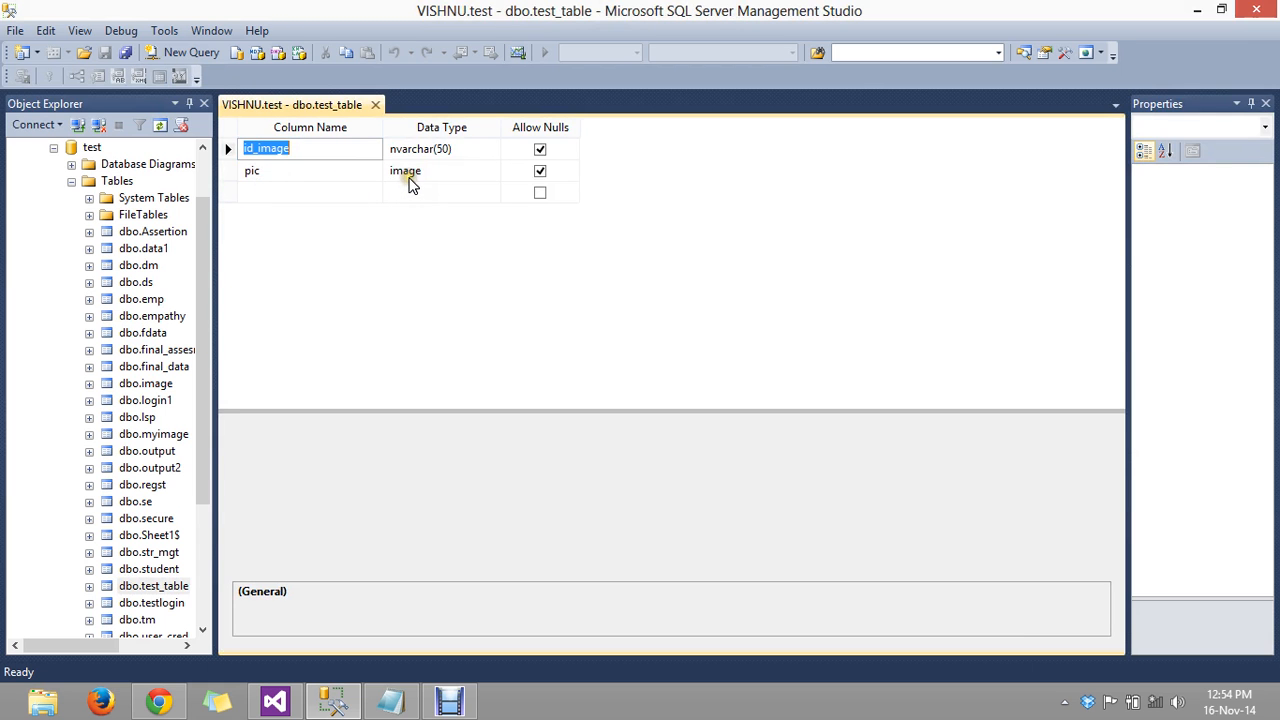
mouse_move(457, 152)
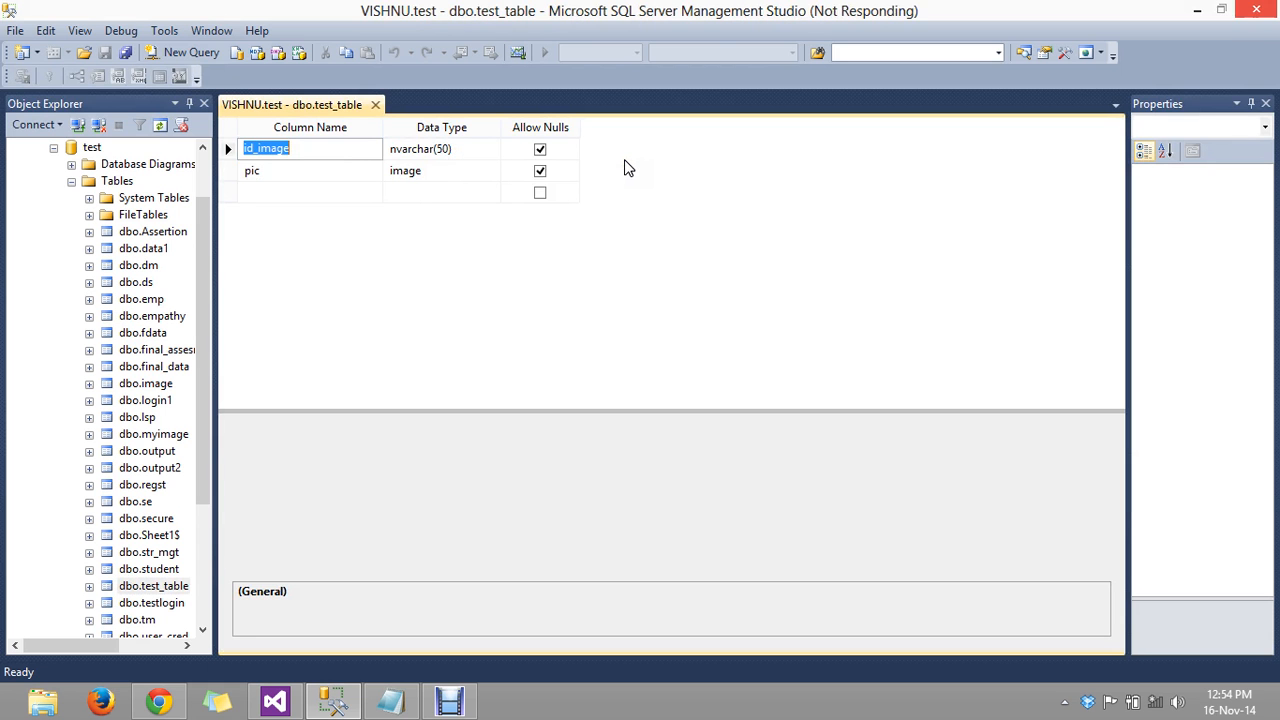
left_click(442, 148)
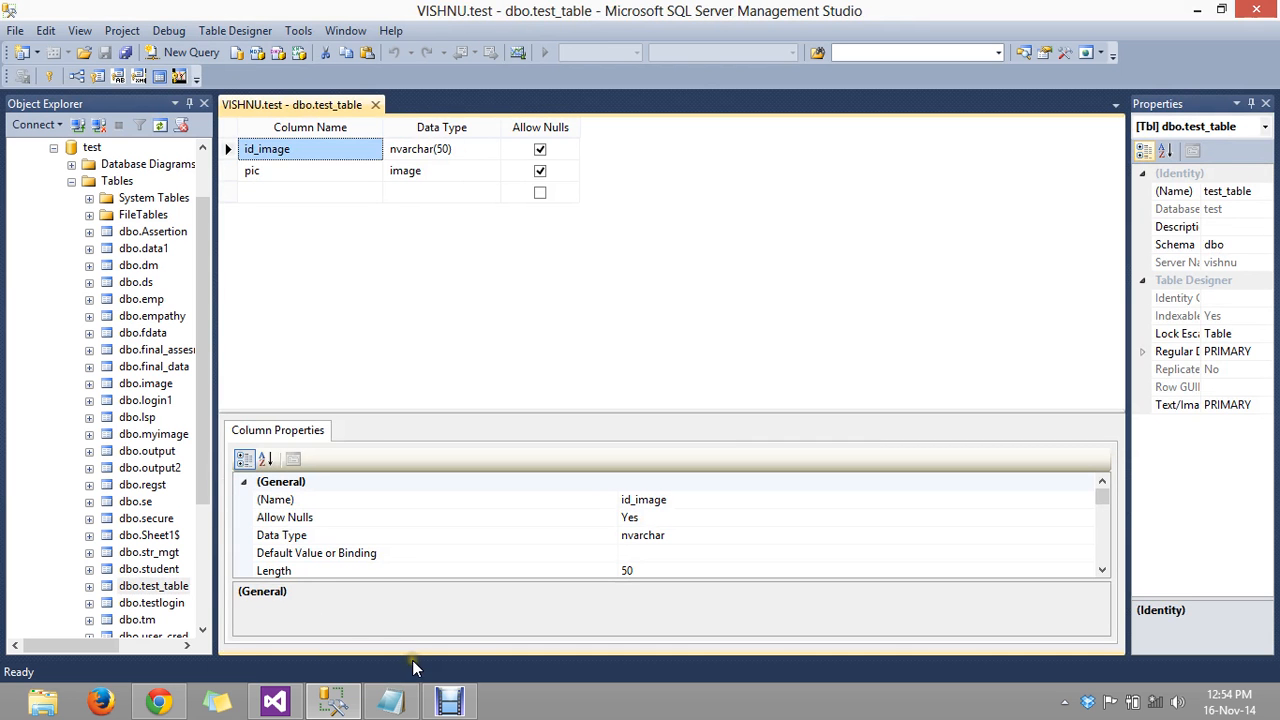
- In Notepad, add 'step 2: labels buutons etc' on a new line below step 1
left_click(393, 700)
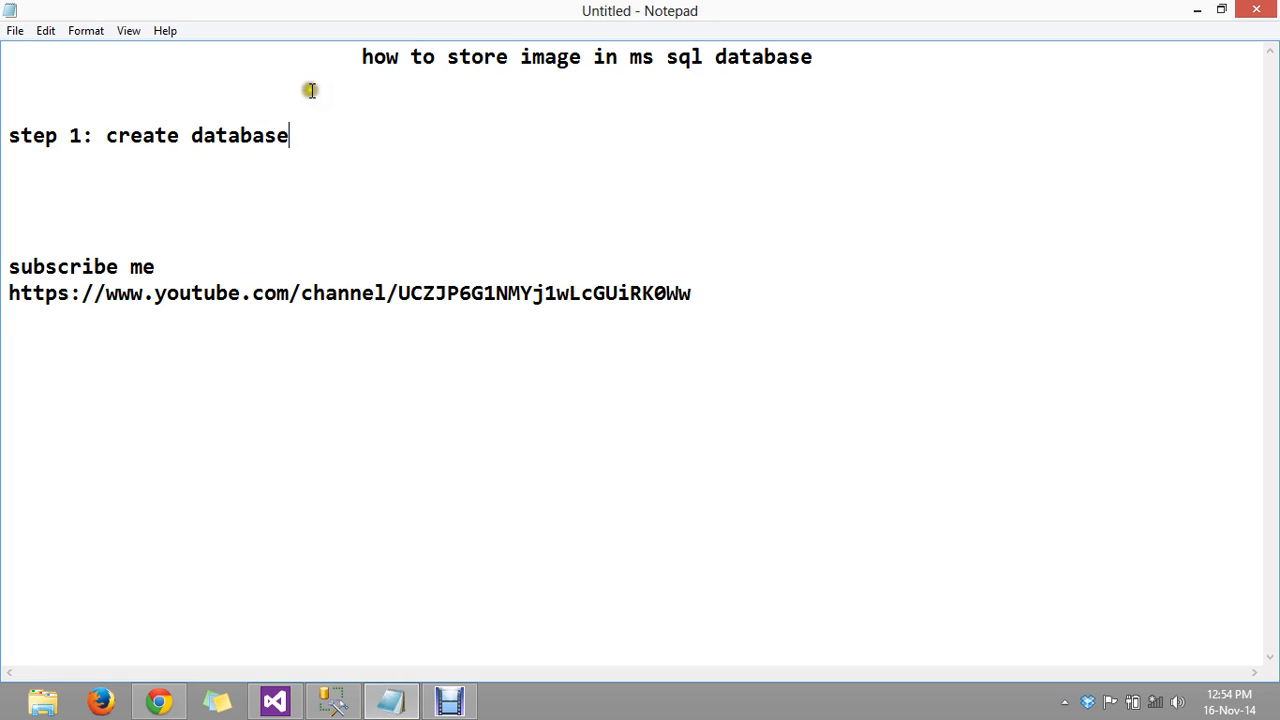
key("Enter")
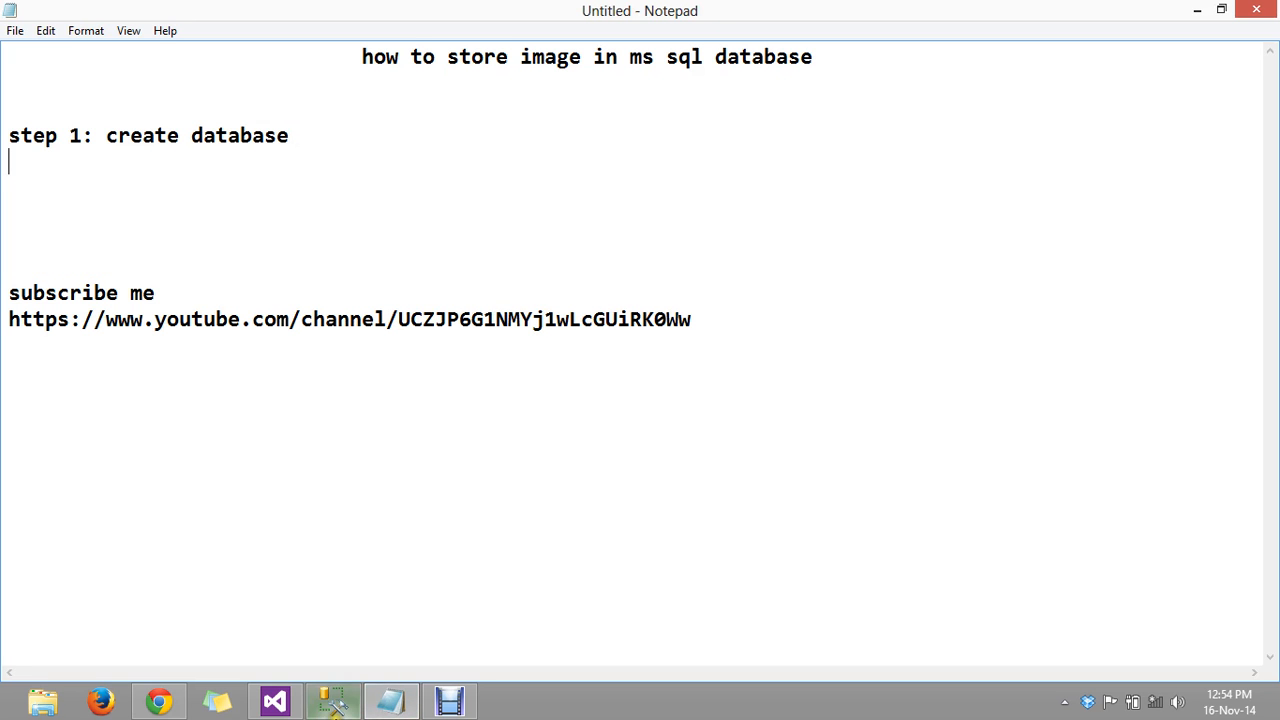
left_click(336, 700)
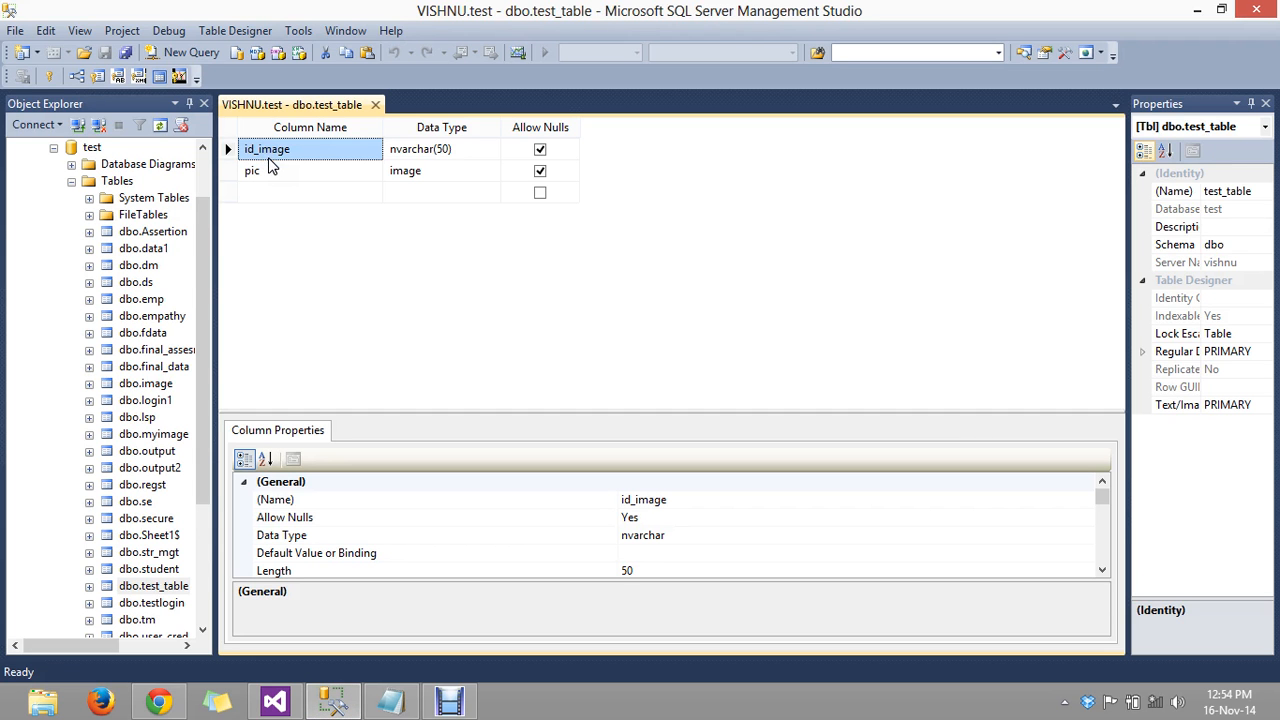
mouse_move(273, 180)
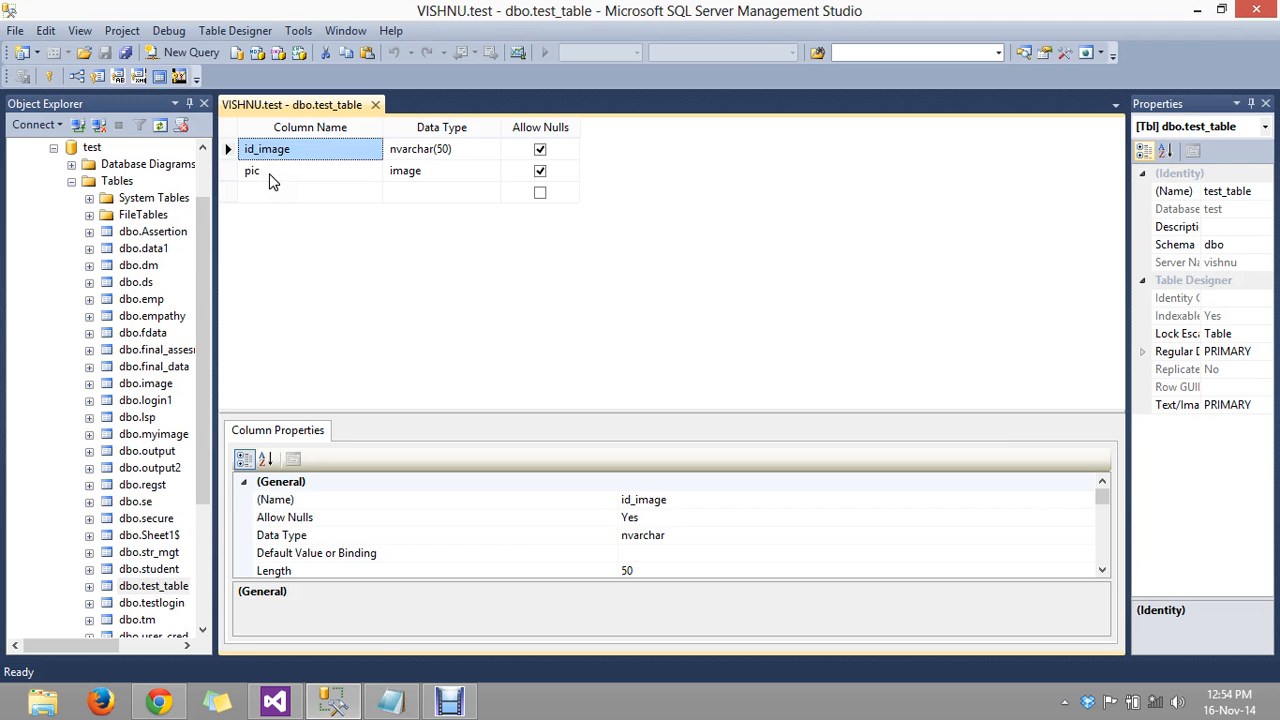
left_click(392, 701)
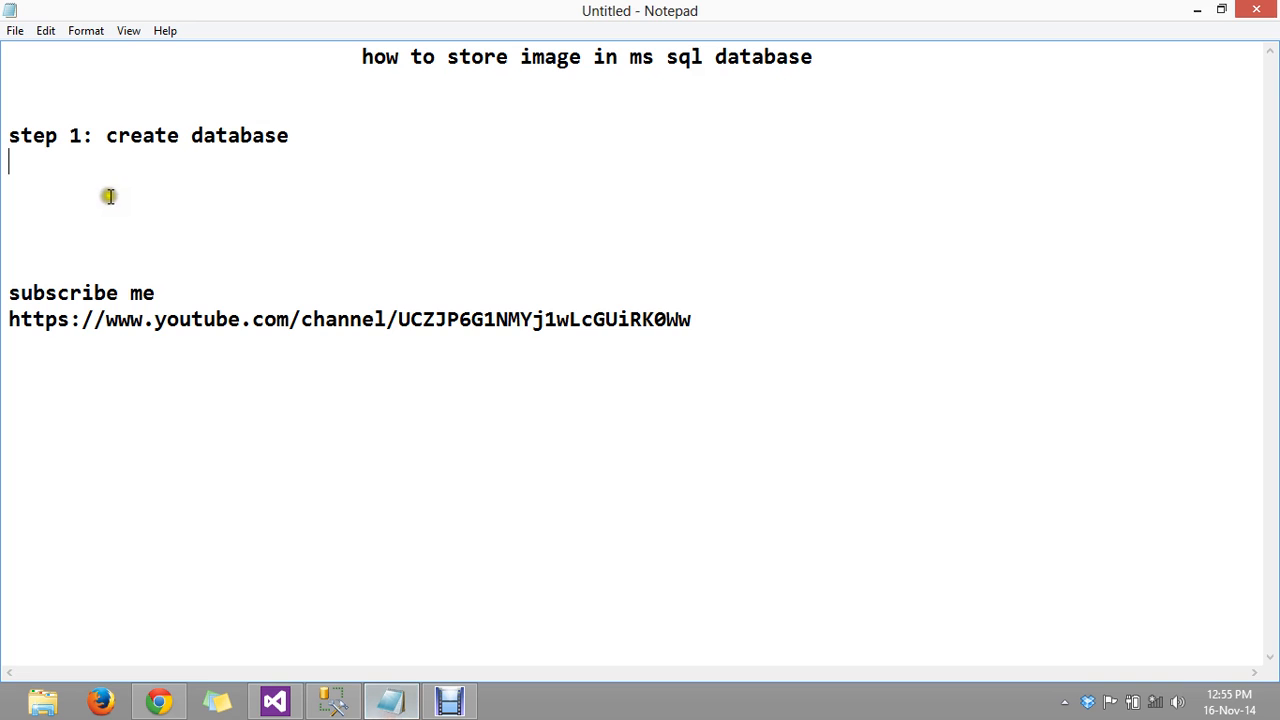
type("step 2")
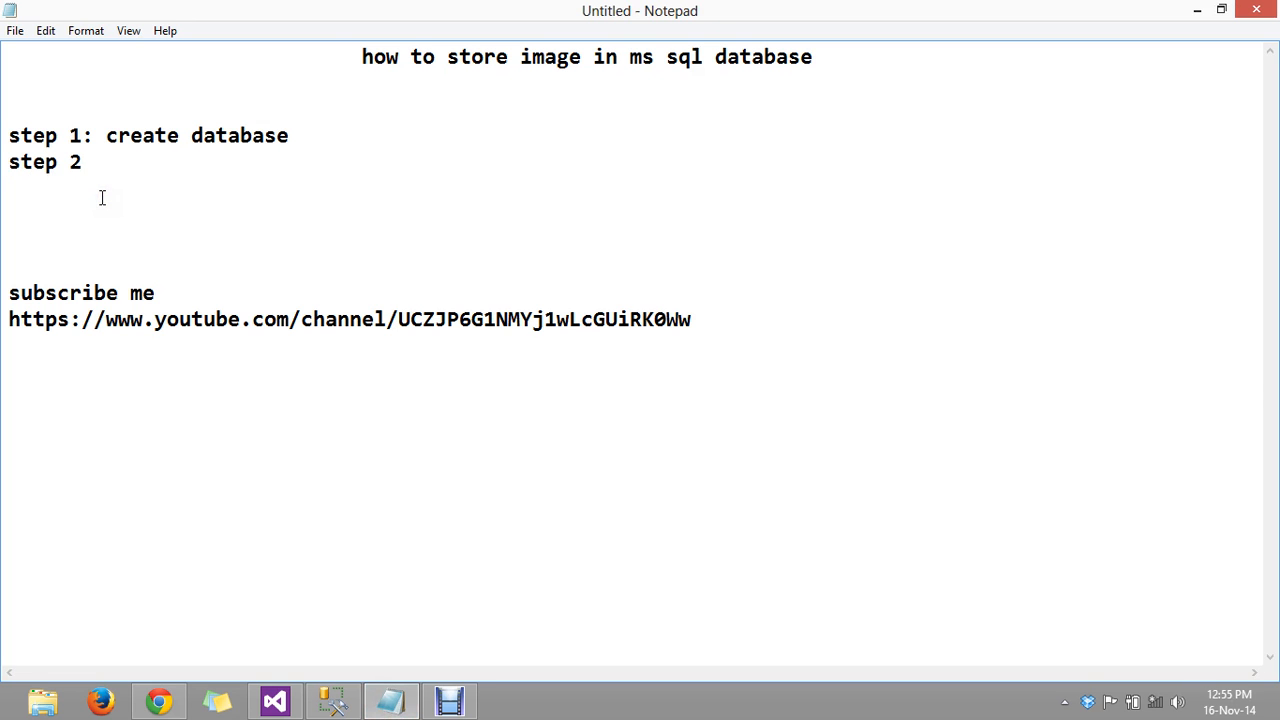
type(":")
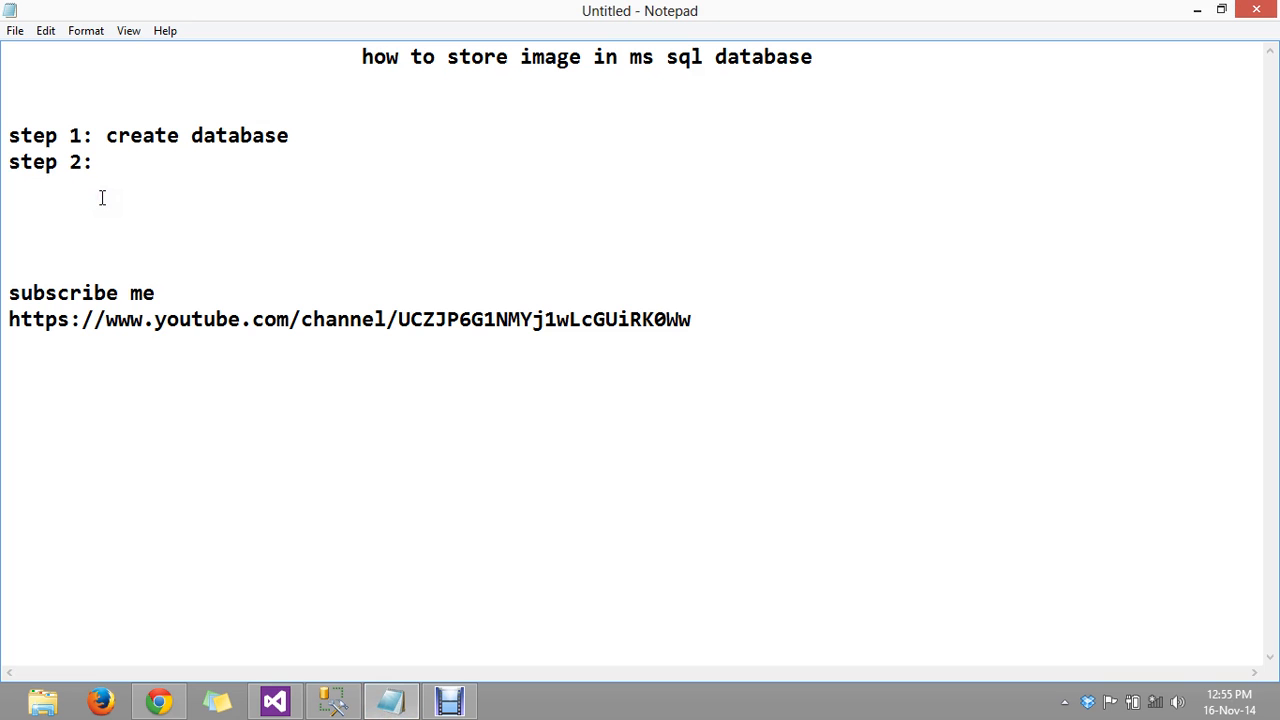
type("labels b")
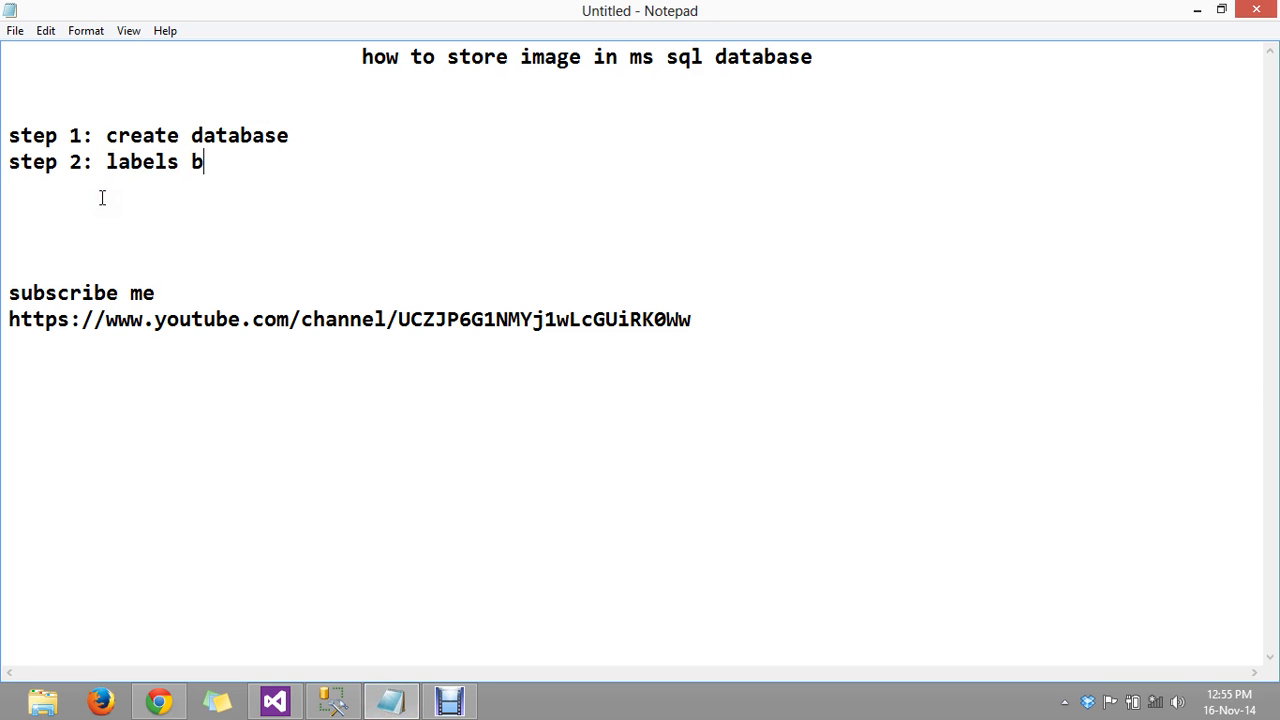
type("uutons")
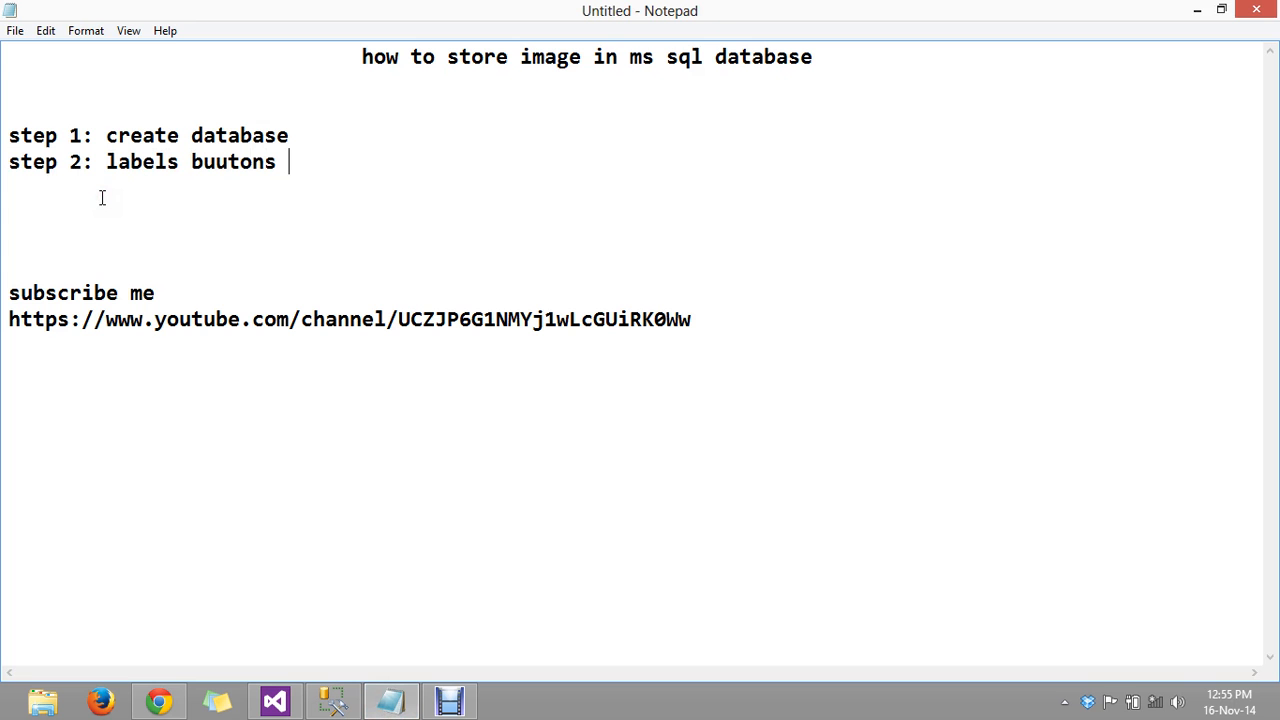
type("etc")
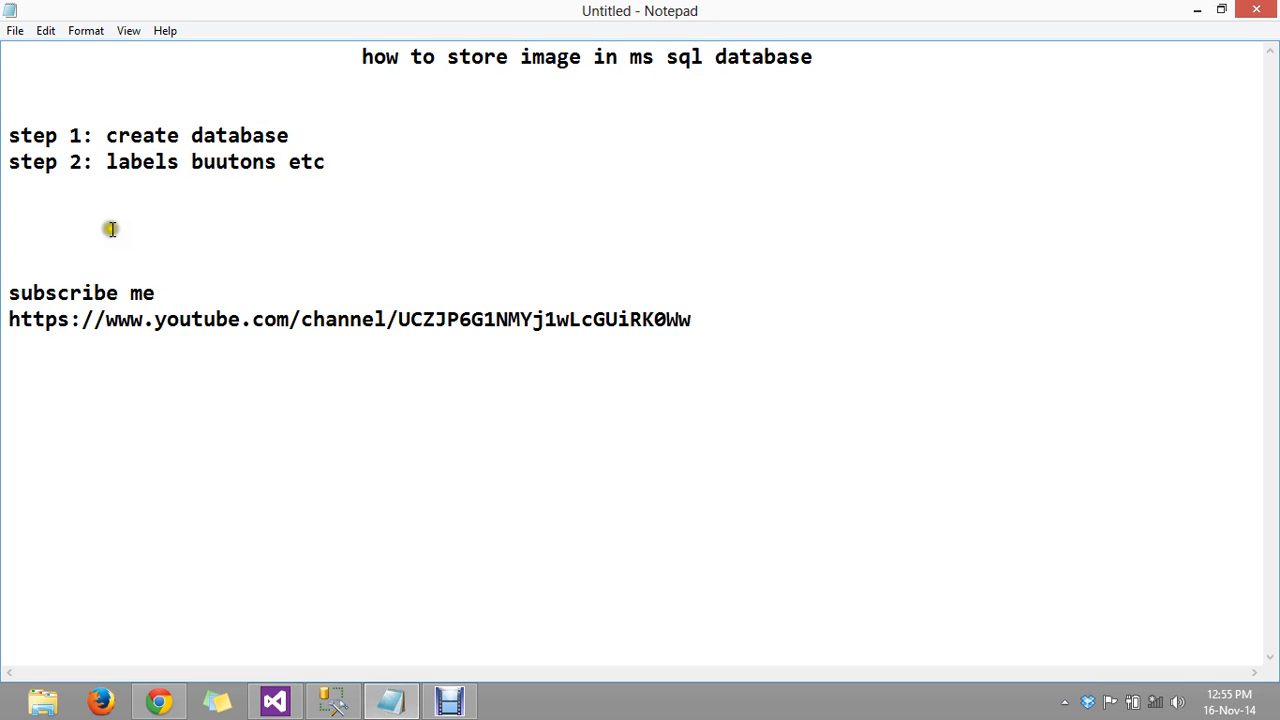
- Show the Form1.cs design view and select the IMAGE ID box, the form, then the browse button
left_click(277, 700)
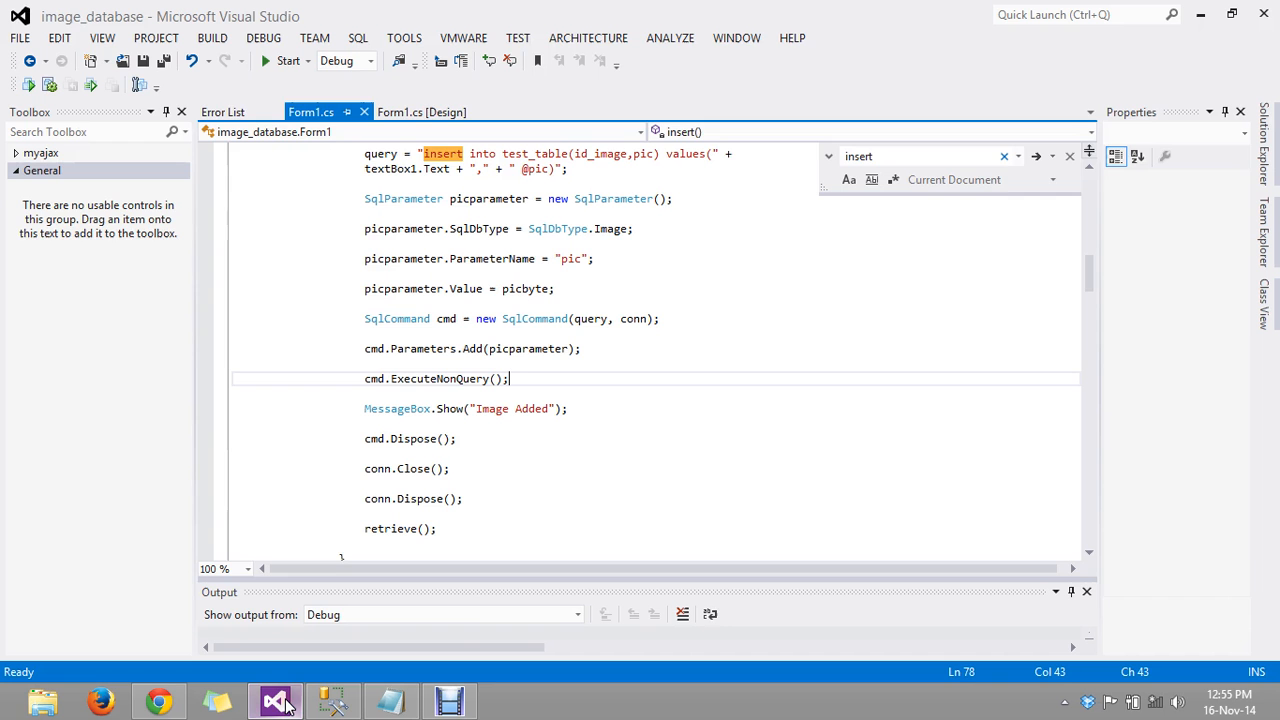
left_click(420, 111)
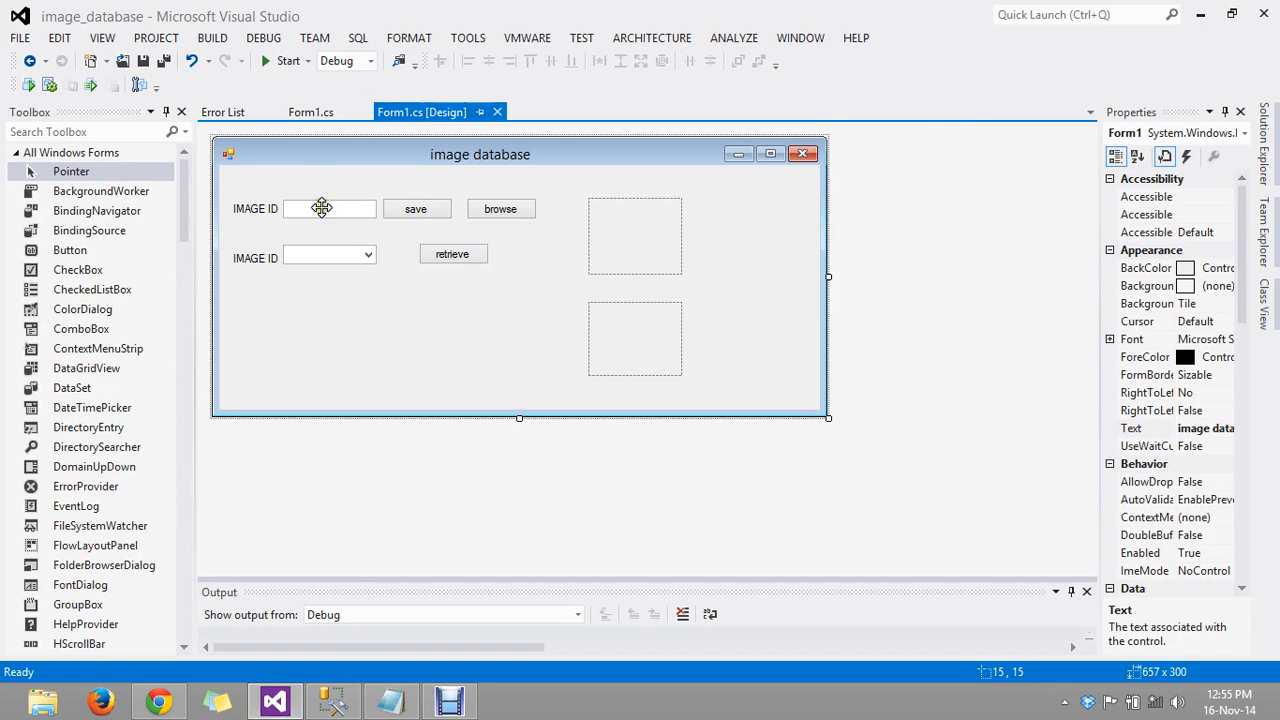
left_click(330, 208)
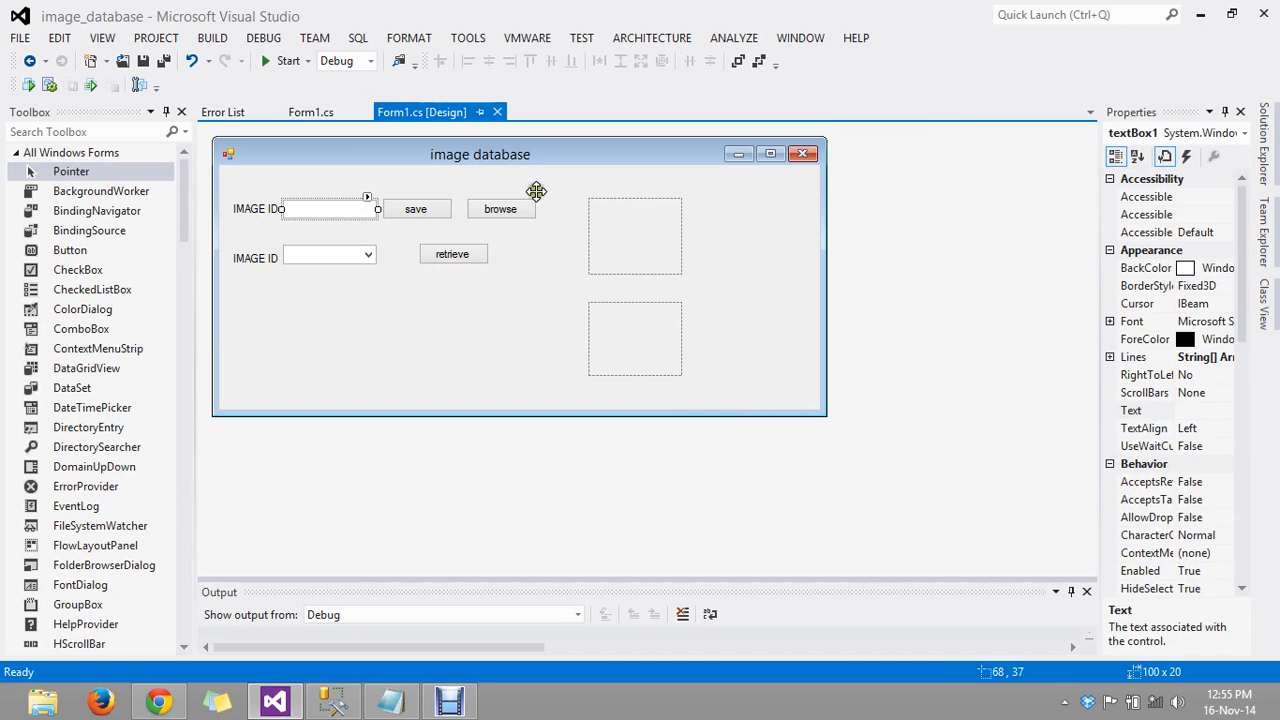
mouse_move(366, 315)
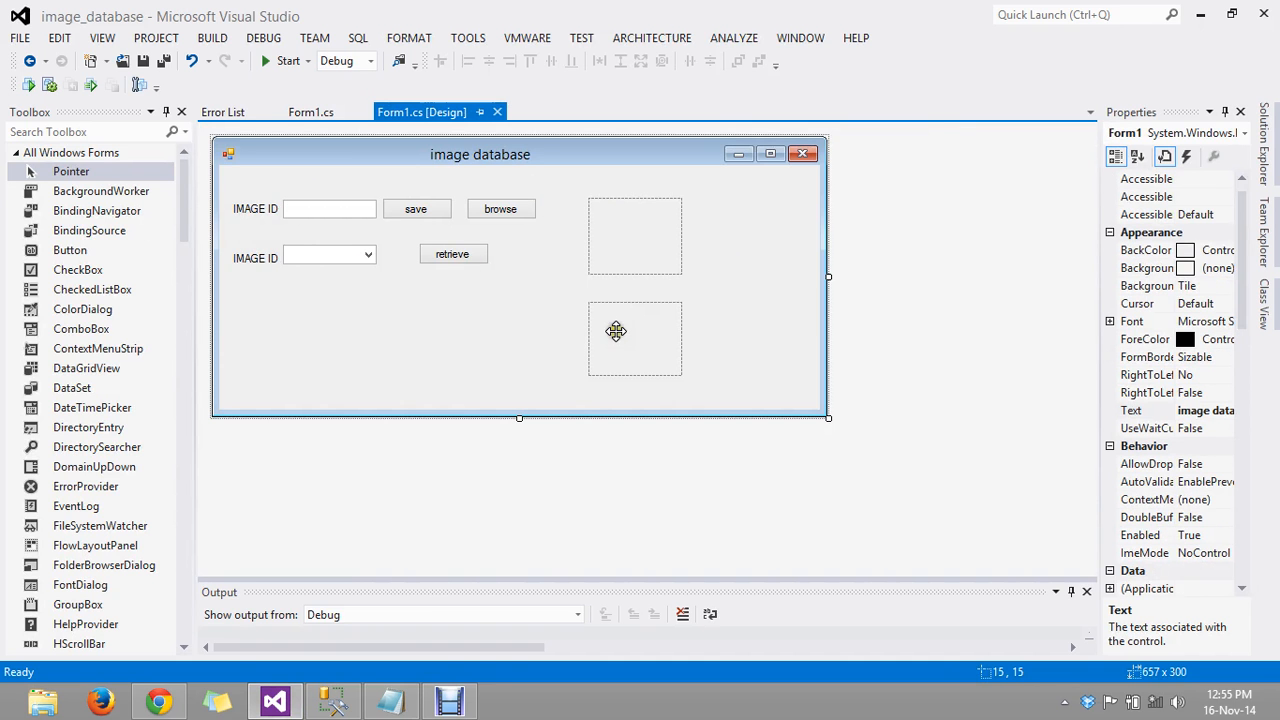
left_click(424, 352)
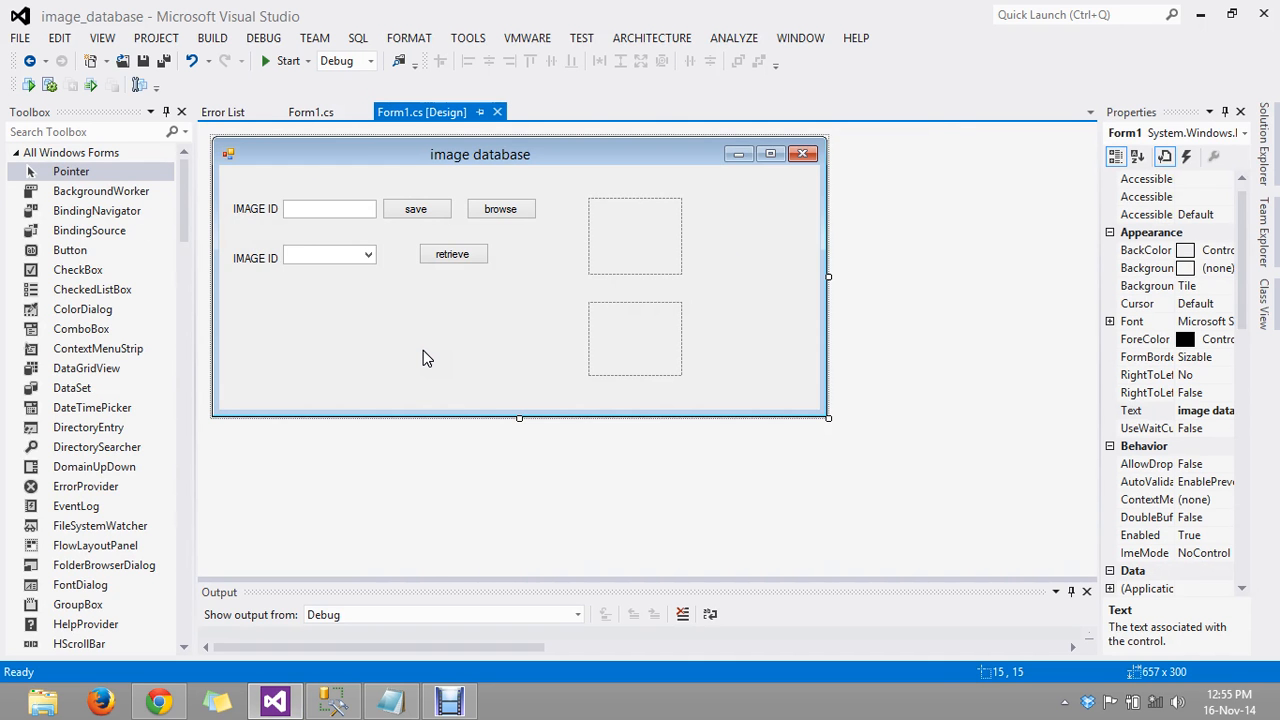
mouse_move(457, 248)
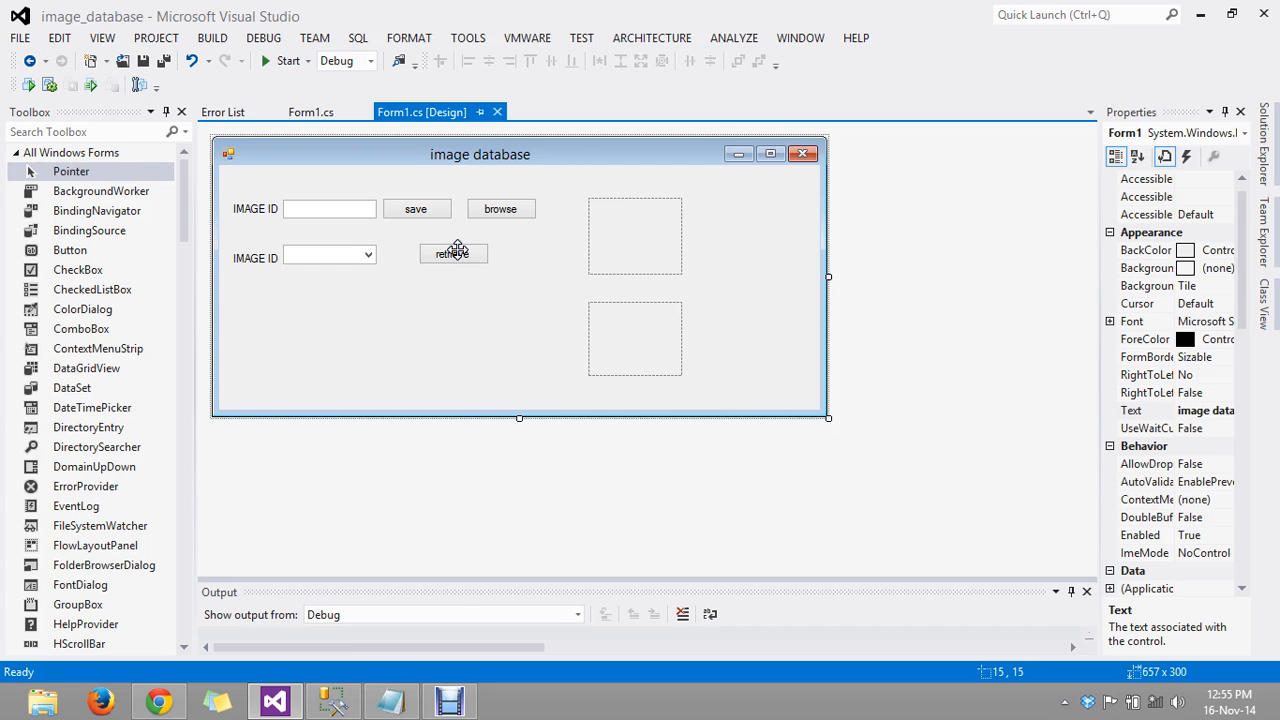
left_click(501, 208)
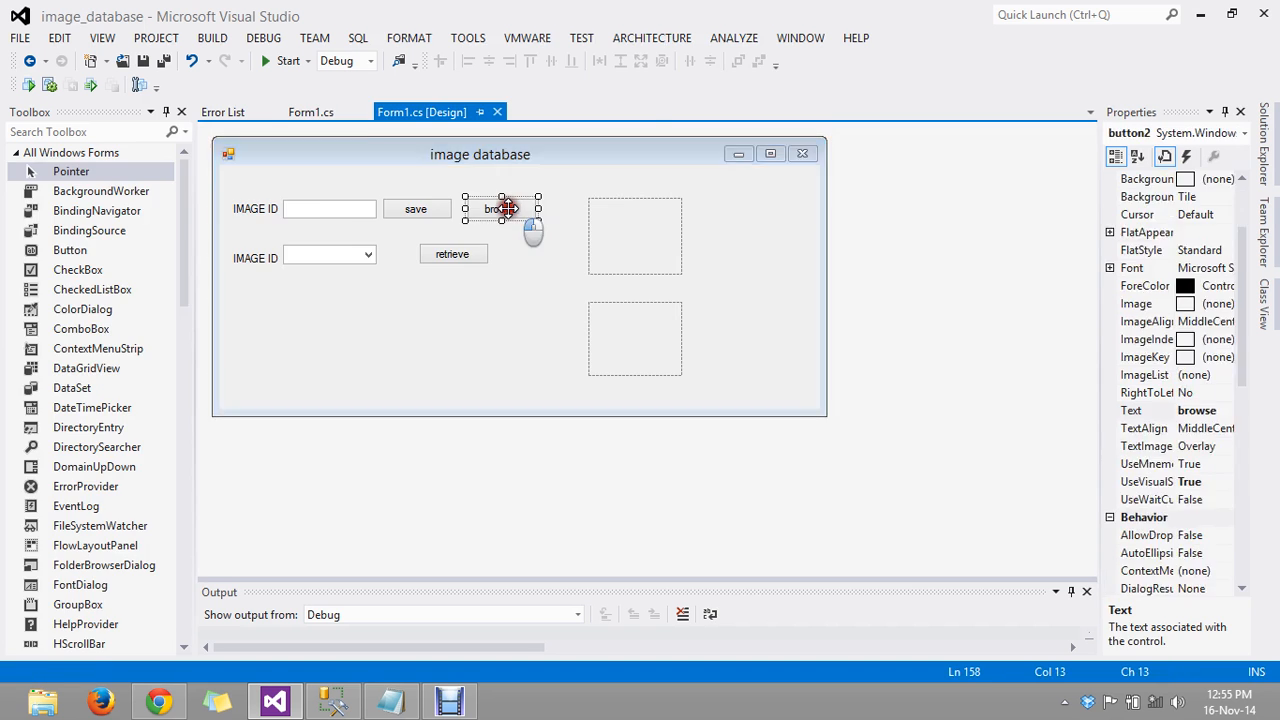
- Open the browse button's button2_Click handler and scroll through its OpenFileDialog code
double_click(502, 208)
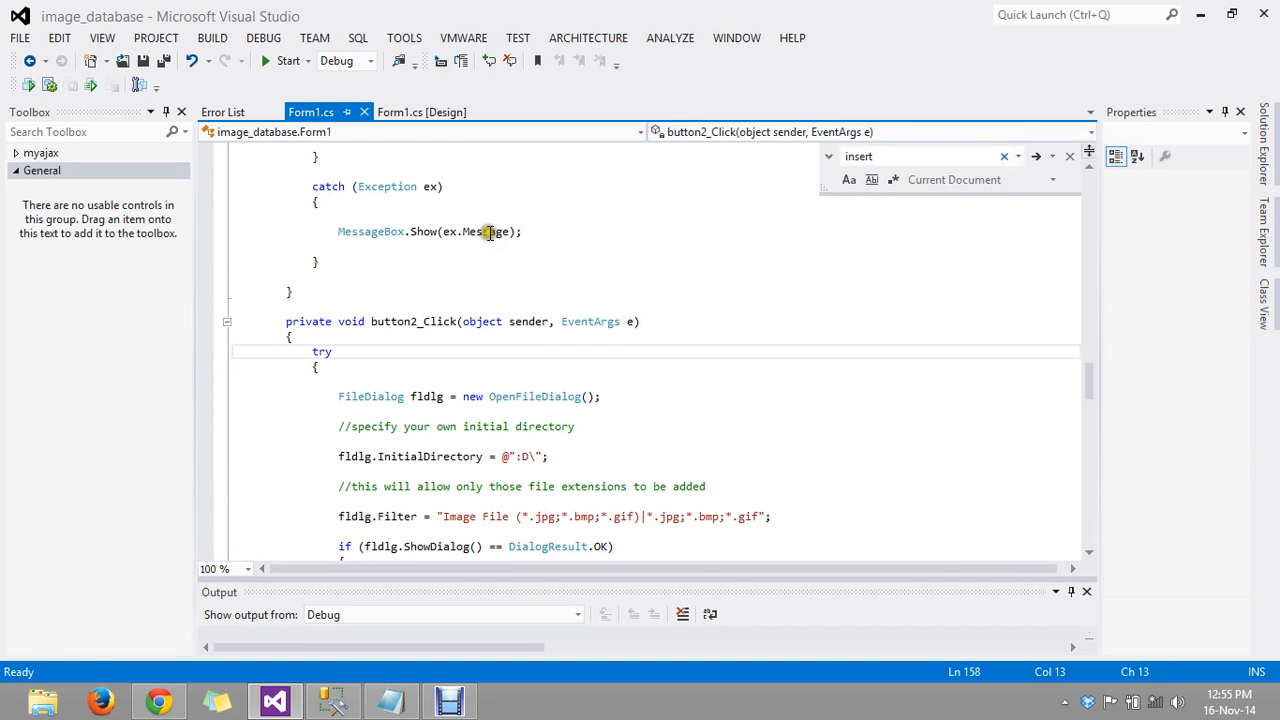
scroll("down", 3)
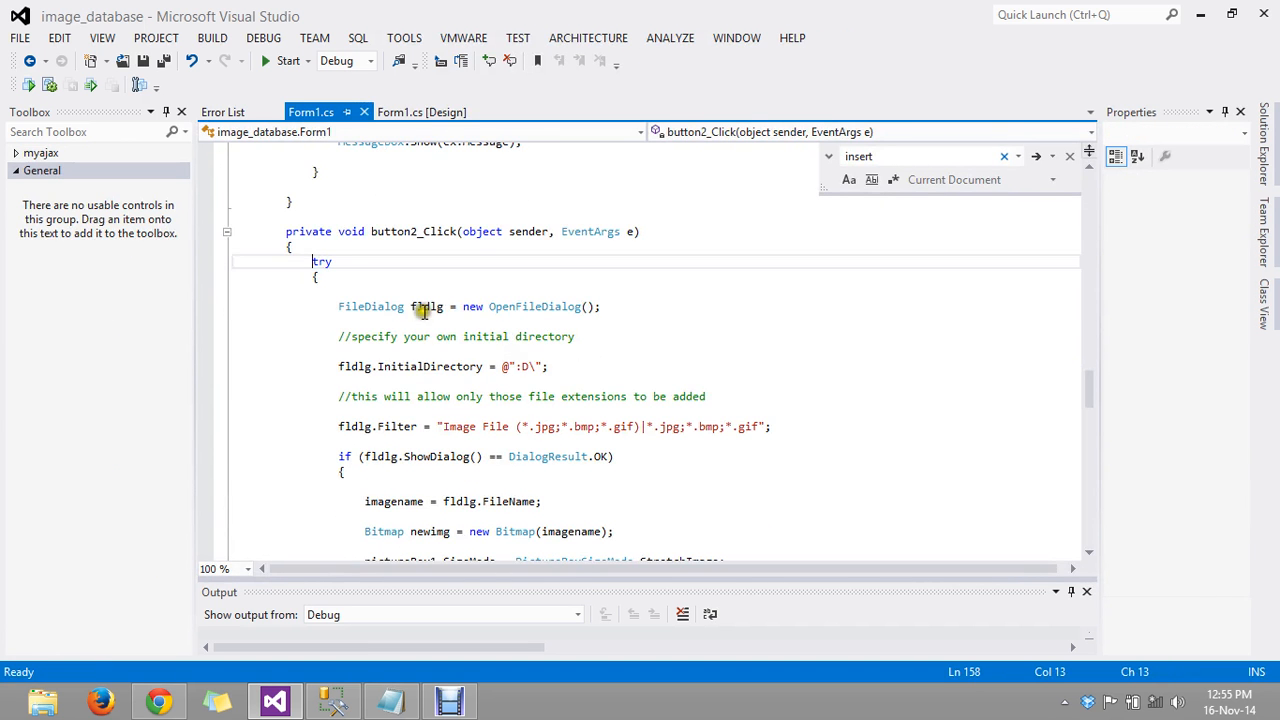
mouse_move(412, 314)
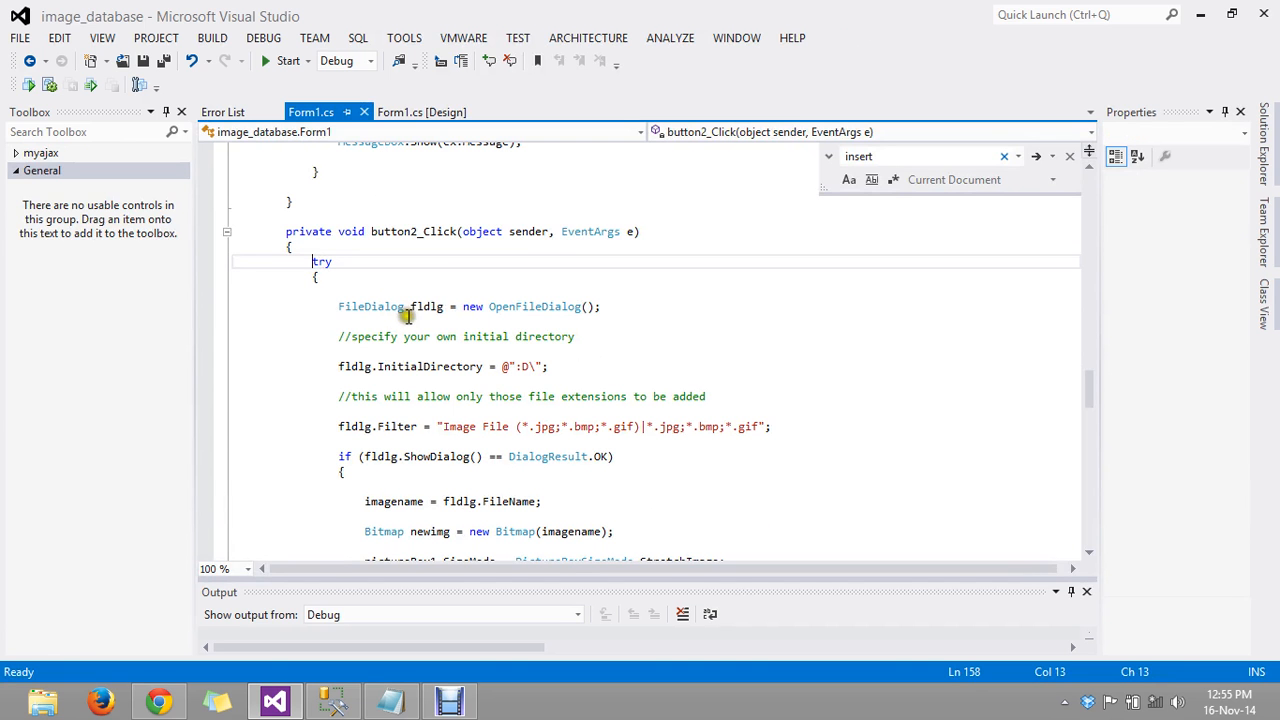
mouse_move(425, 315)
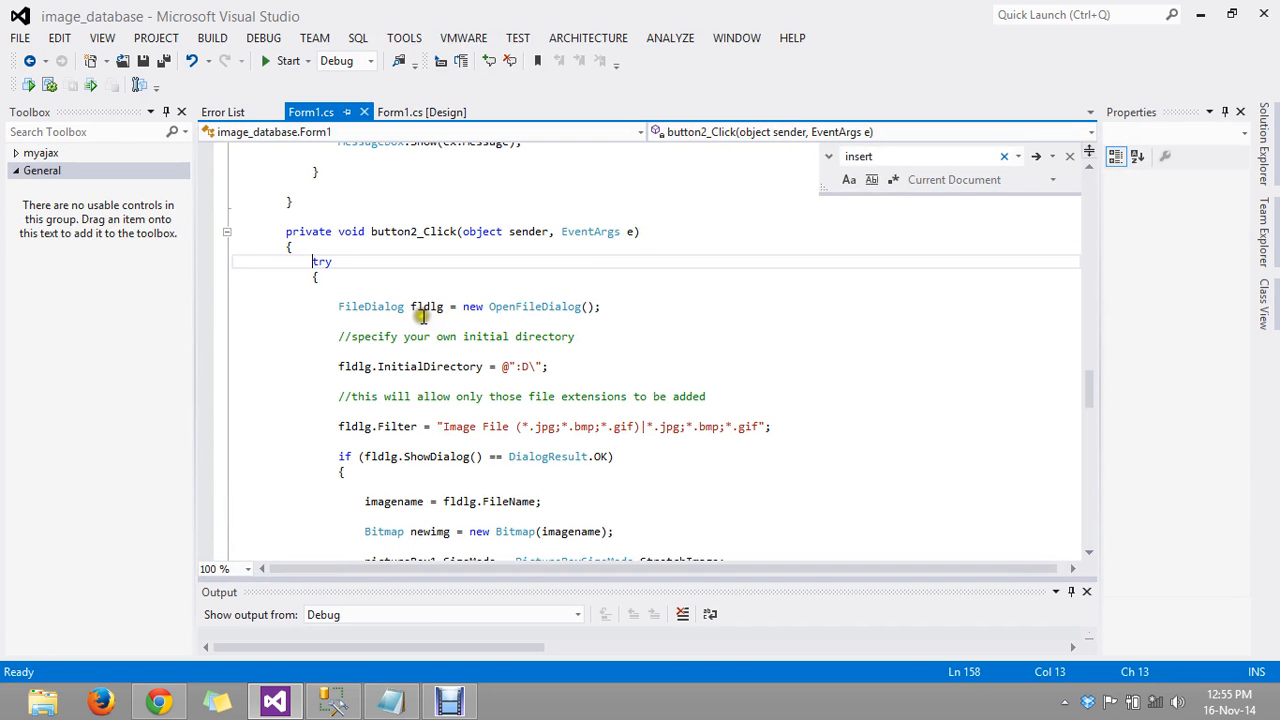
mouse_move(545, 306)
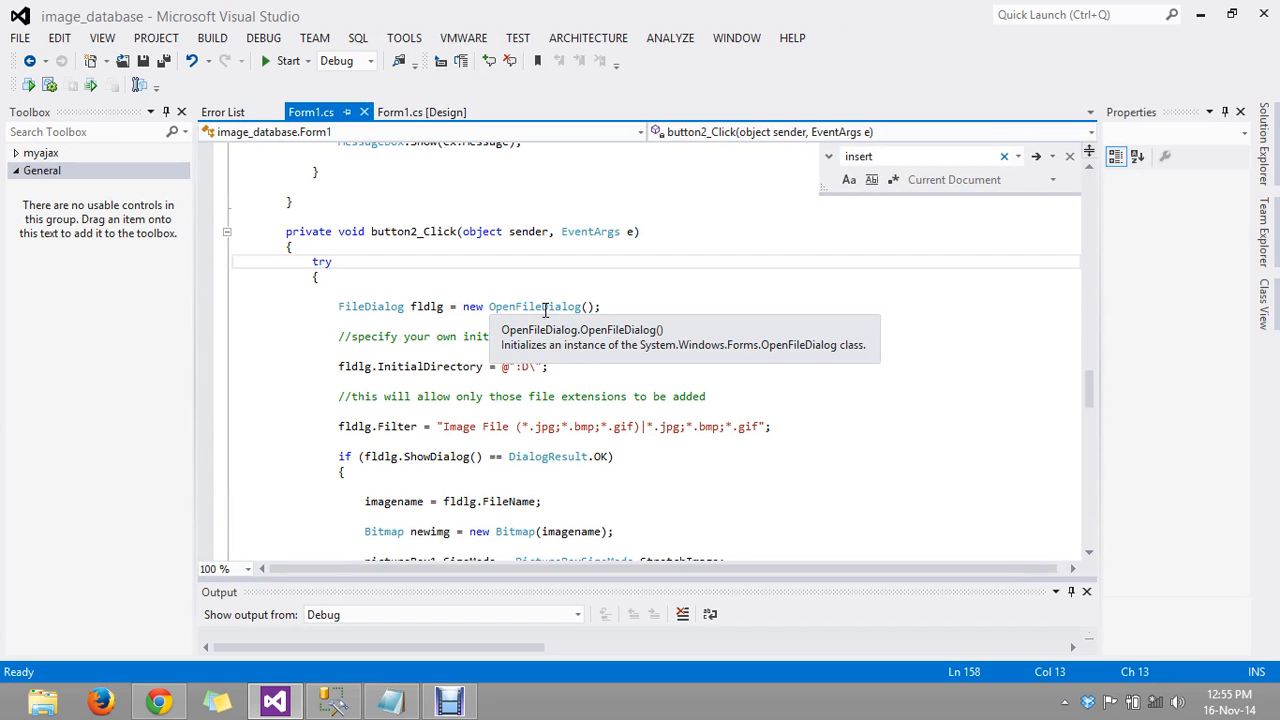
scroll("down", 3)
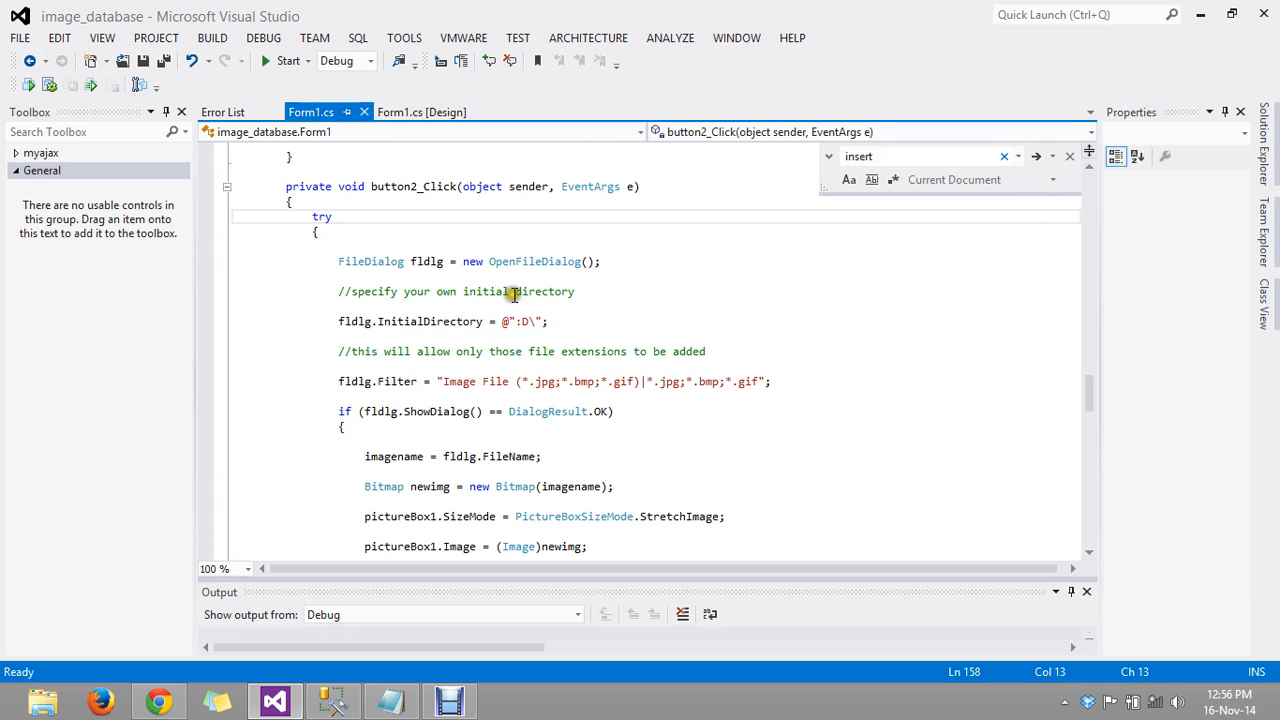
scroll("down", 3)
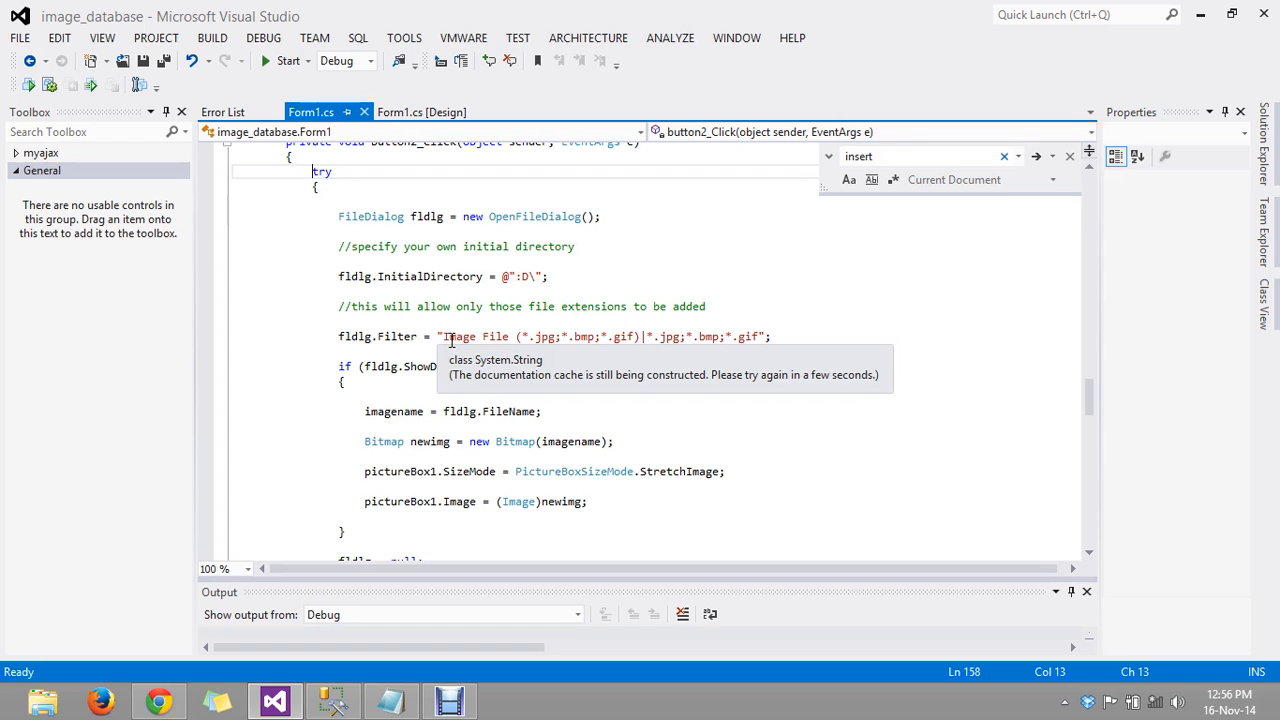
mouse_move(560, 342)
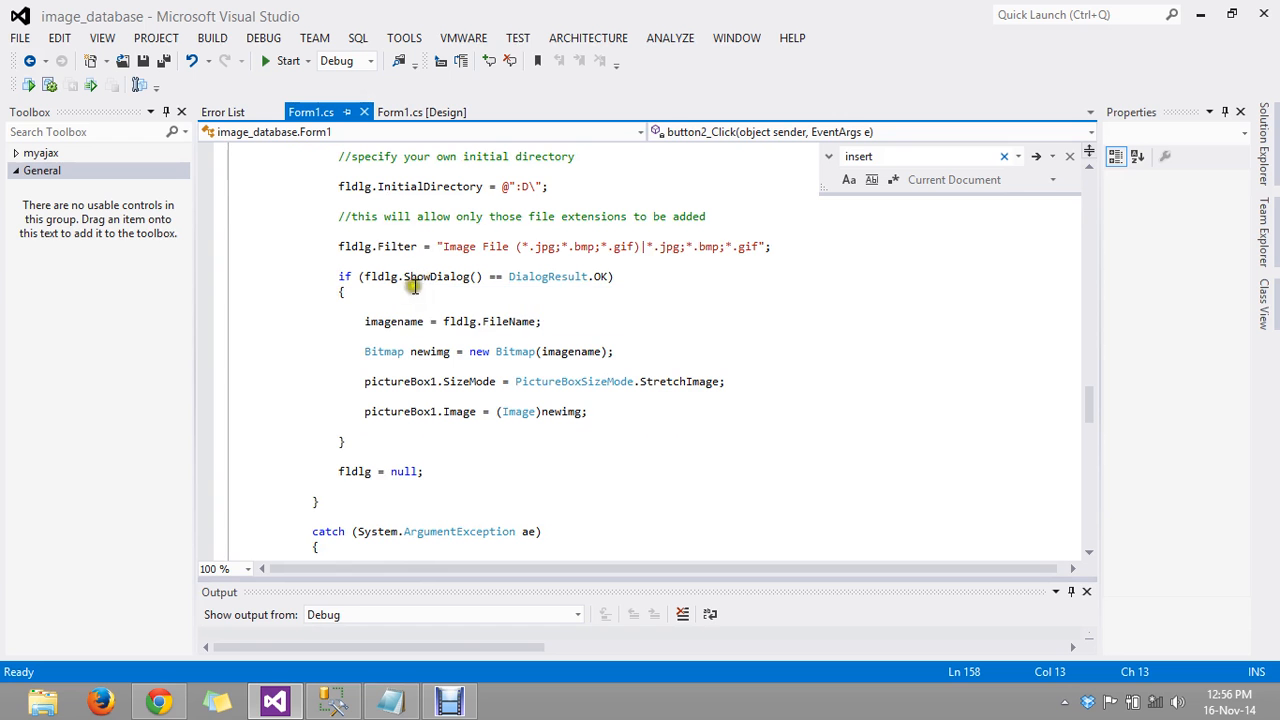
mouse_move(467, 287)
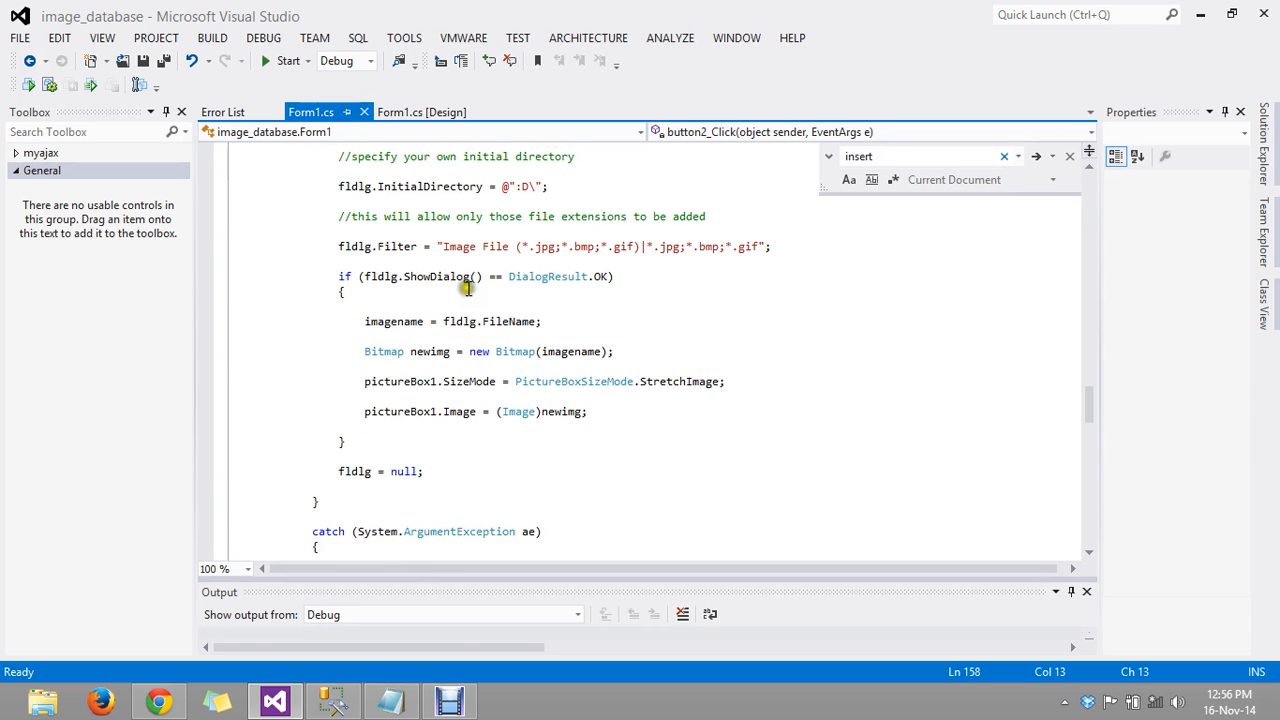
mouse_move(533, 276)
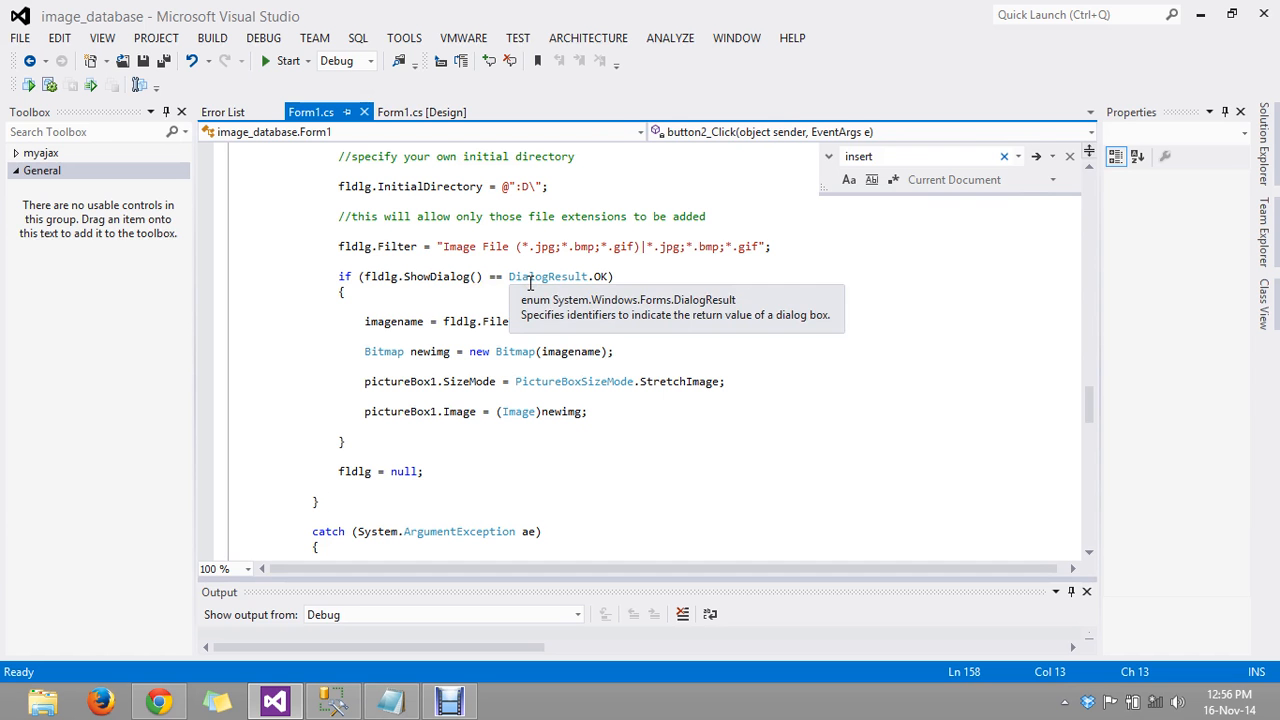
mouse_move(752, 246)
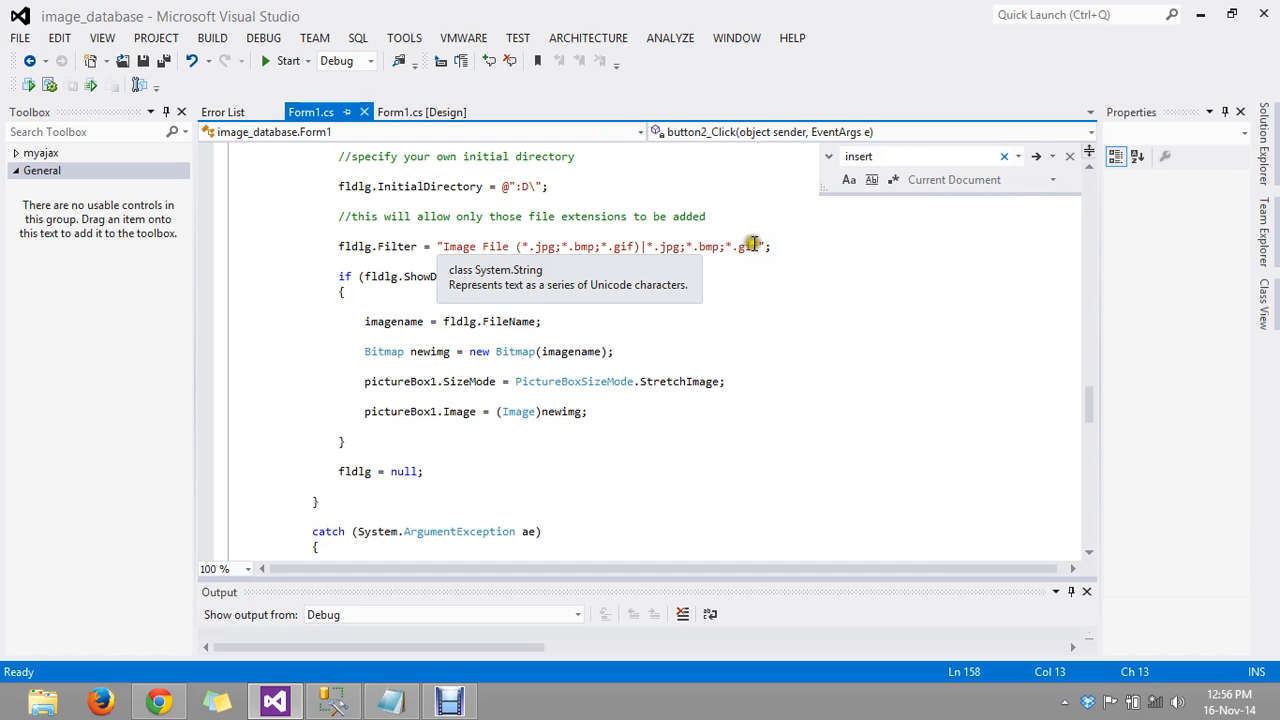
mouse_move(345, 322)
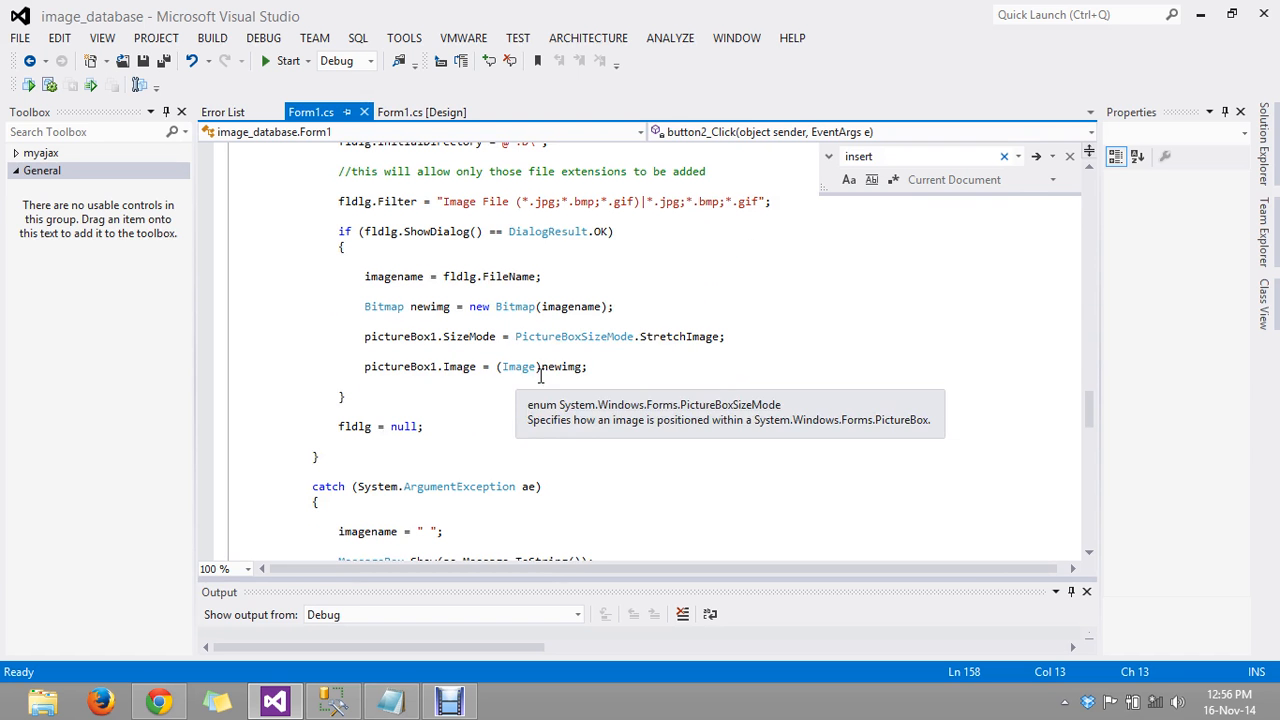
mouse_move(553, 336)
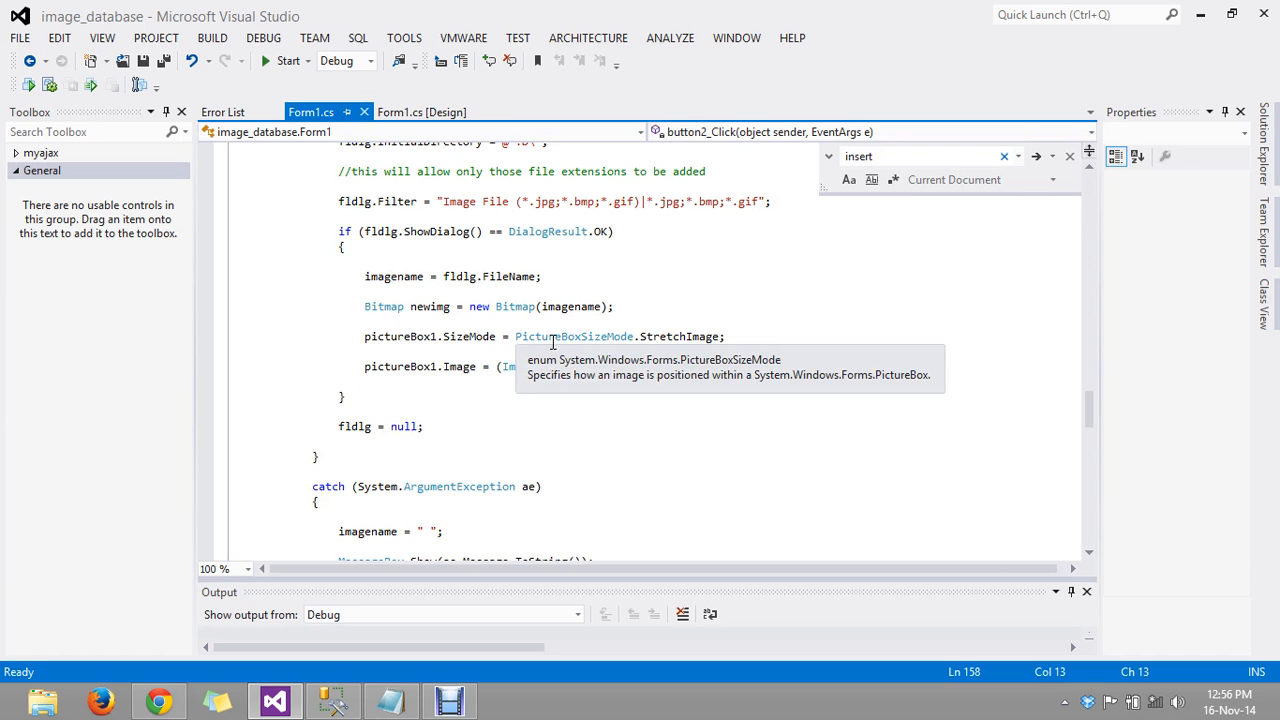
- Scroll further through the Form1.cs code, then return to the form's design view
left_click(417, 111)
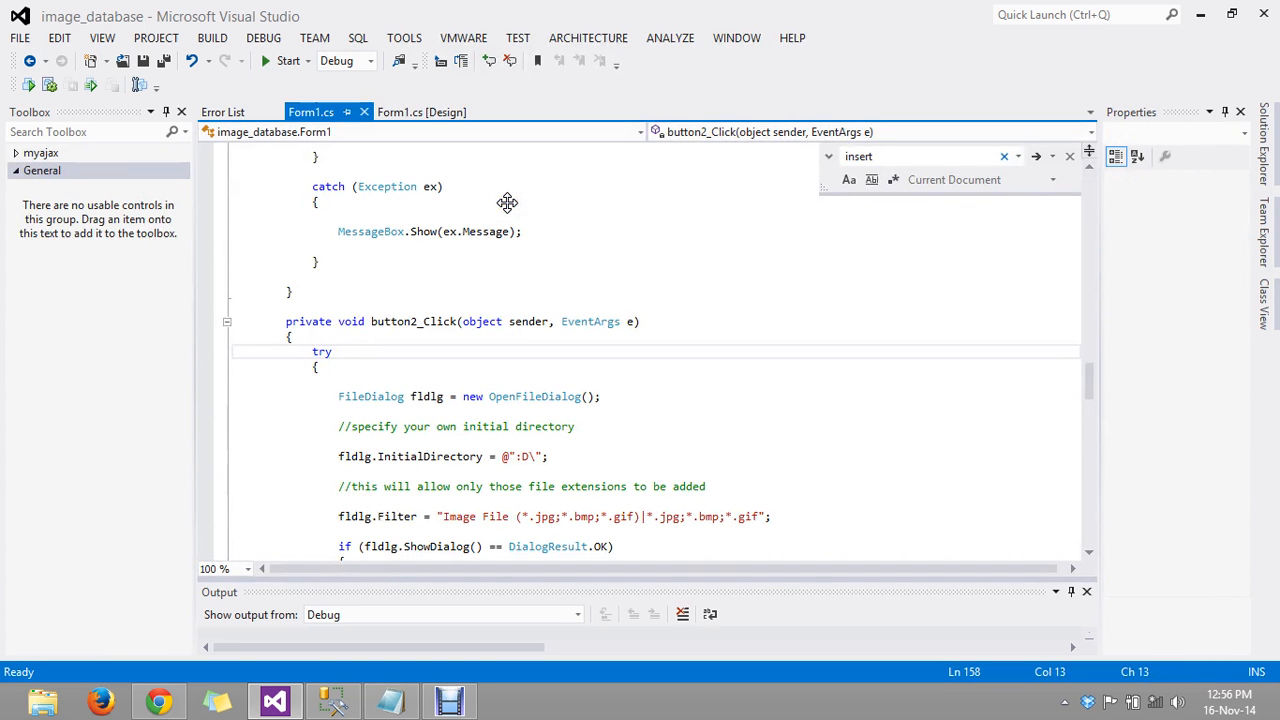
scroll("down", 3)
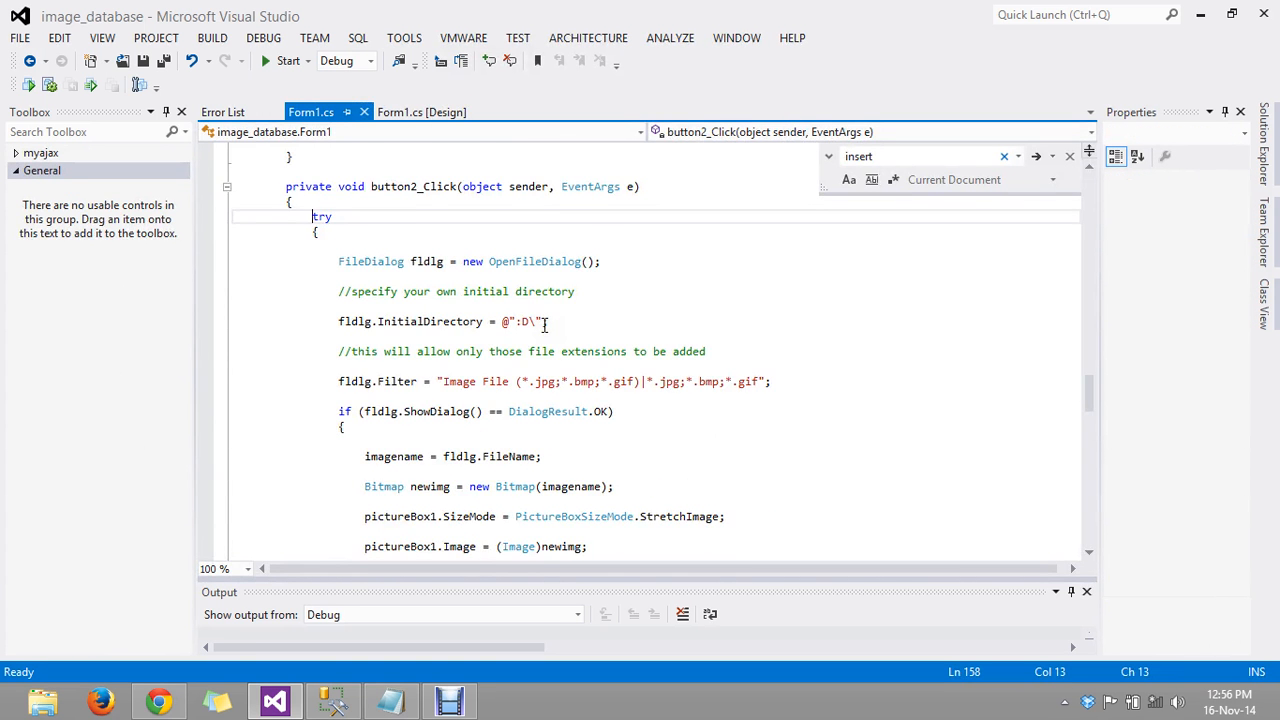
scroll("down", 3)
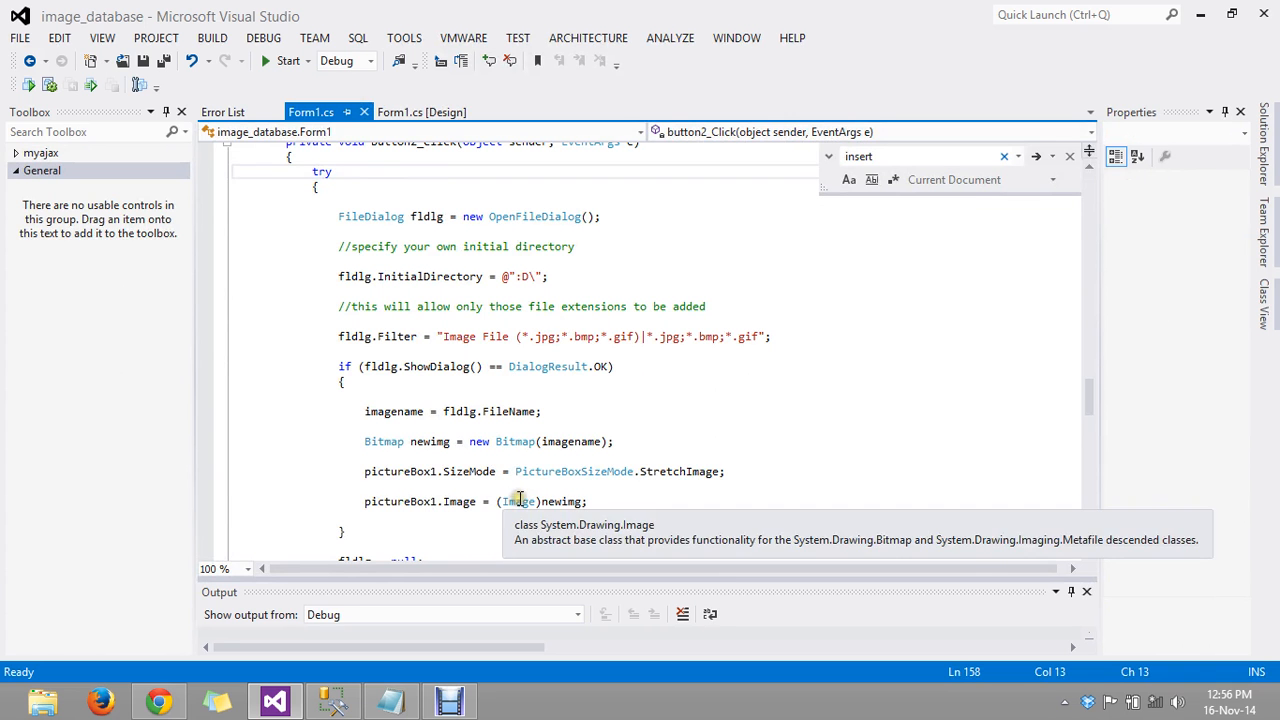
scroll("down", 3)
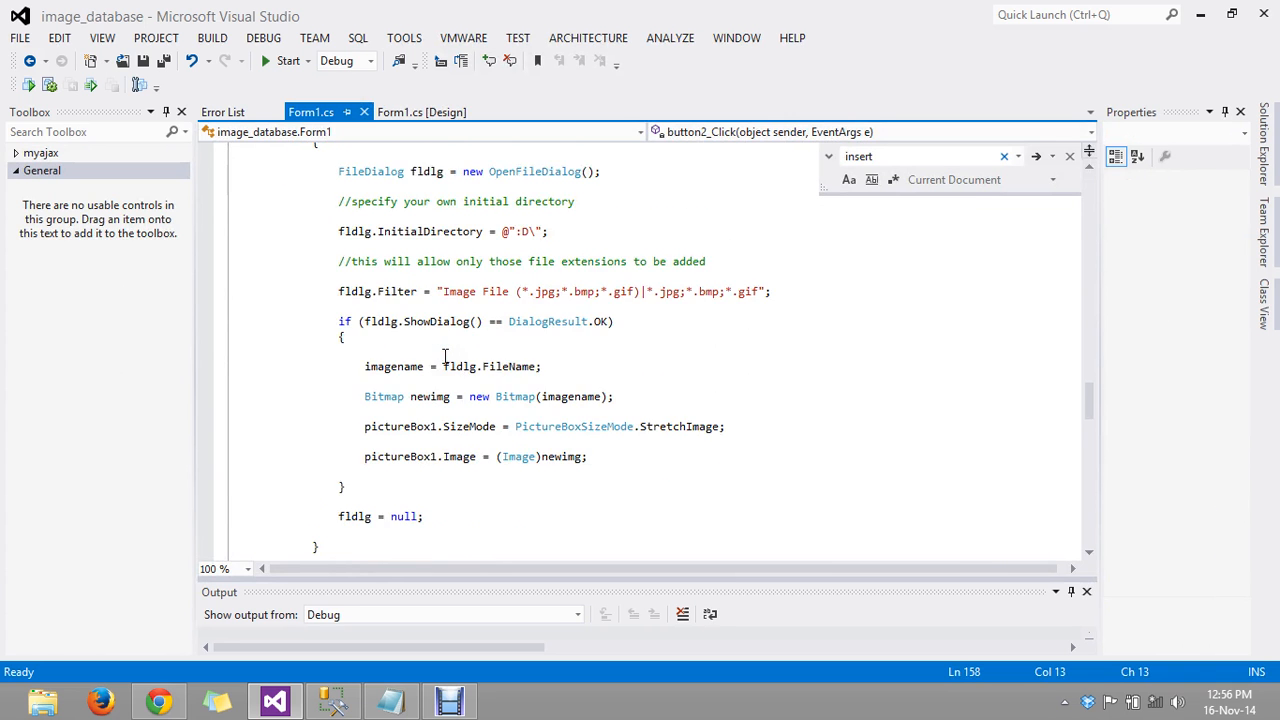
scroll("down", 3)
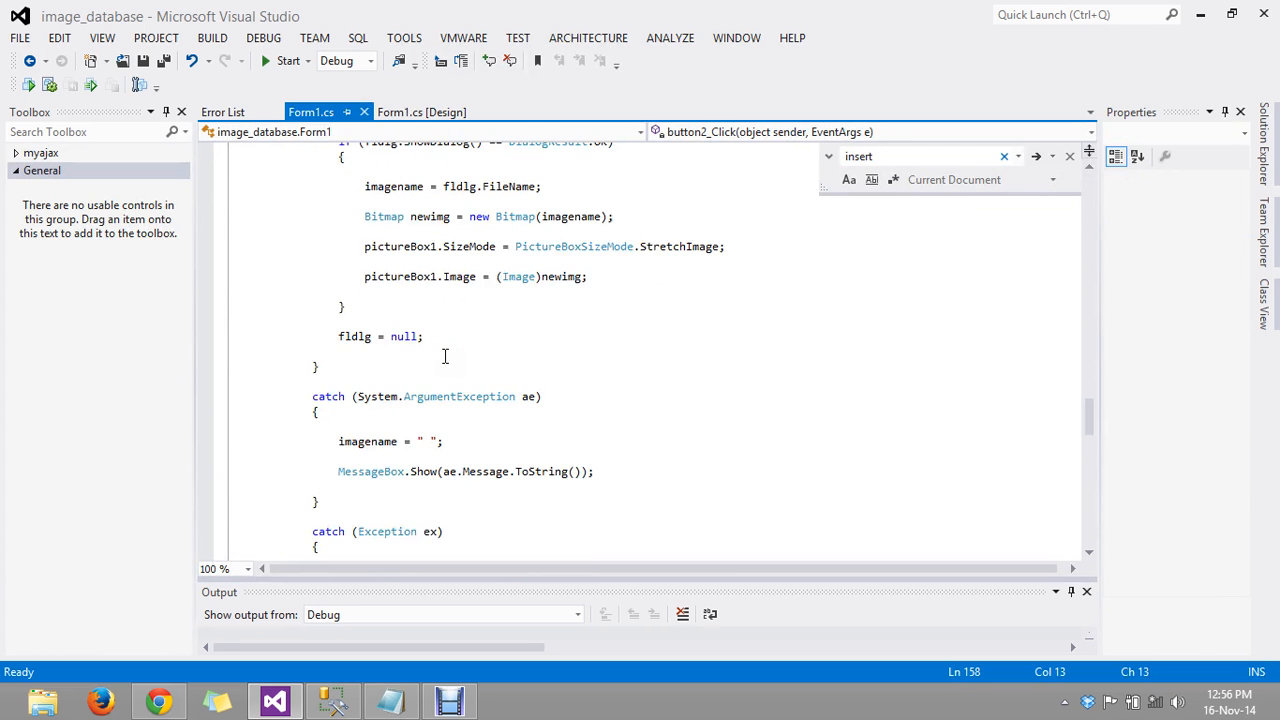
scroll("down", 3)
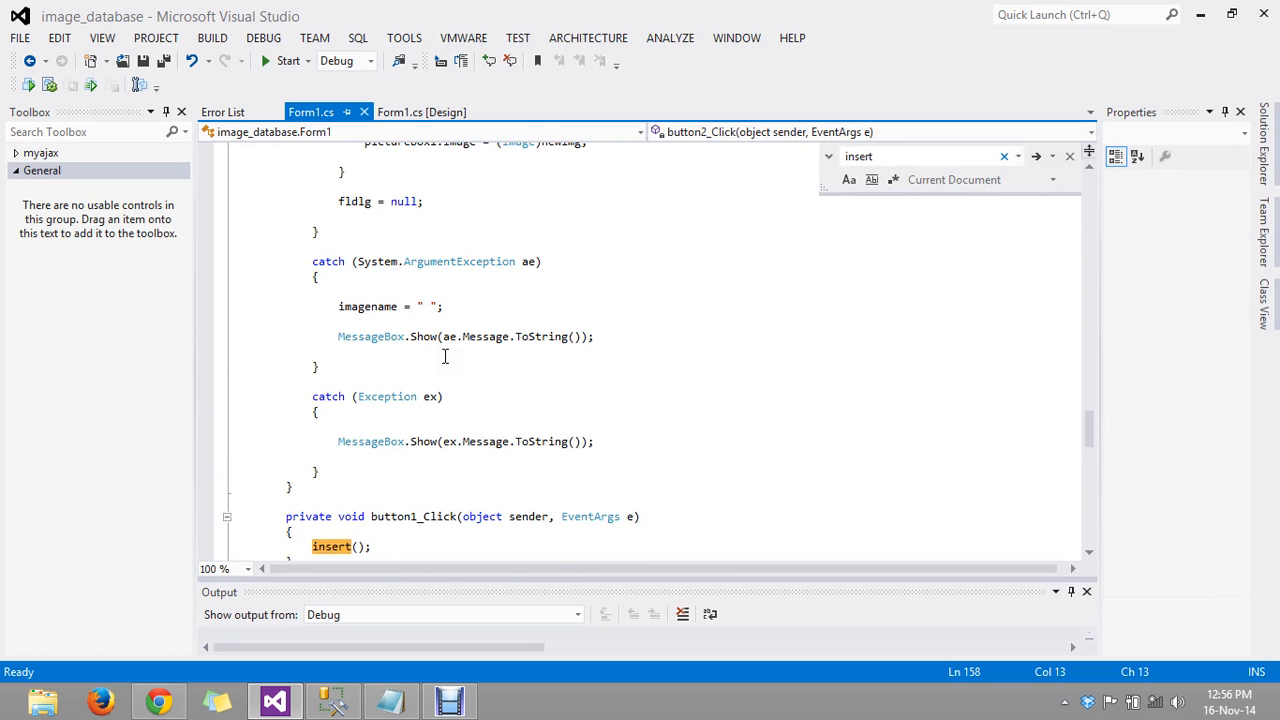
left_click(421, 111)
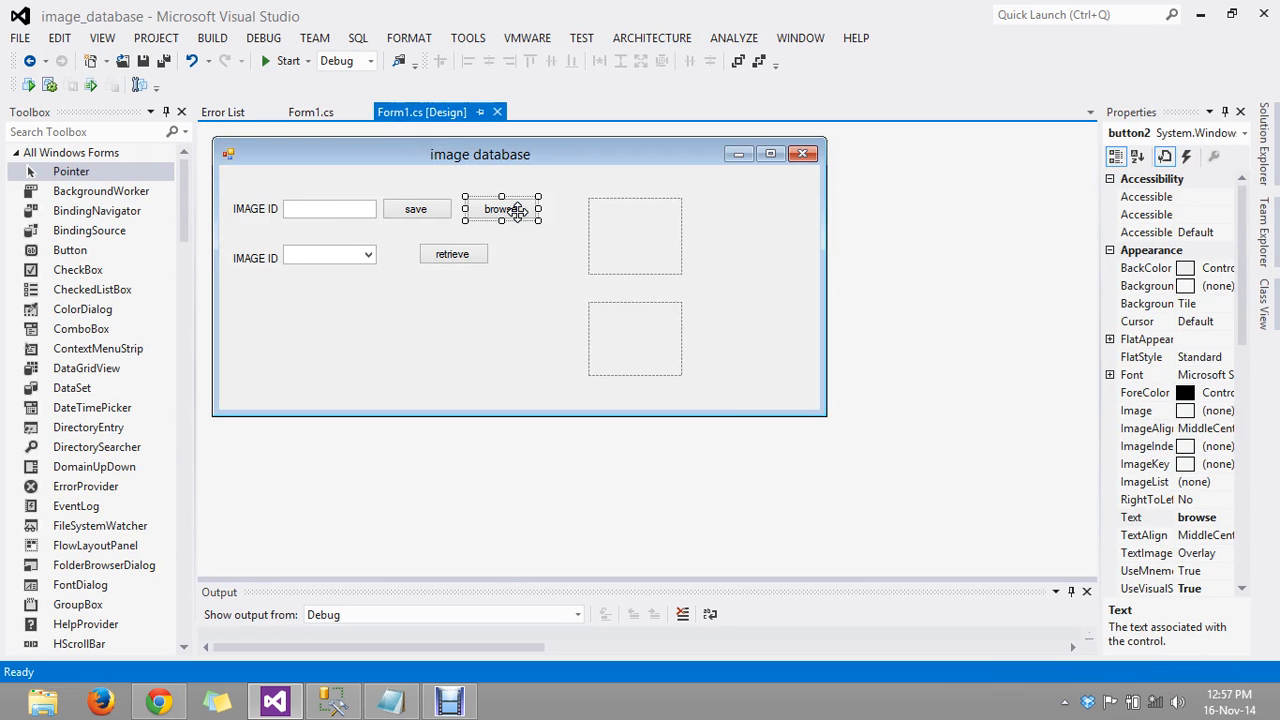
mouse_move(522, 208)
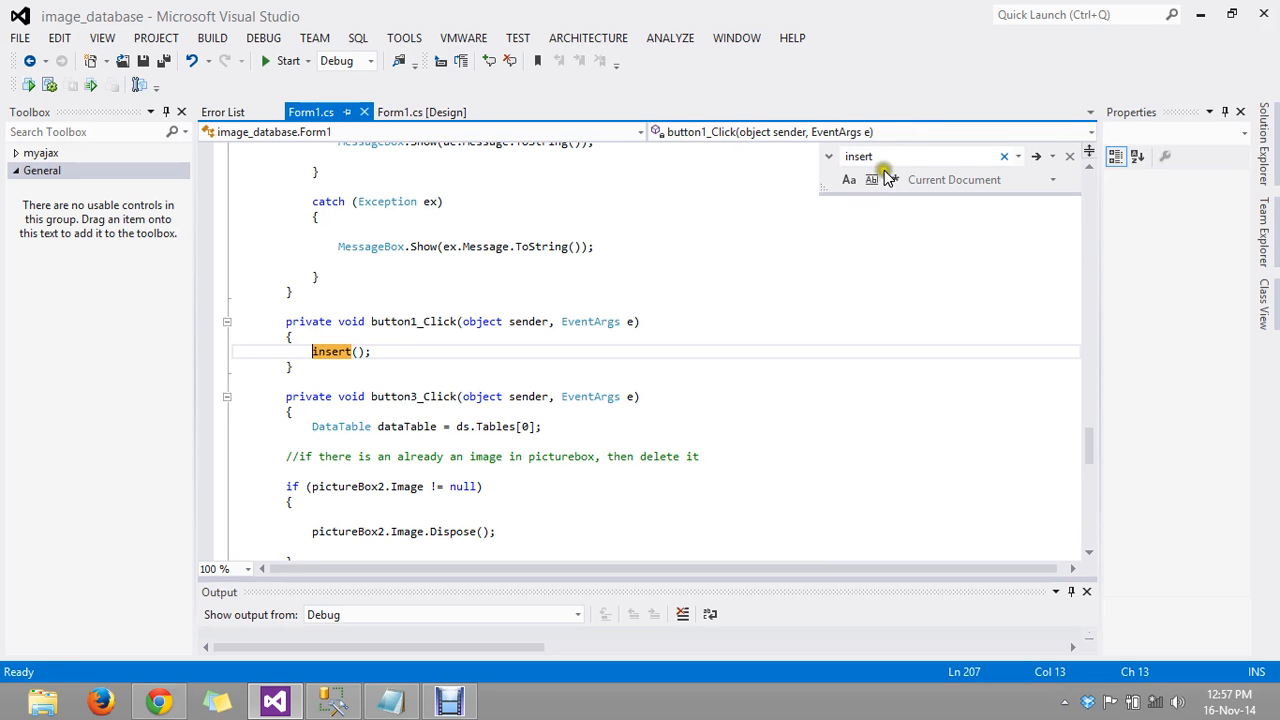
left_click(910, 156)
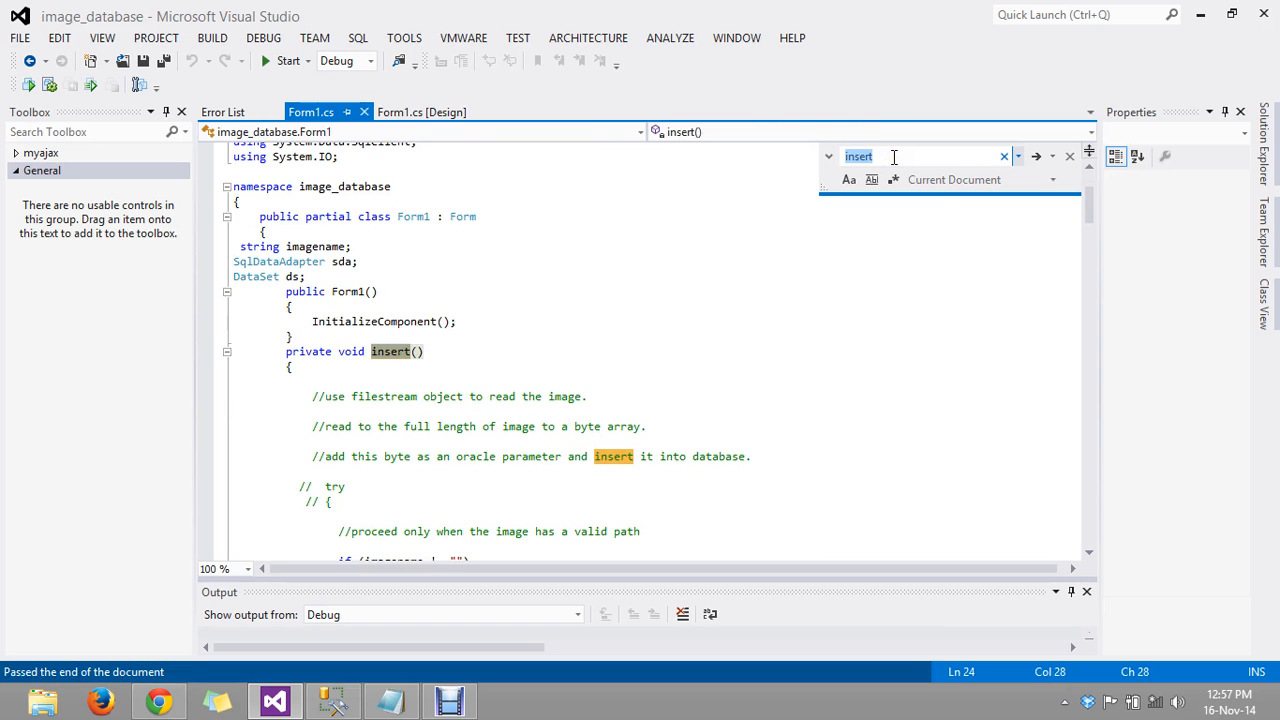
scroll("down", 3)
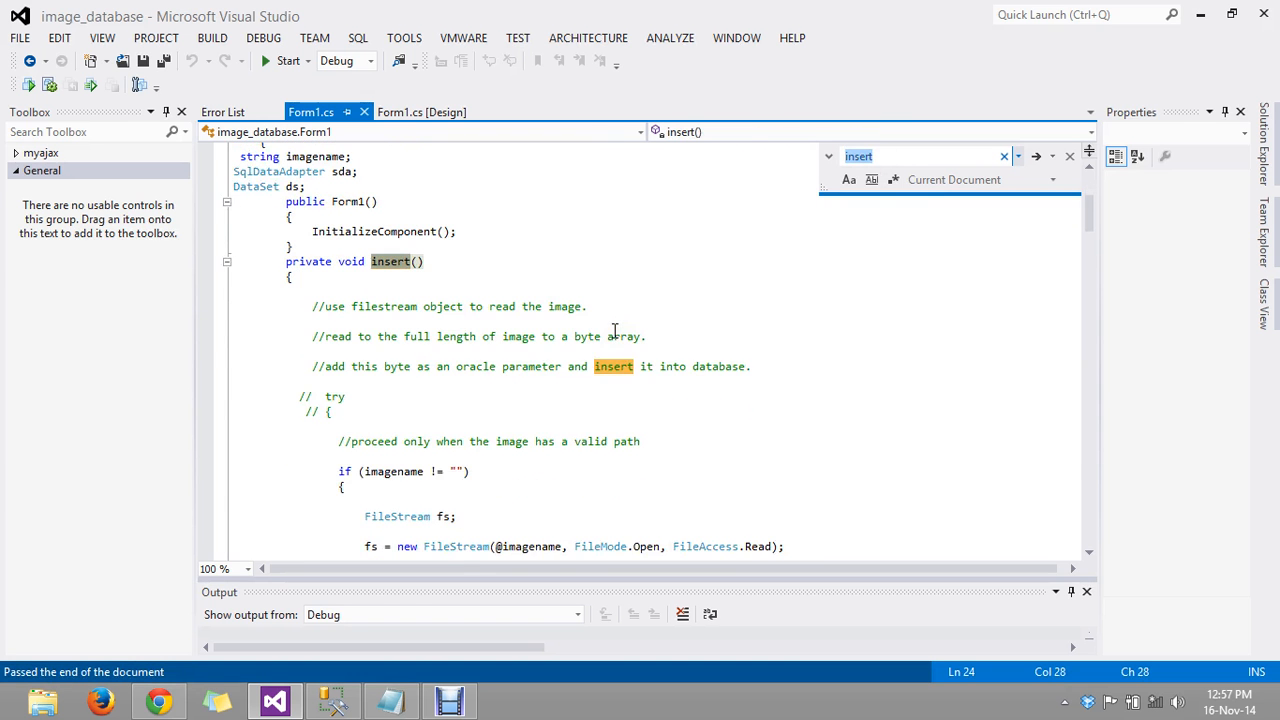
scroll("down", 3)
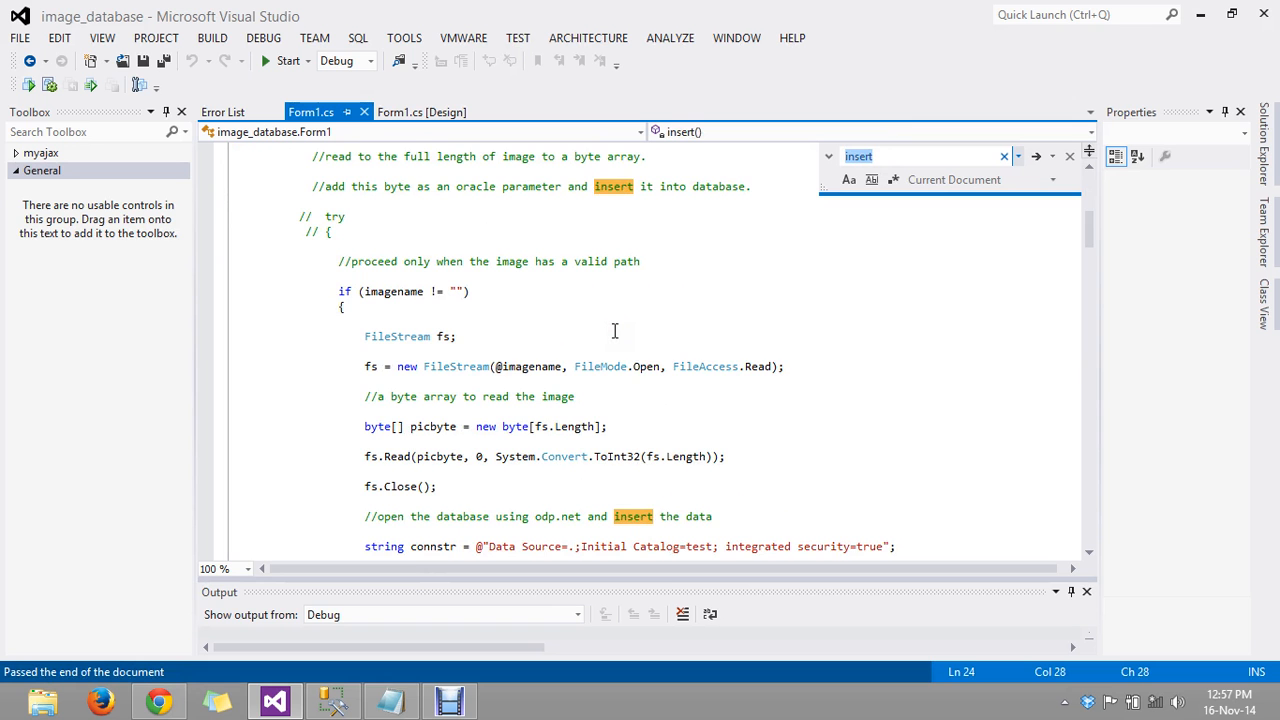
scroll("down", 3)
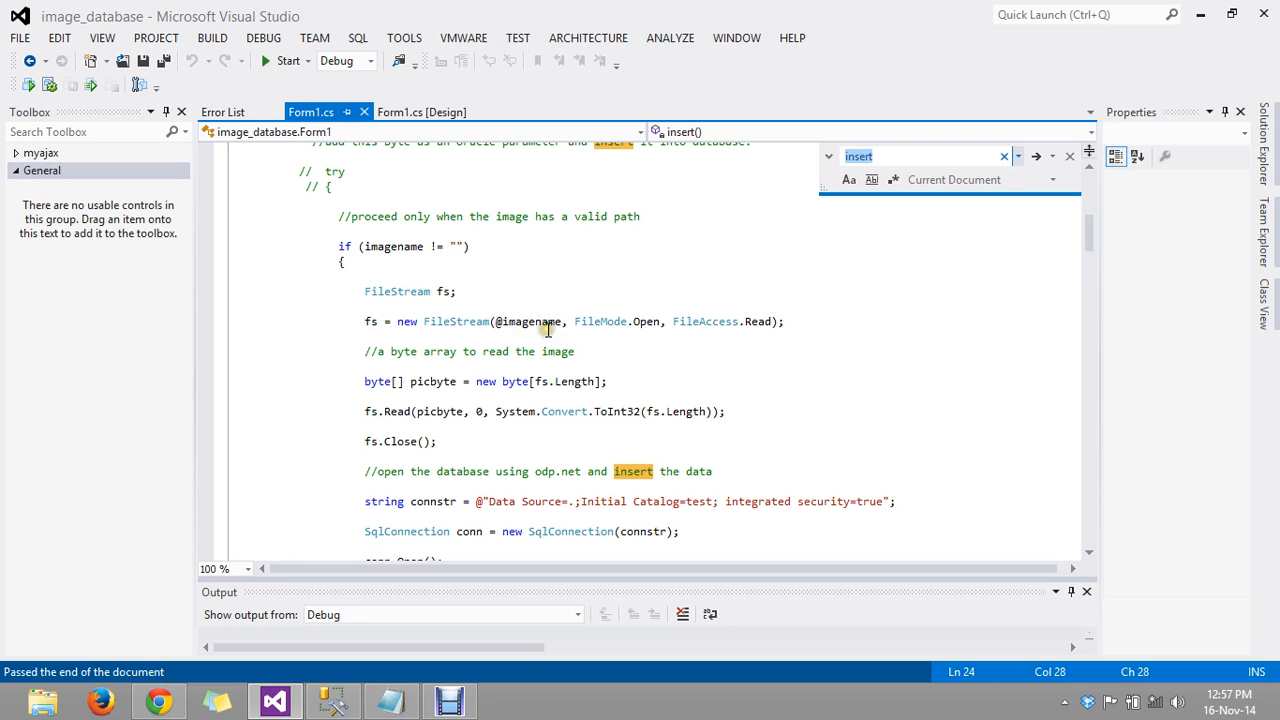
mouse_move(641, 321)
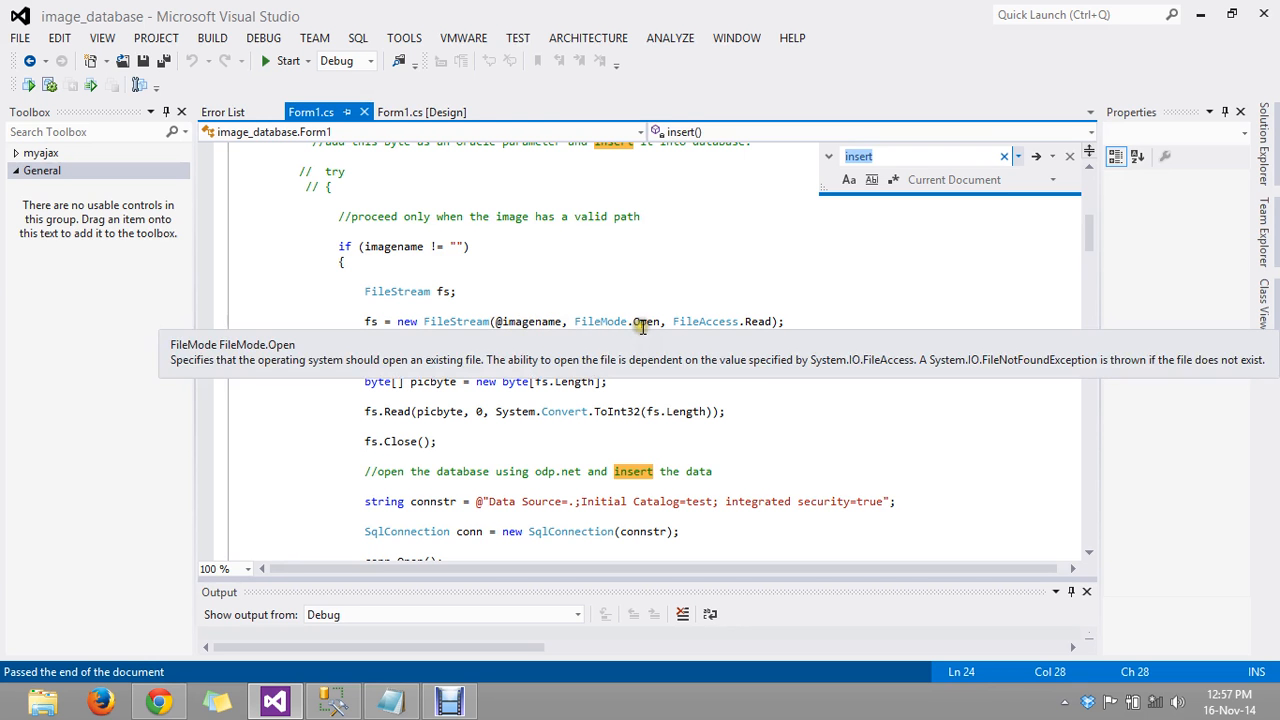
mouse_move(738, 321)
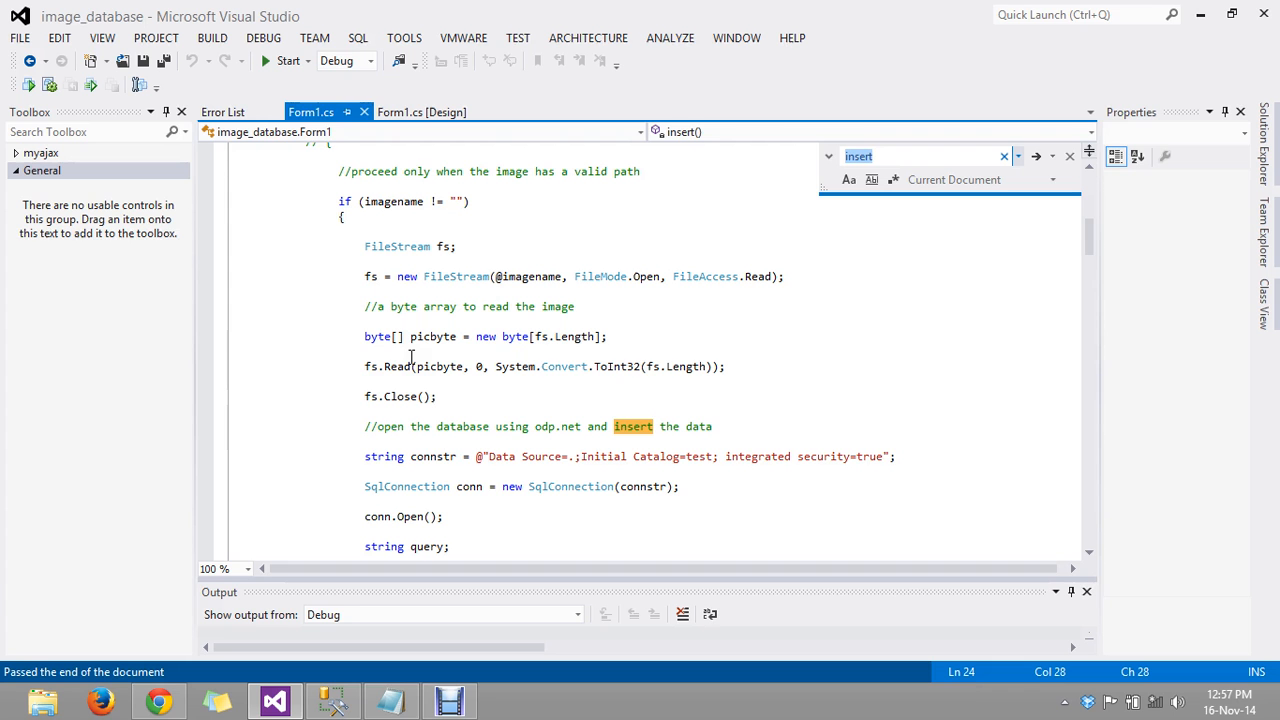
mouse_move(538, 336)
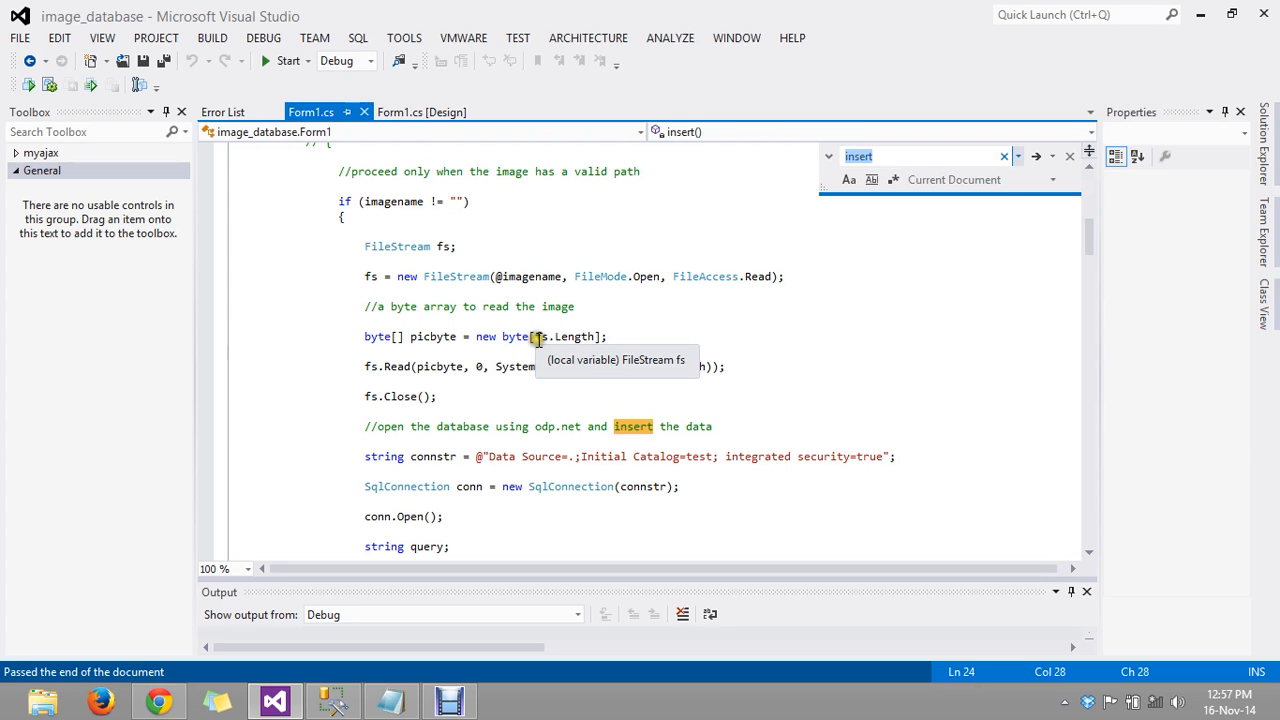
mouse_move(562, 336)
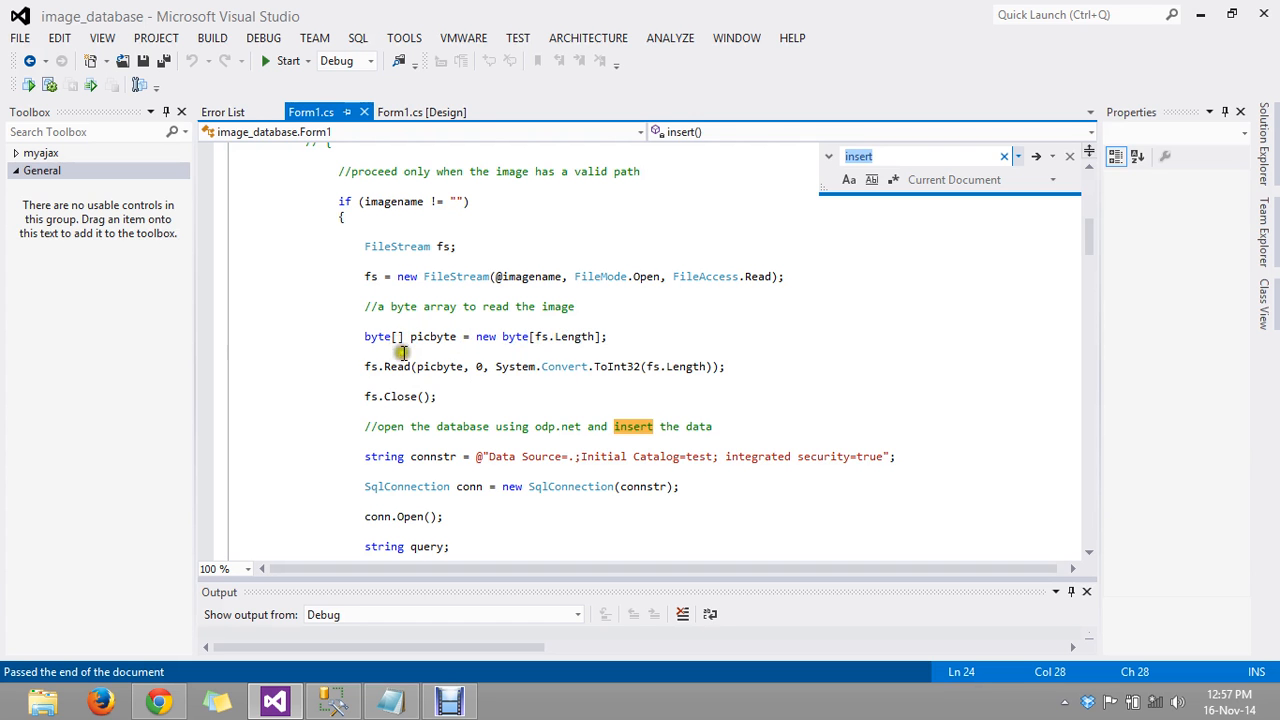
mouse_move(508, 363)
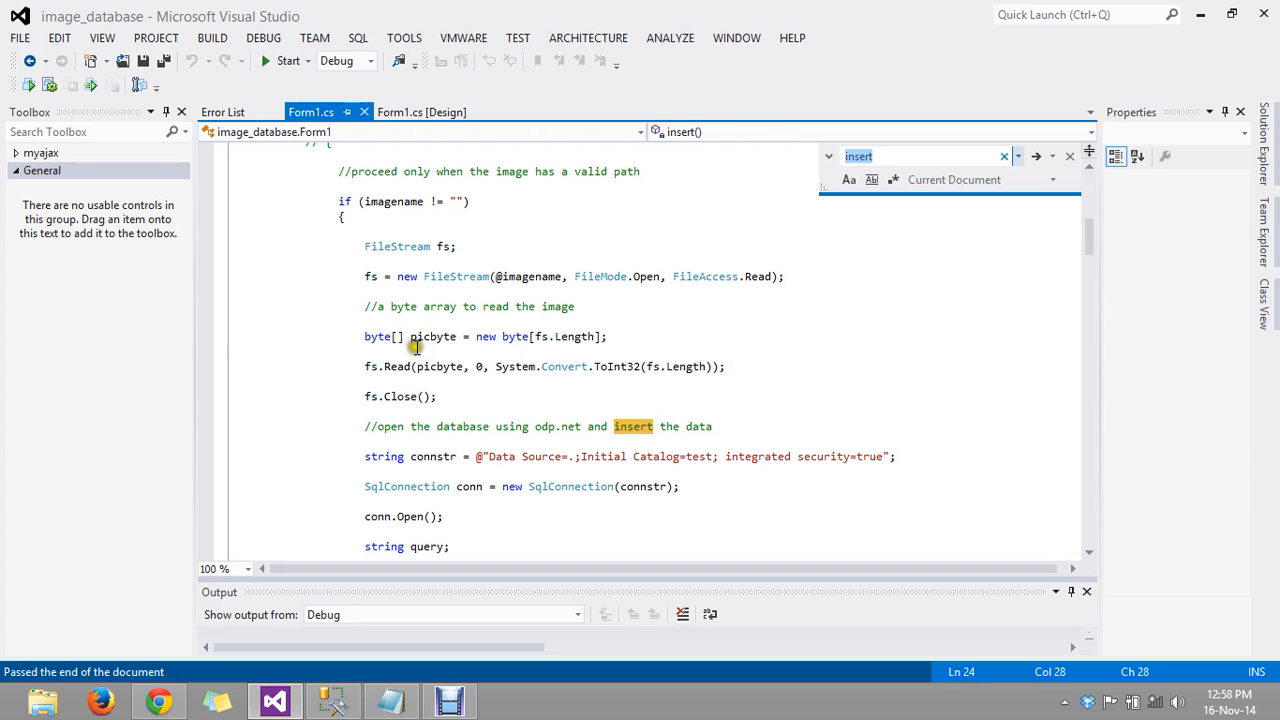
mouse_move(508, 336)
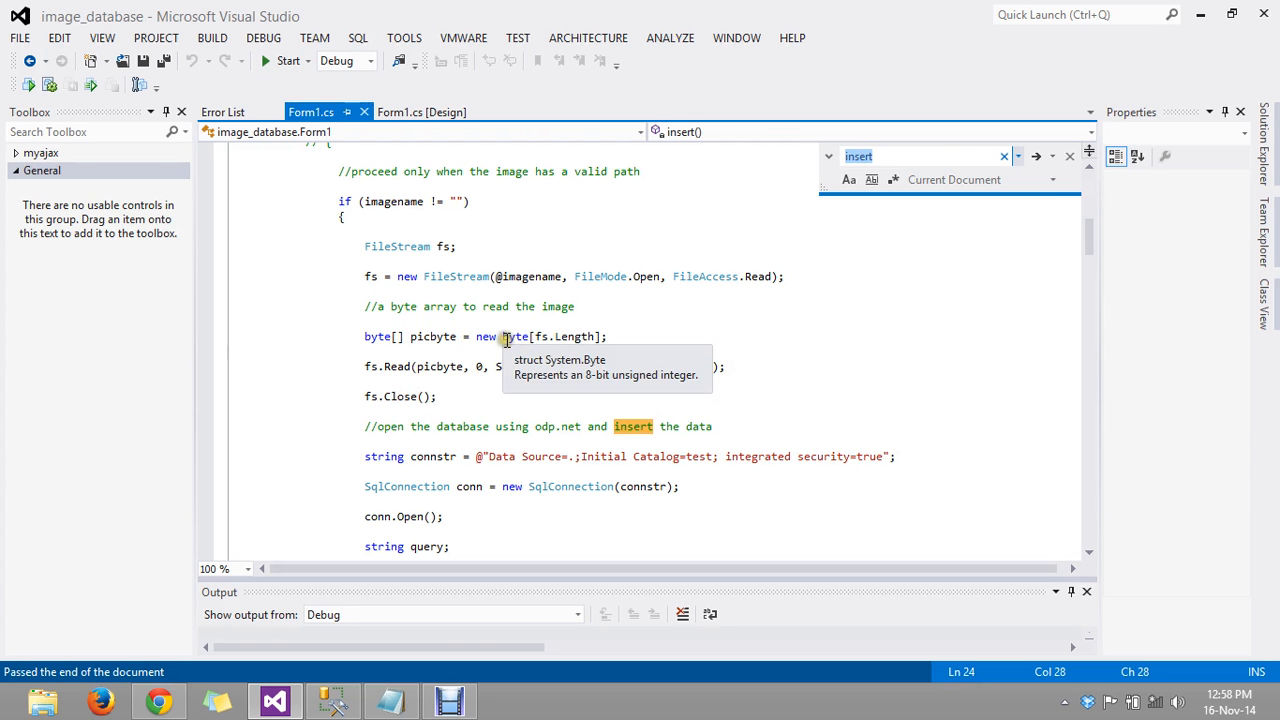
mouse_move(441, 350)
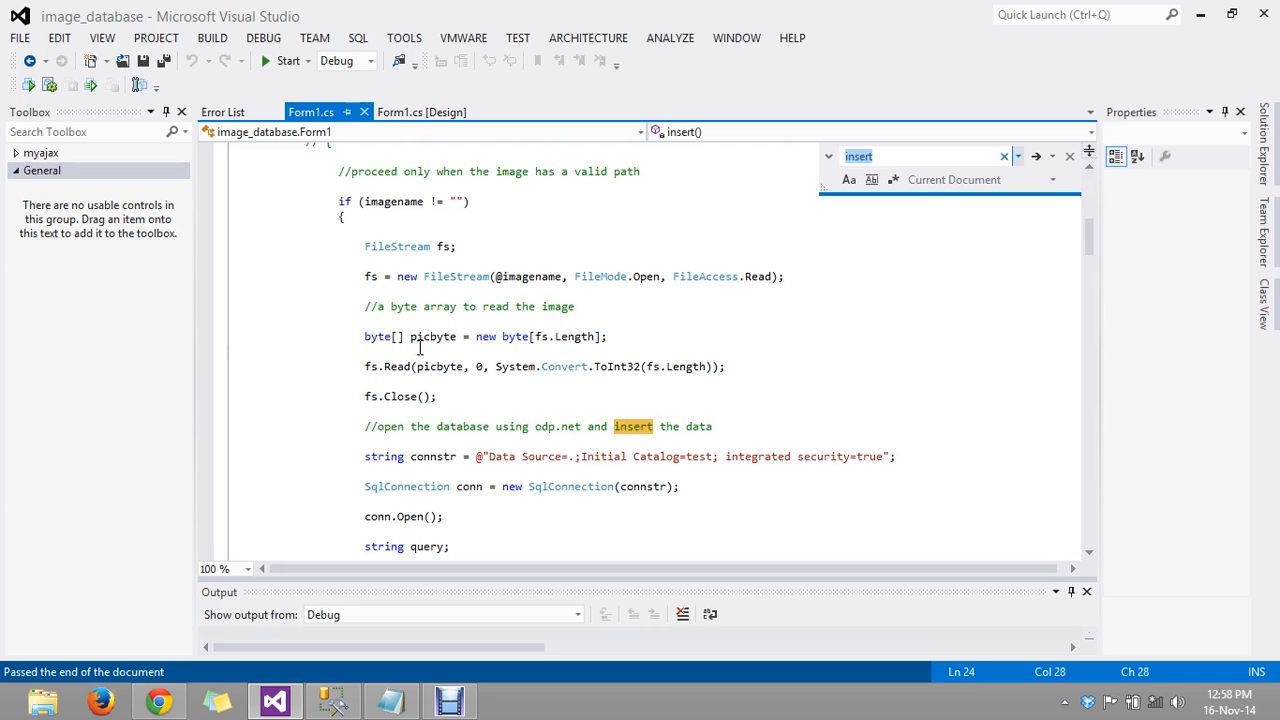
scroll("down", 3)
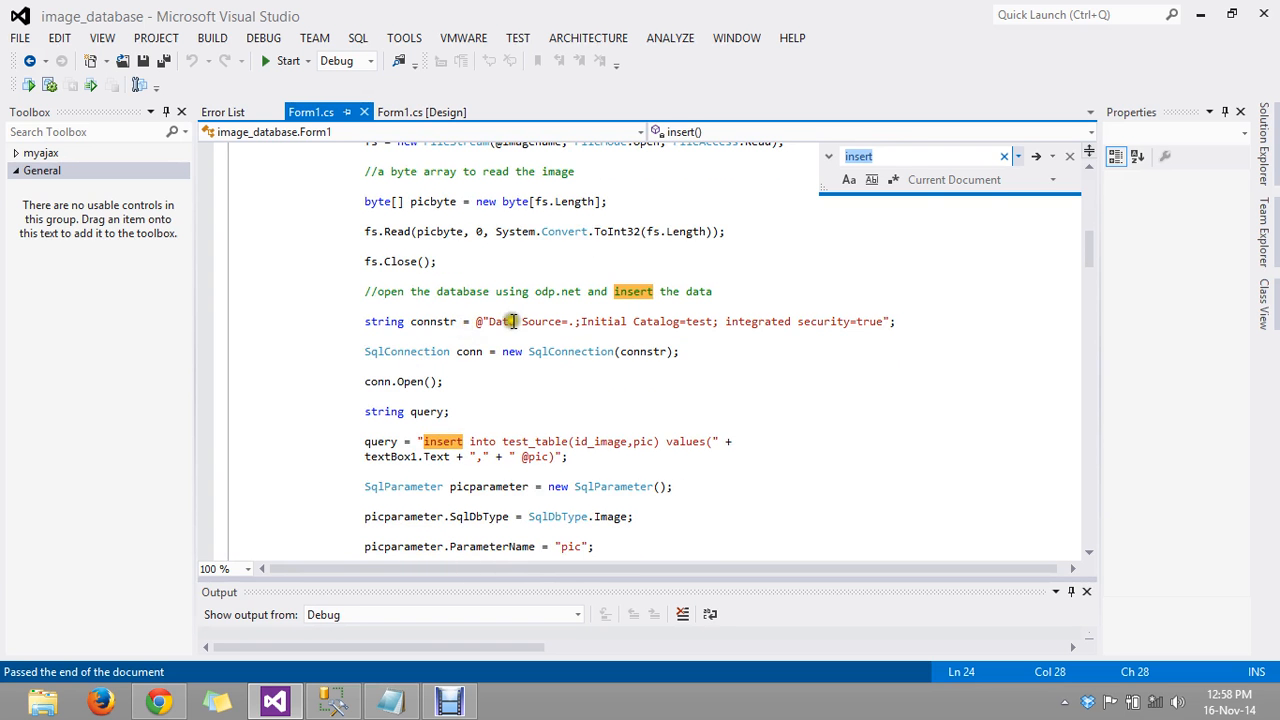
mouse_move(568, 321)
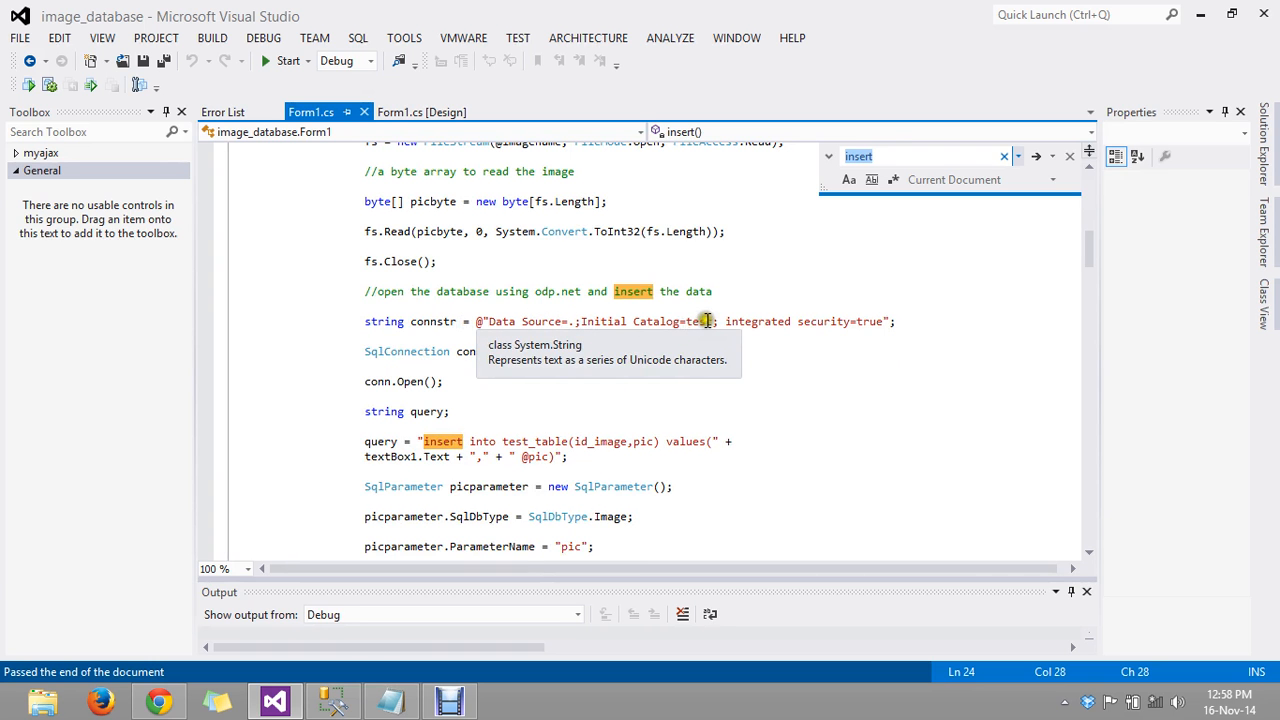
mouse_move(815, 321)
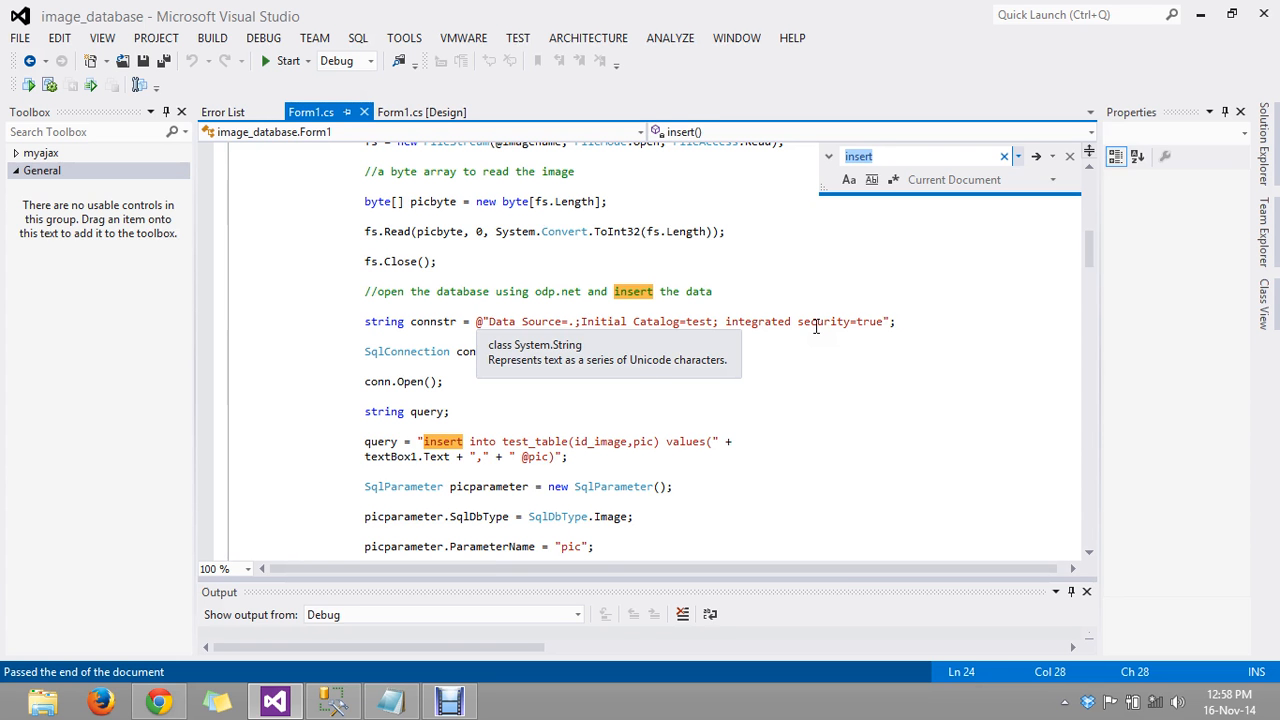
mouse_move(599, 378)
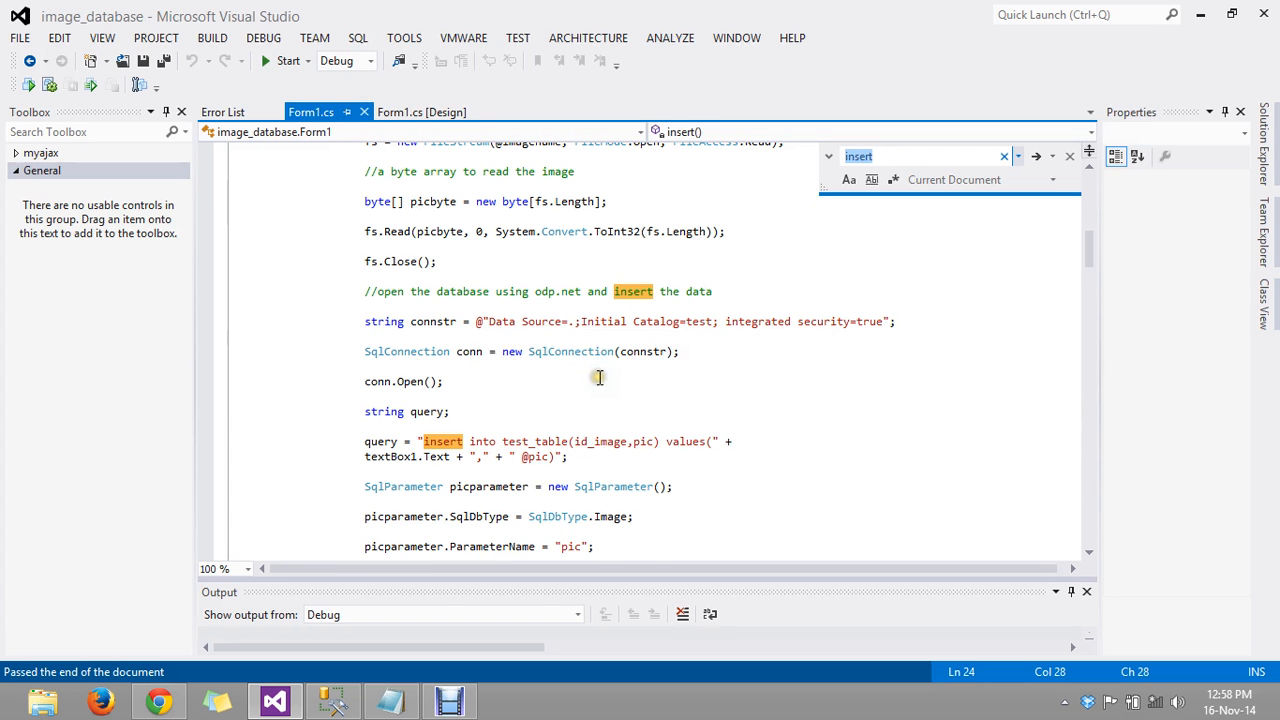
scroll("down", 3)
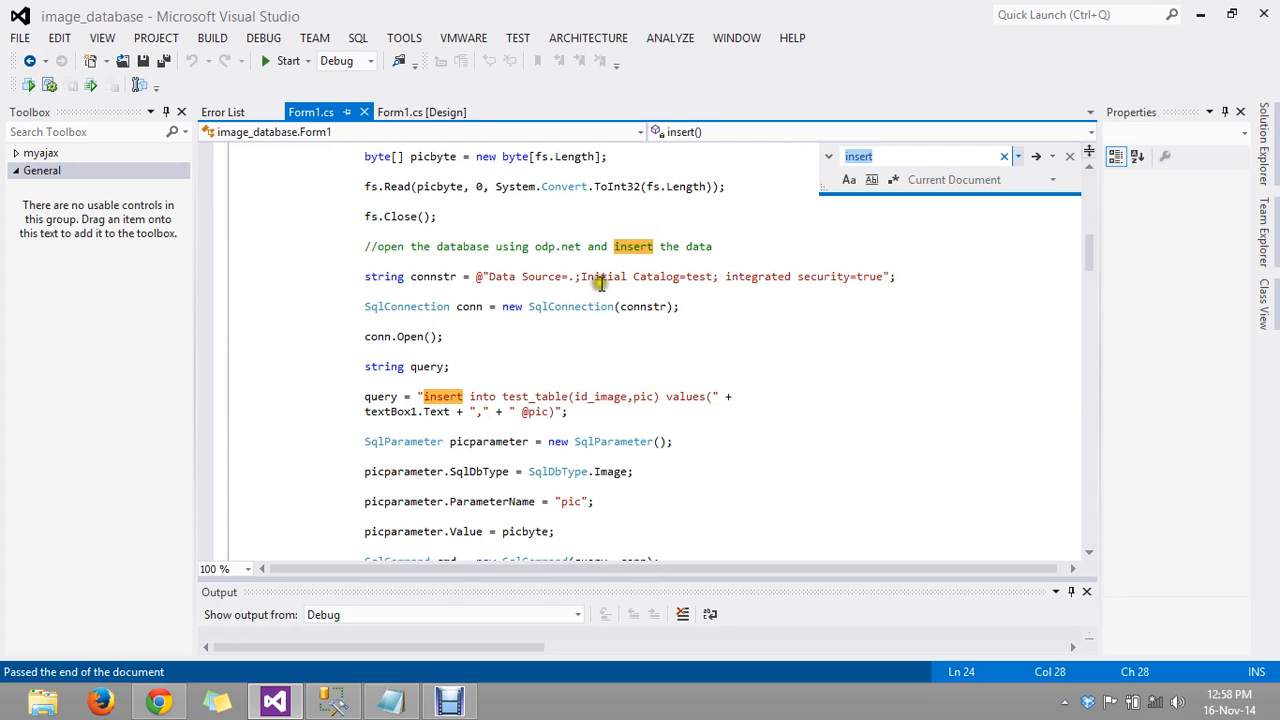
mouse_move(440, 347)
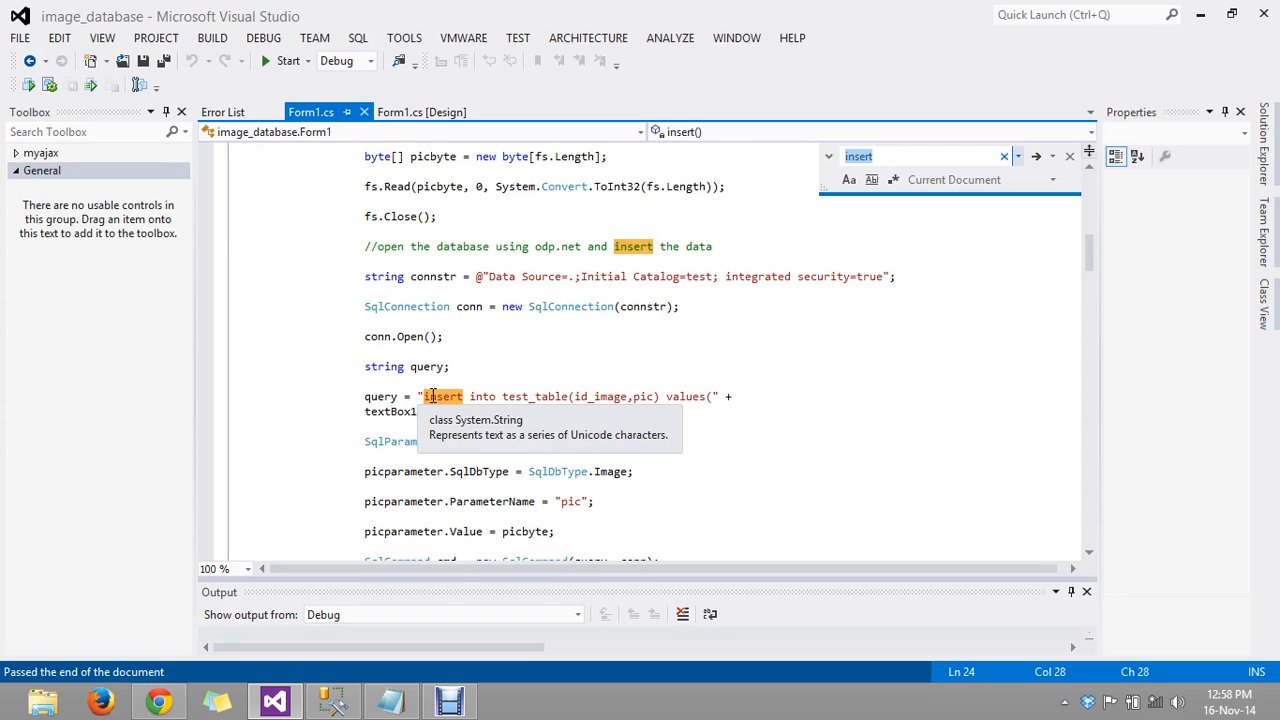
scroll("down", 3)
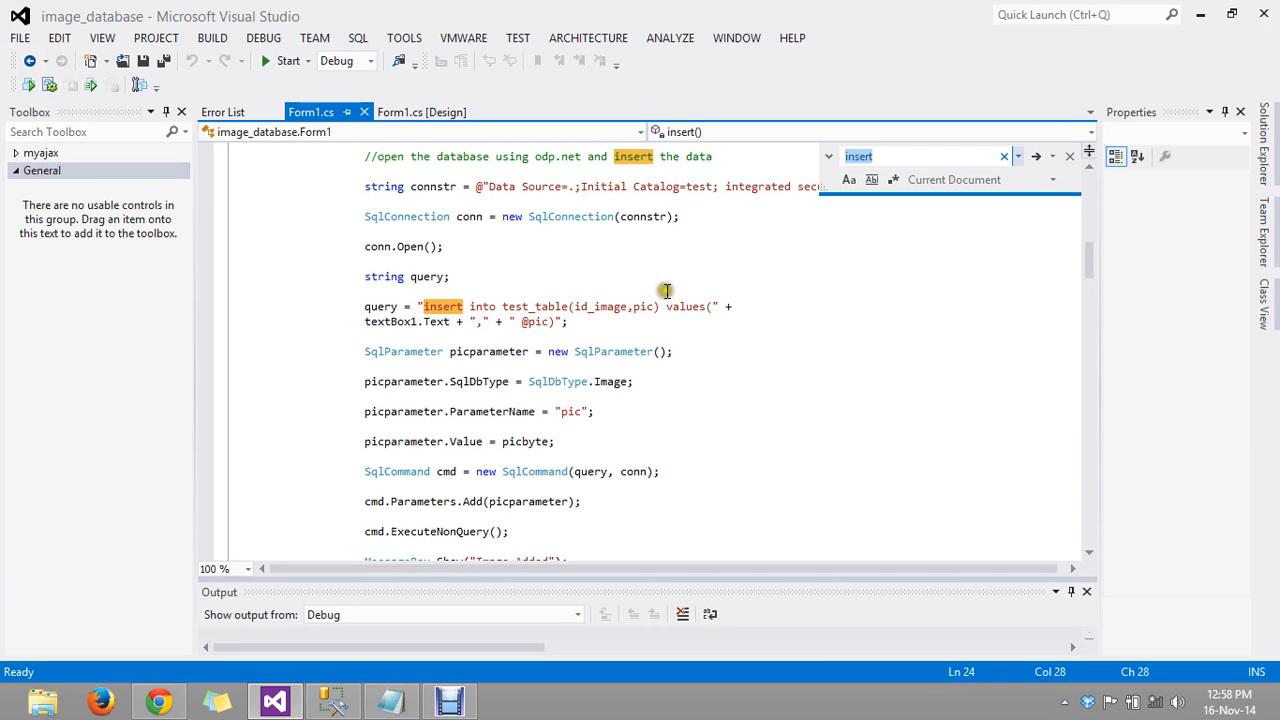
mouse_move(439, 321)
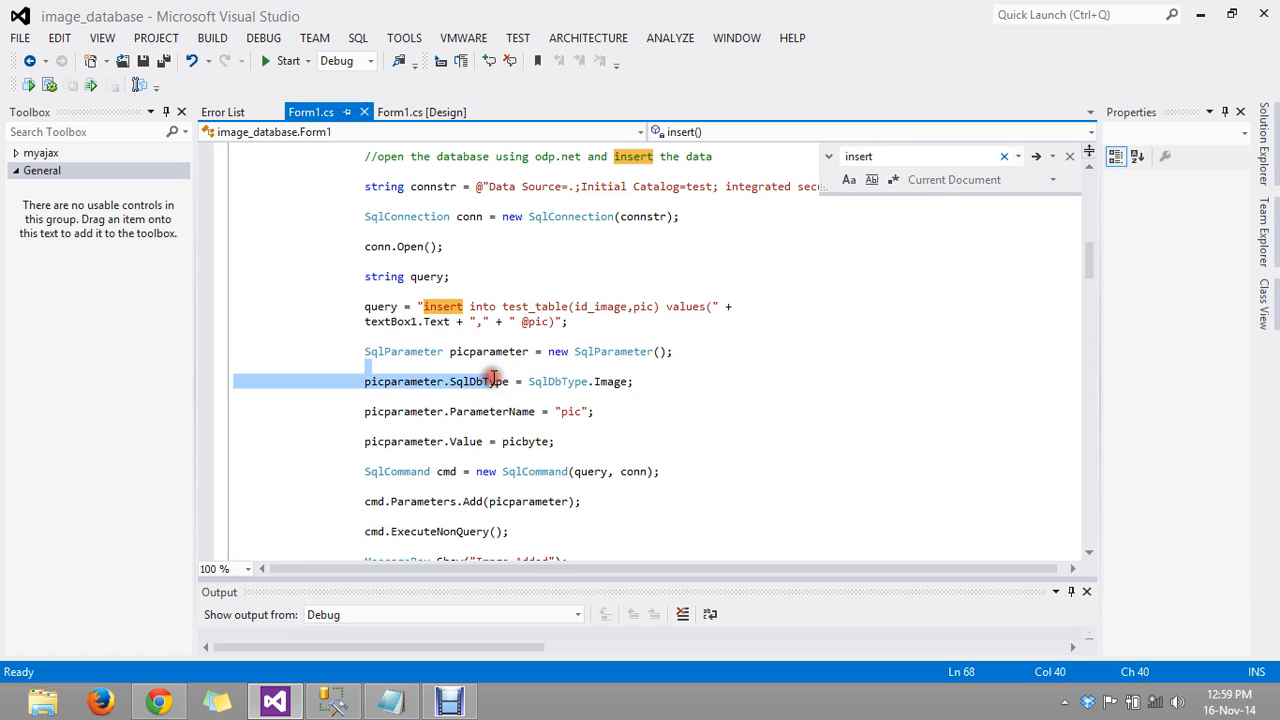
scroll("down", 3)
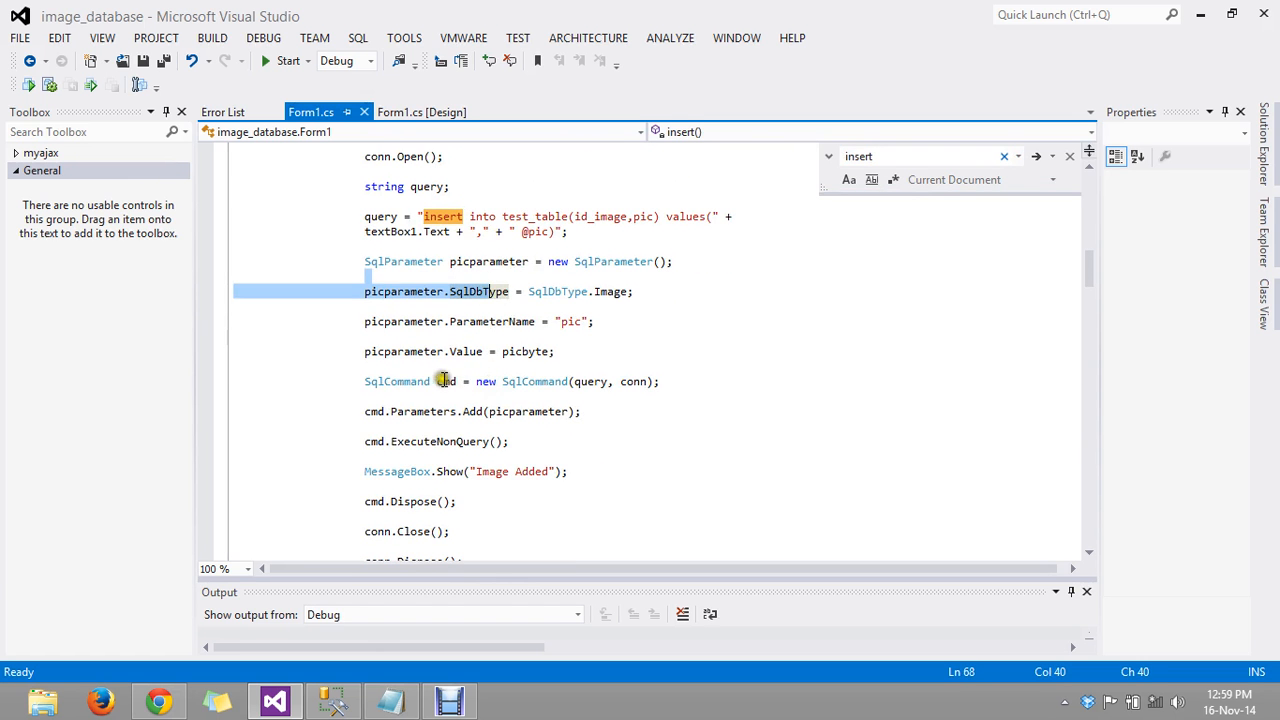
left_click(445, 381)
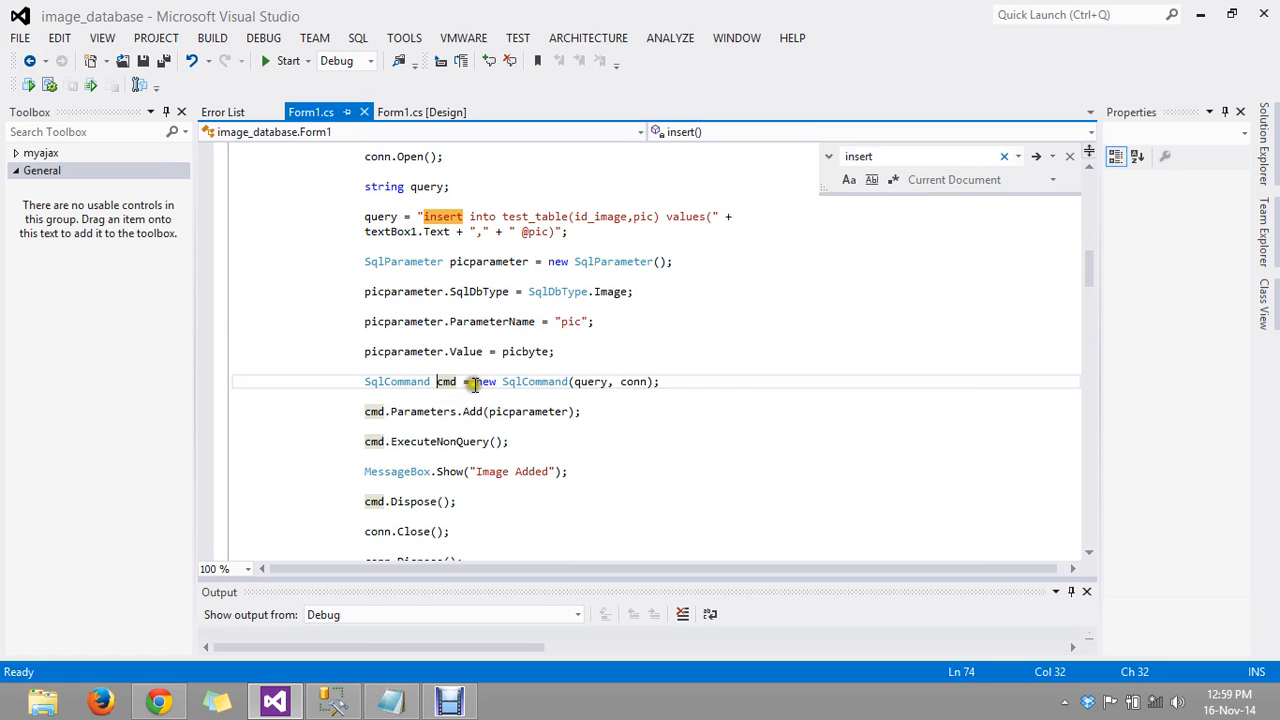
mouse_move(445, 428)
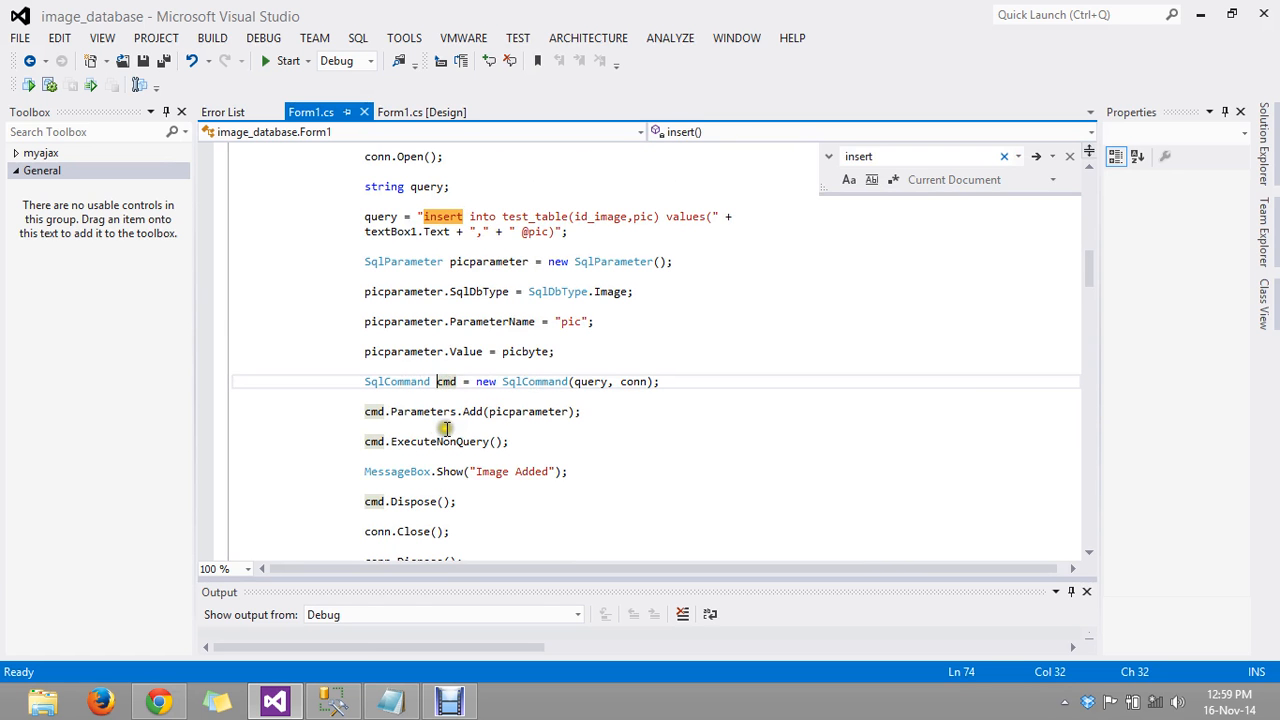
mouse_move(503, 446)
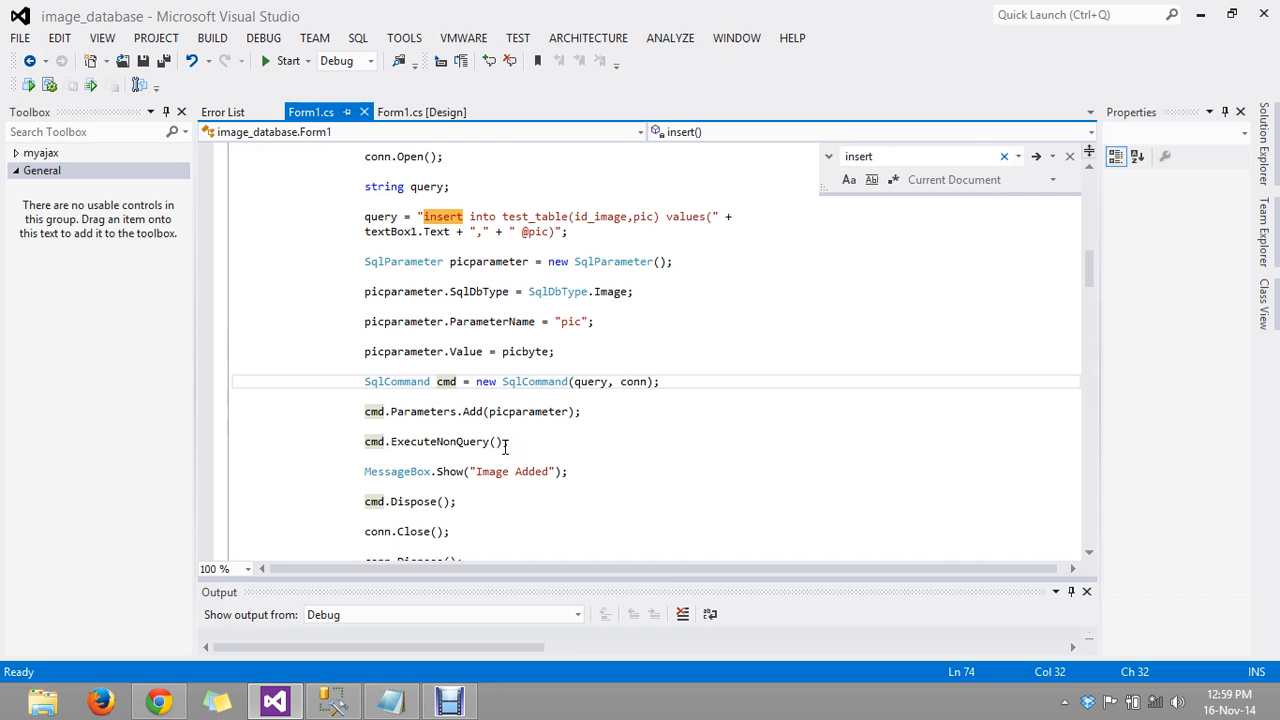
mouse_move(455, 441)
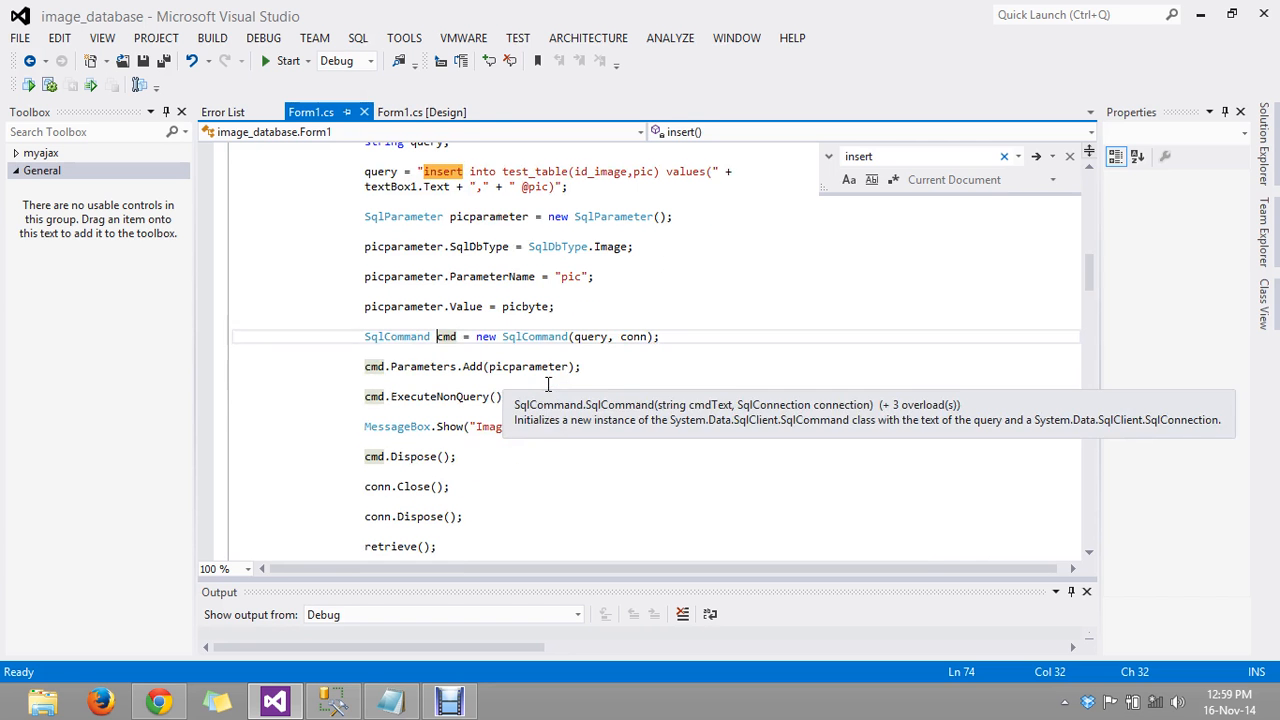
mouse_move(435, 418)
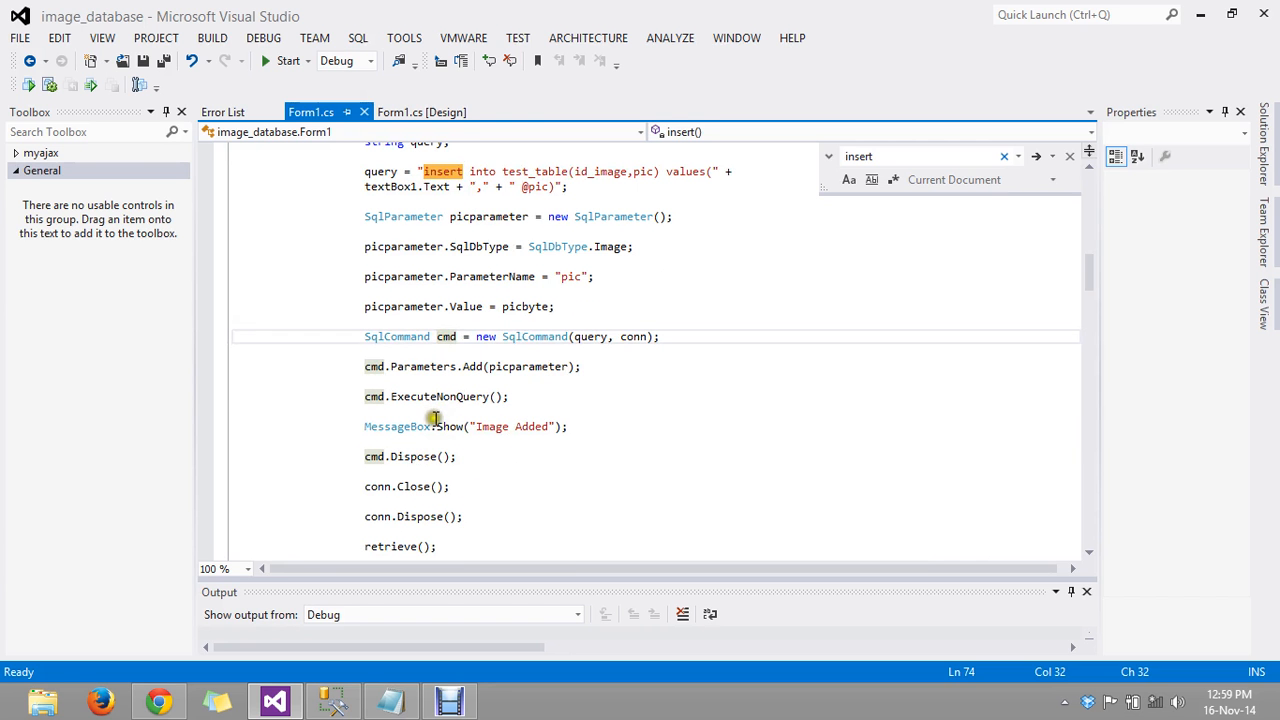
mouse_move(486, 426)
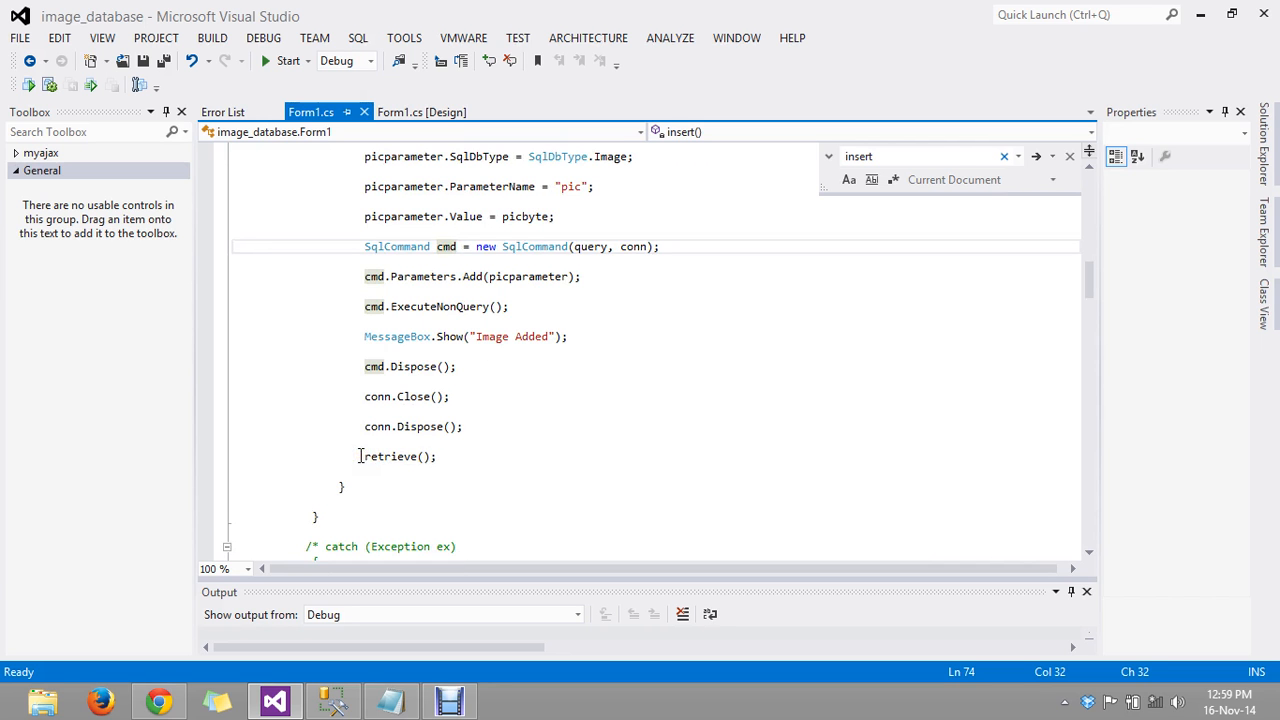
left_click(425, 111)
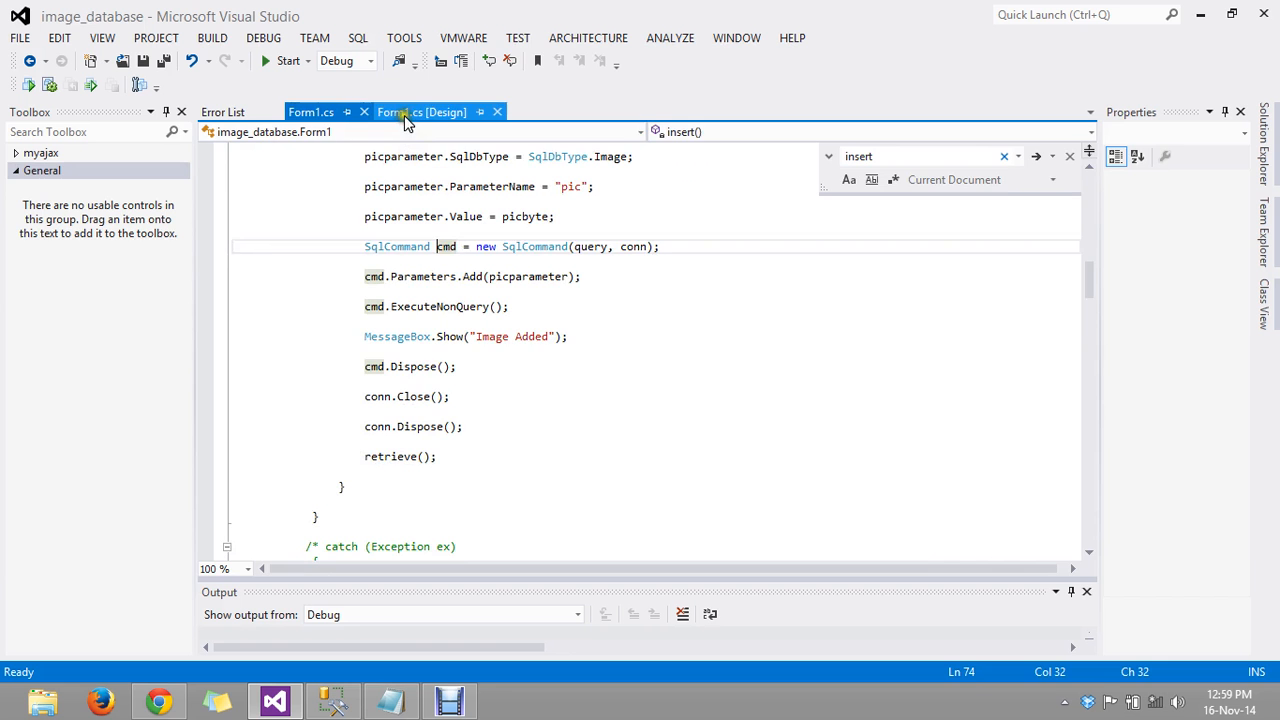
- Read through button3_Click's code writing stored image bytes into pictureBox2, then return to the design view
left_click(431, 111)
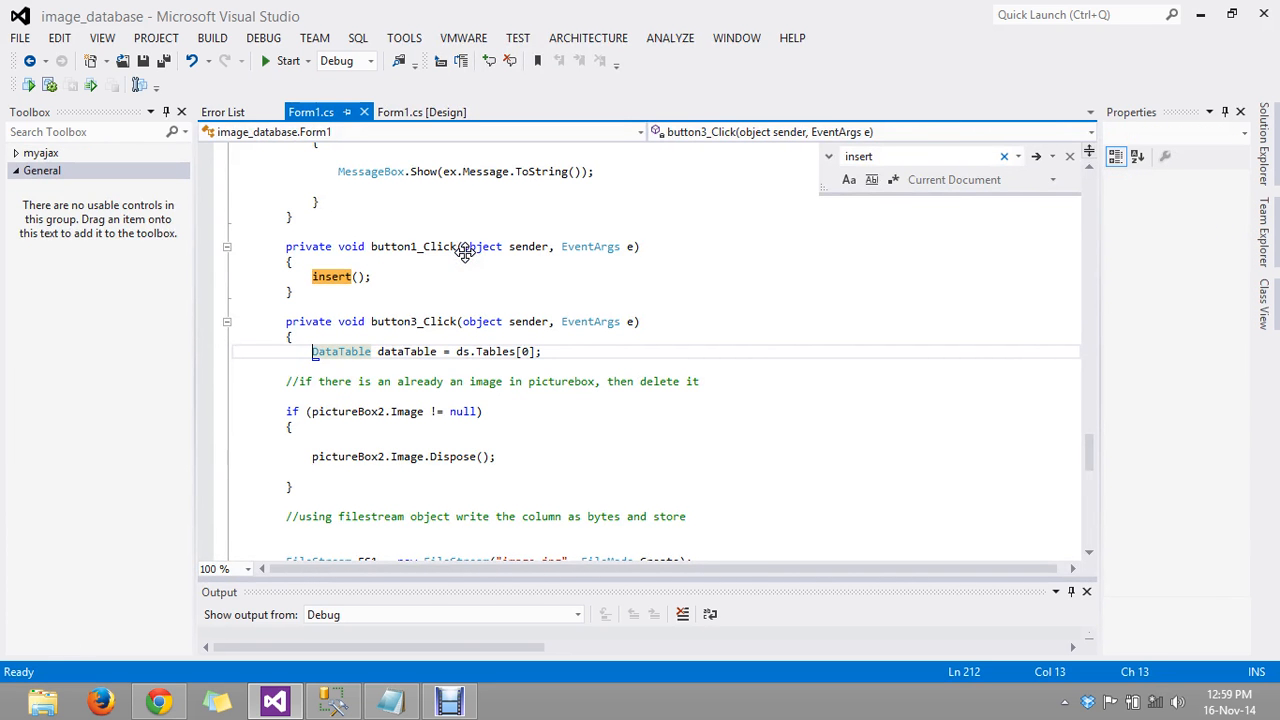
mouse_move(361, 368)
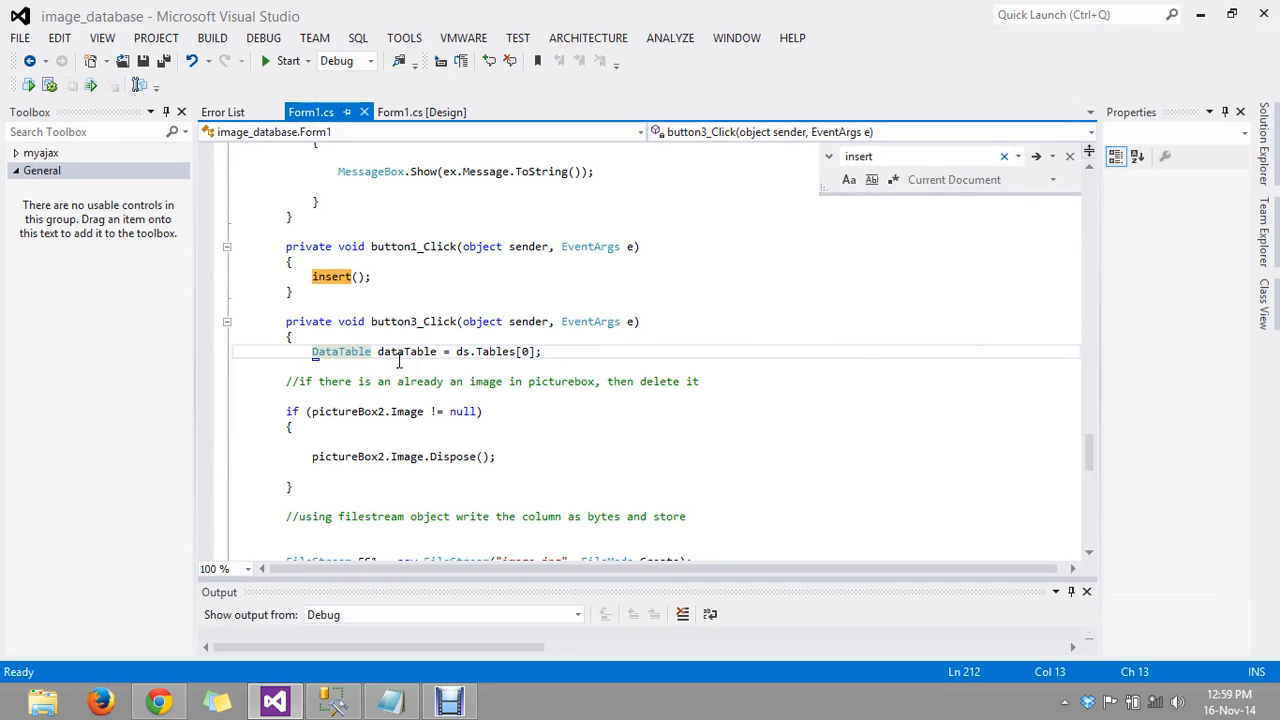
mouse_move(477, 381)
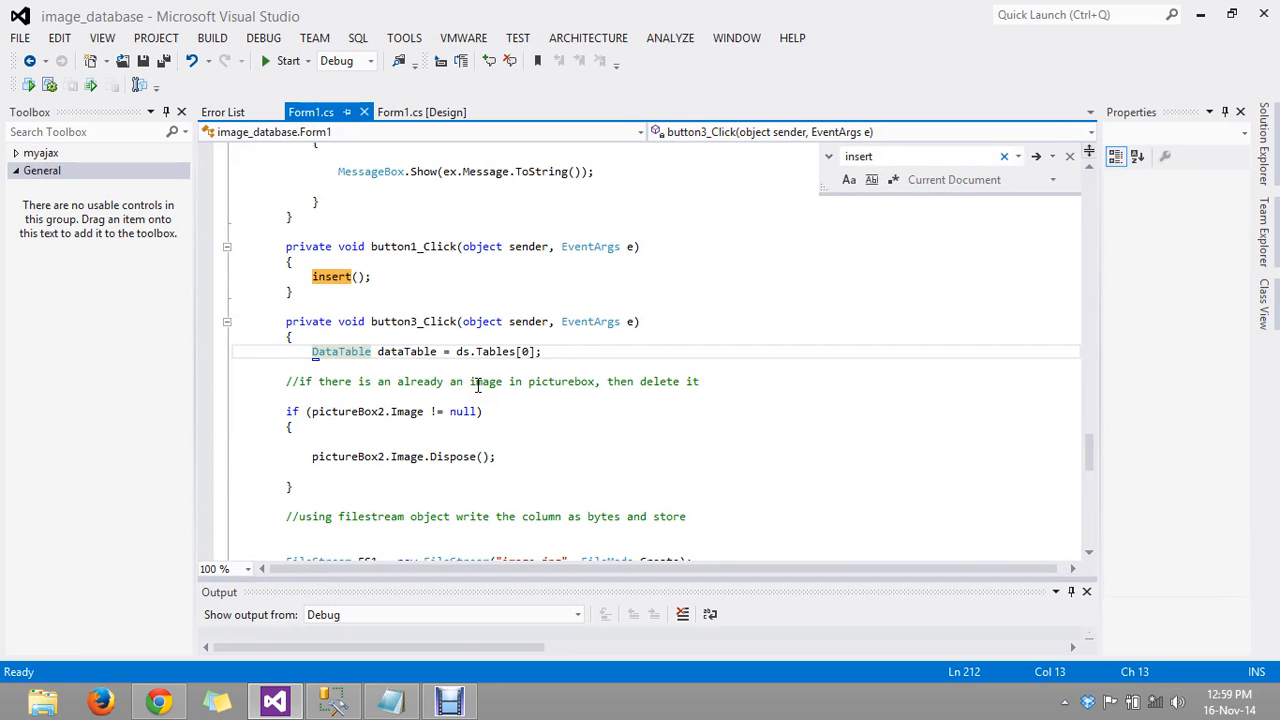
scroll("down", 3)
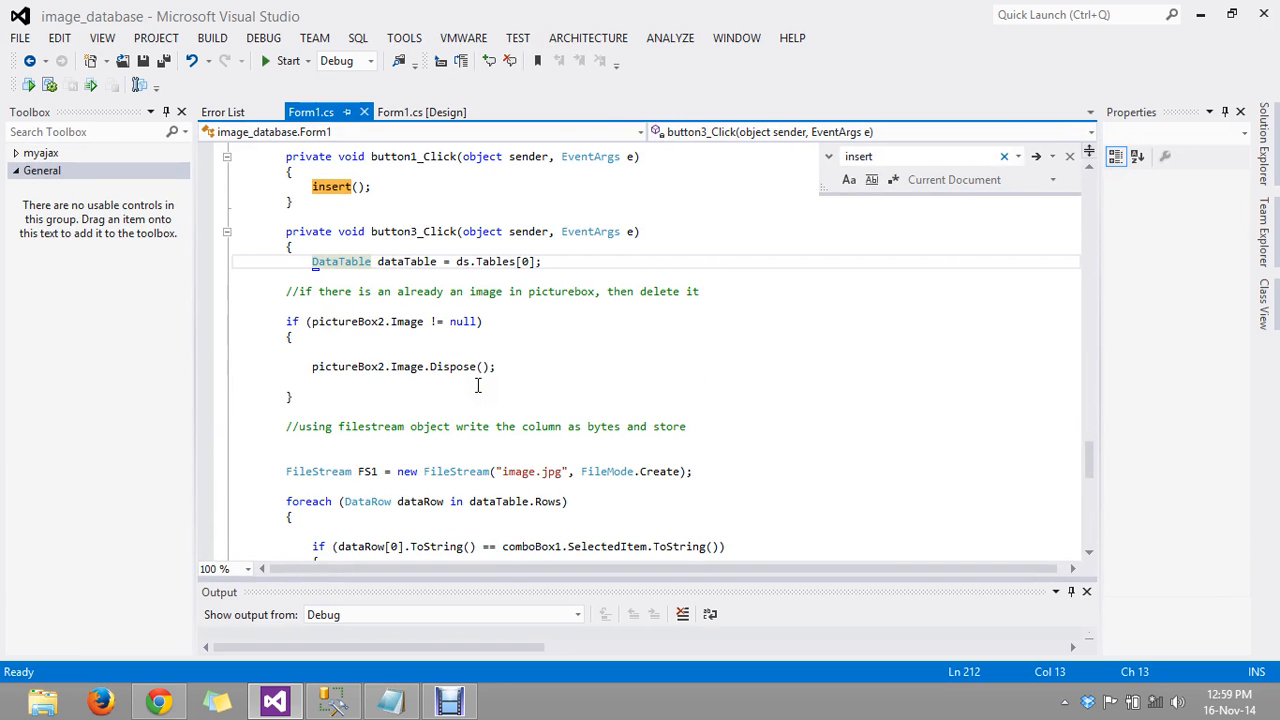
scroll("down", 3)
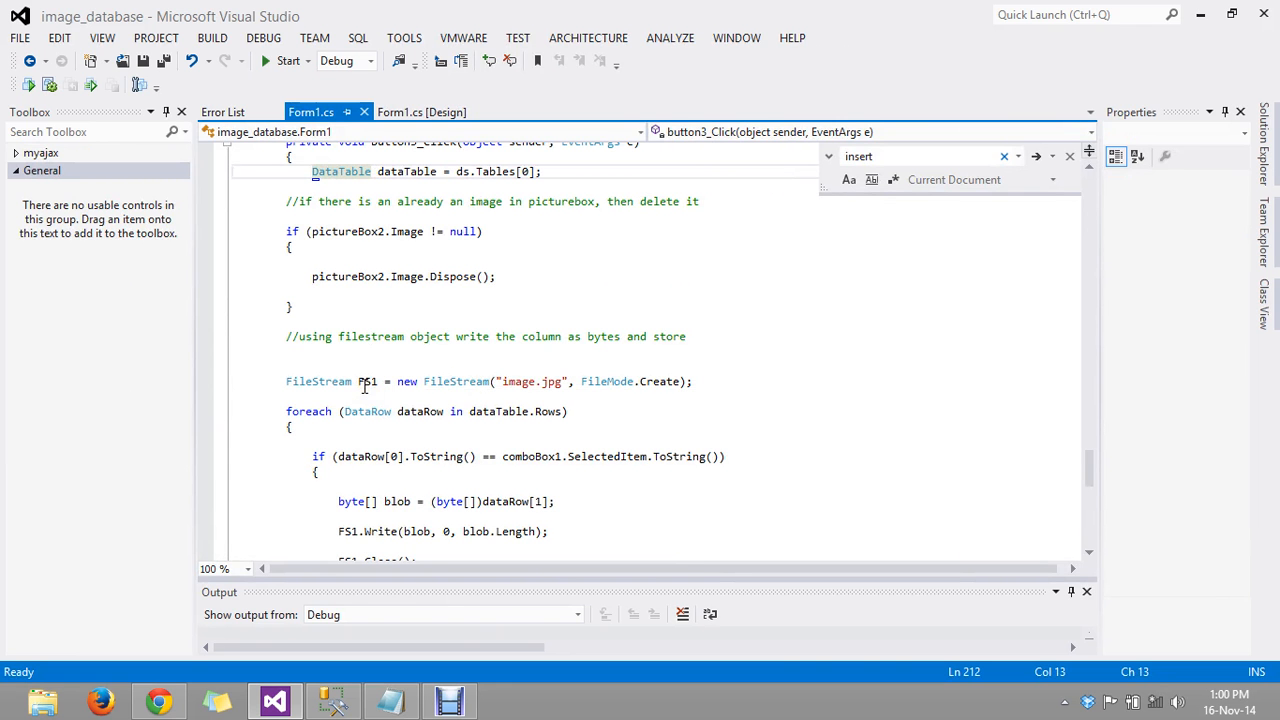
mouse_move(520, 395)
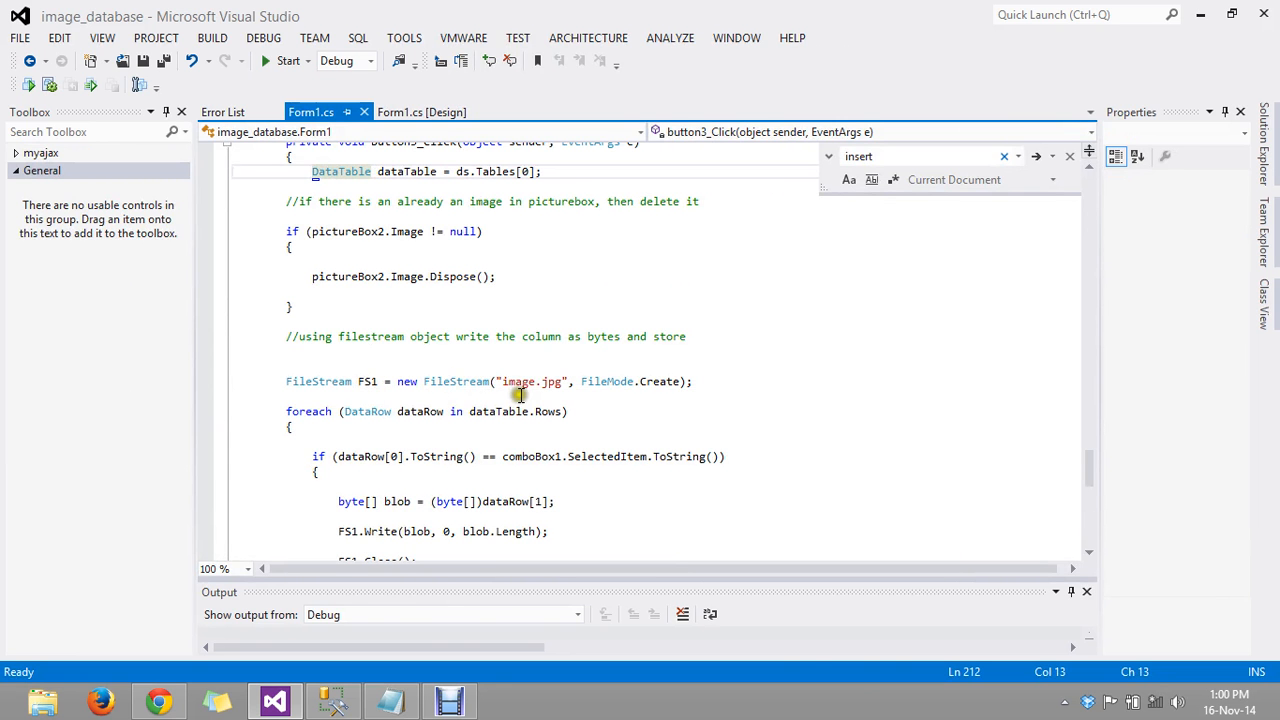
mouse_move(440, 456)
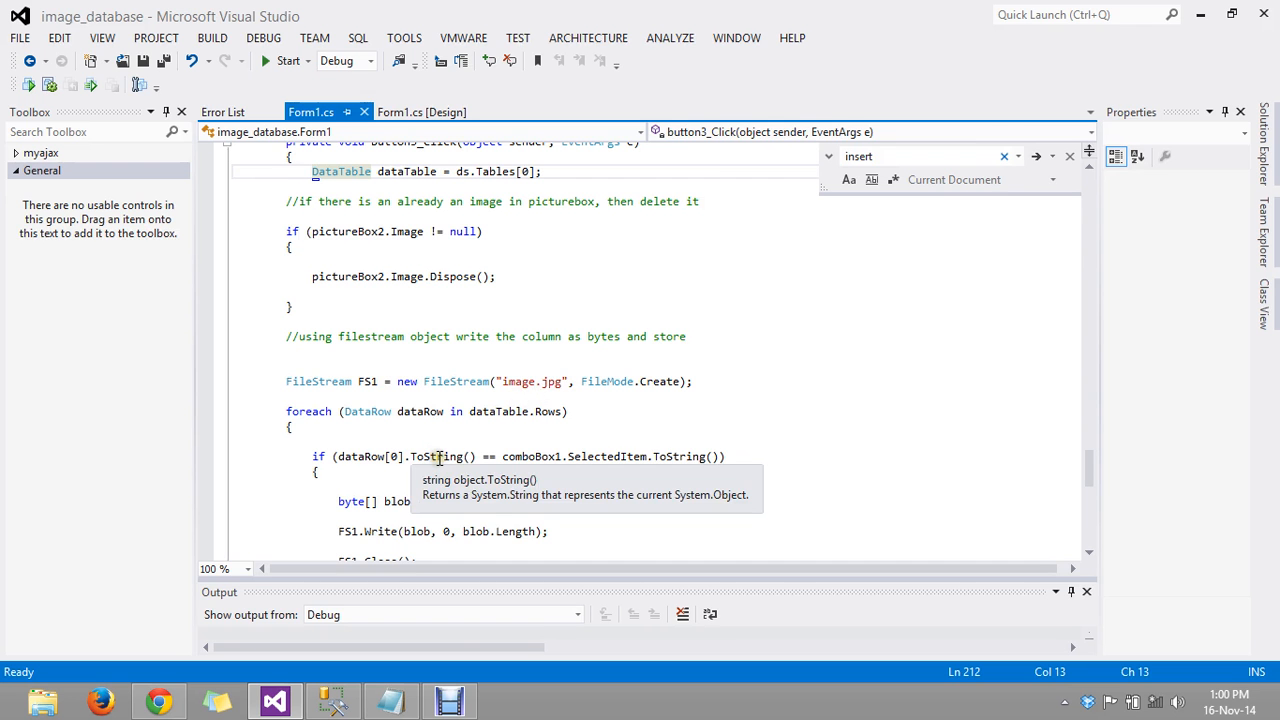
scroll("down", 3)
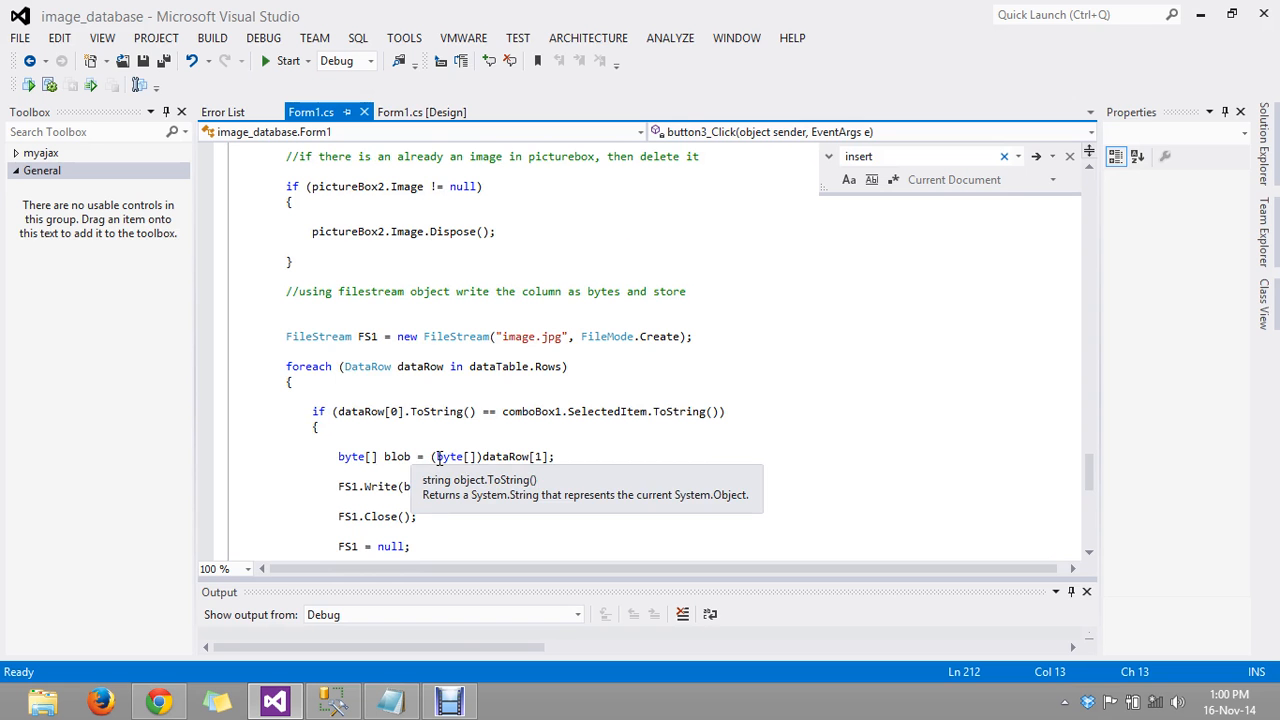
scroll("down", 3)
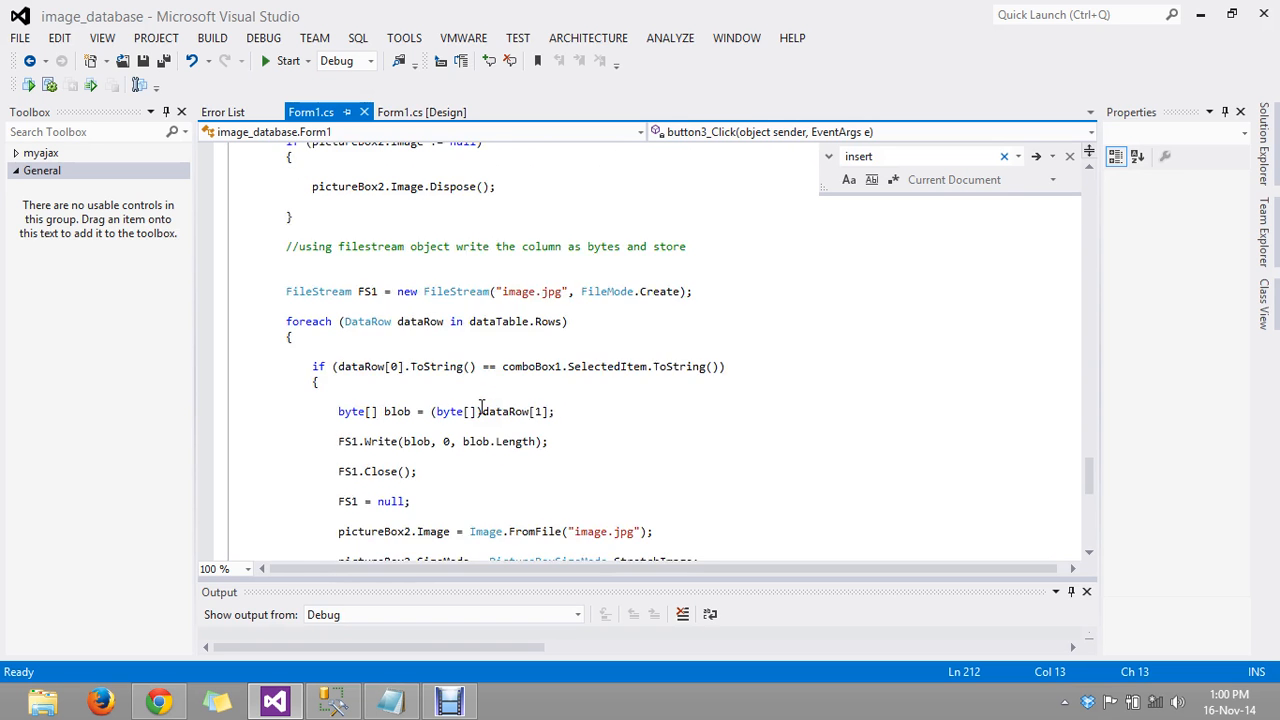
scroll("down", 3)
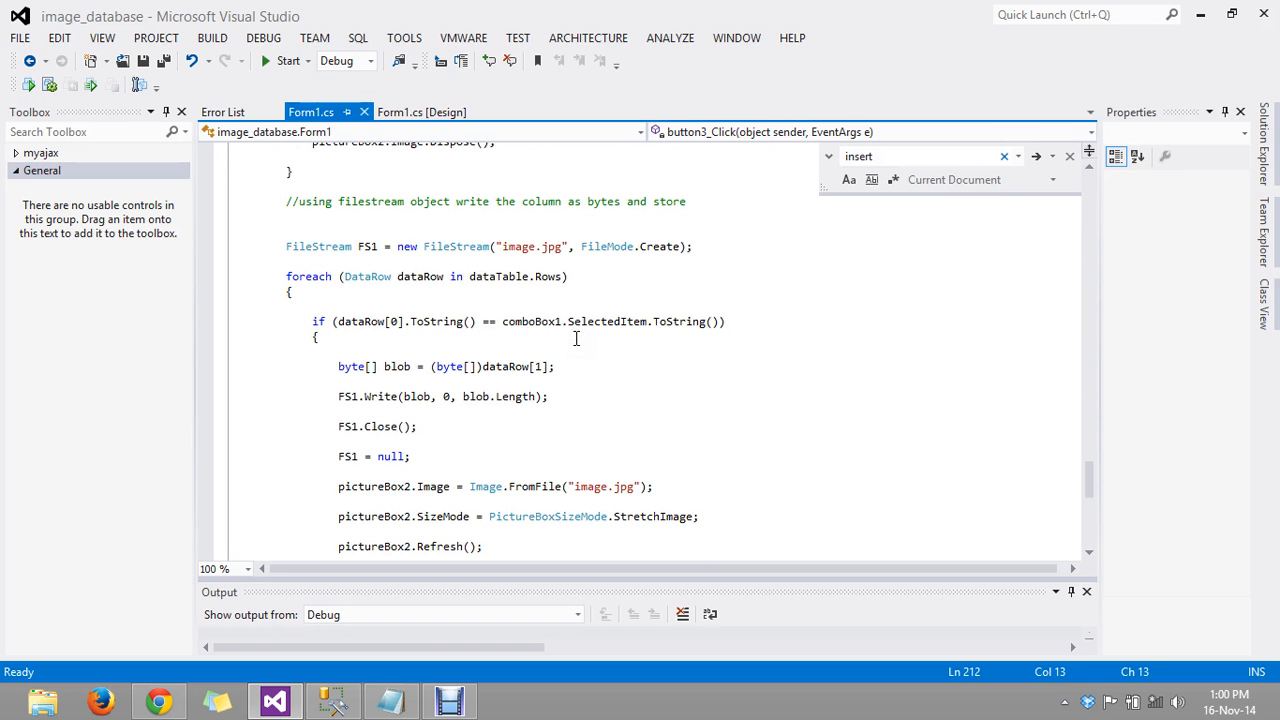
scroll("down", 3)
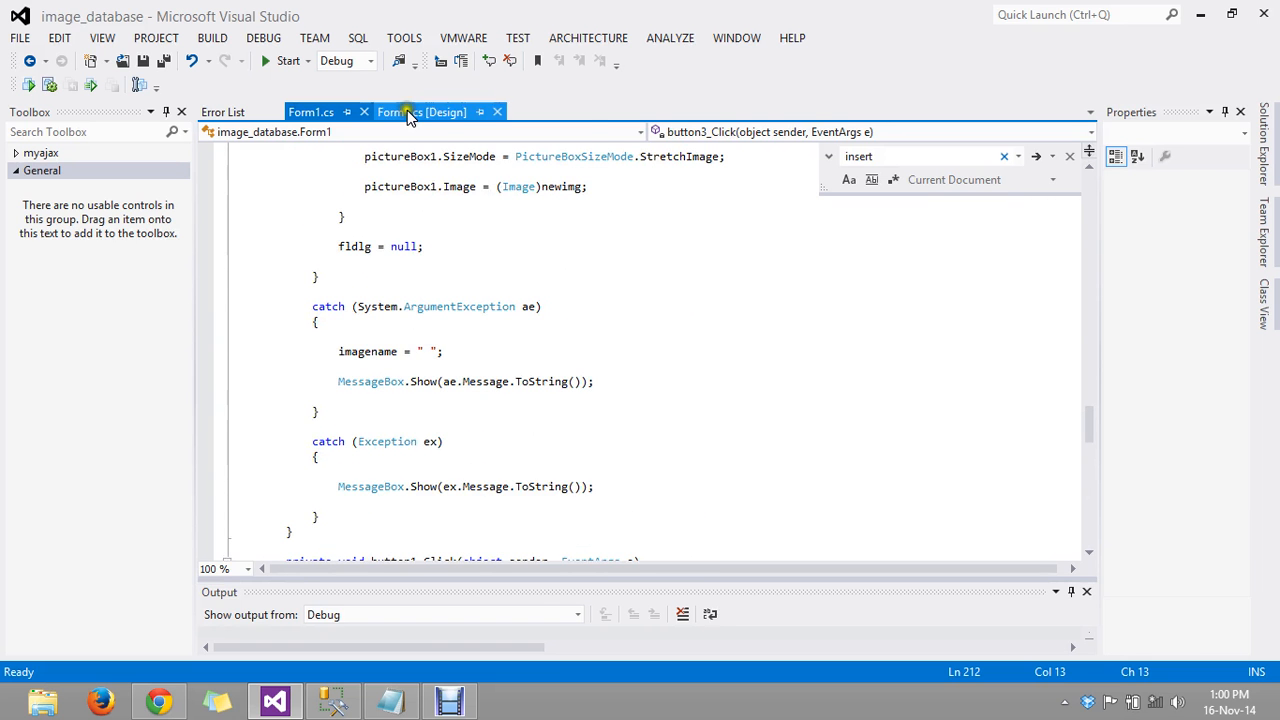
left_click(420, 111)
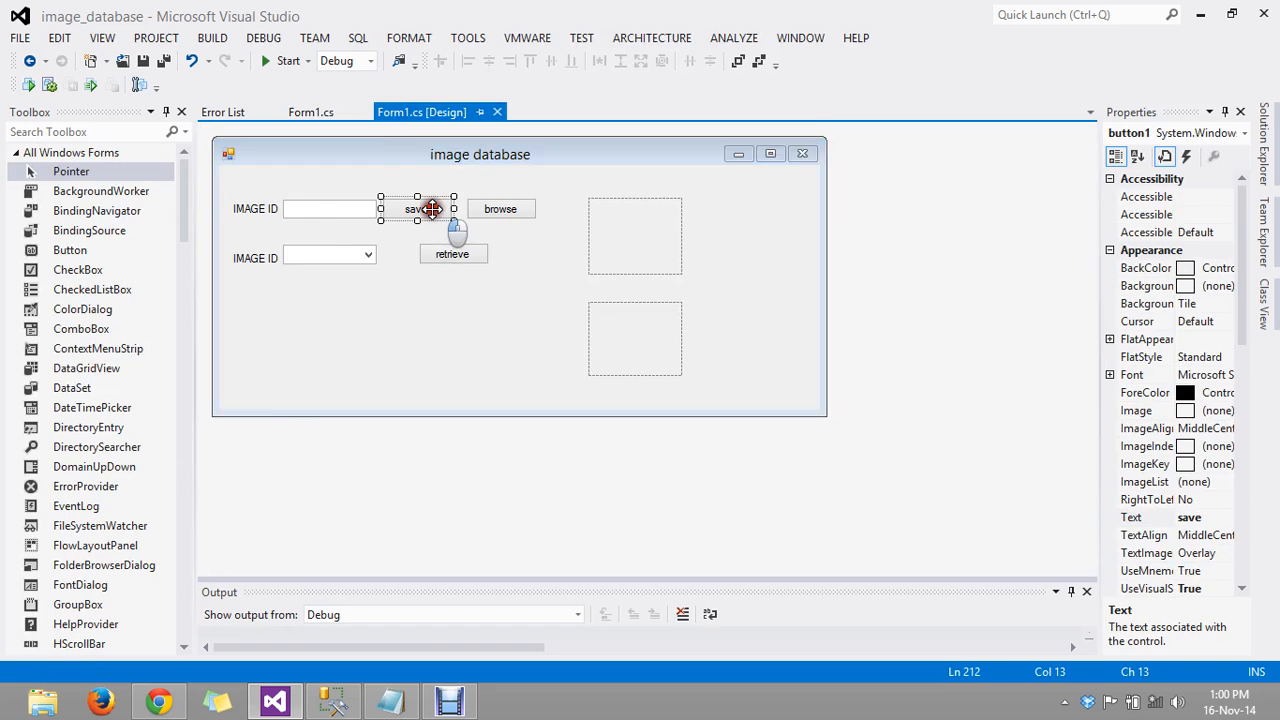
double_click(408, 208)
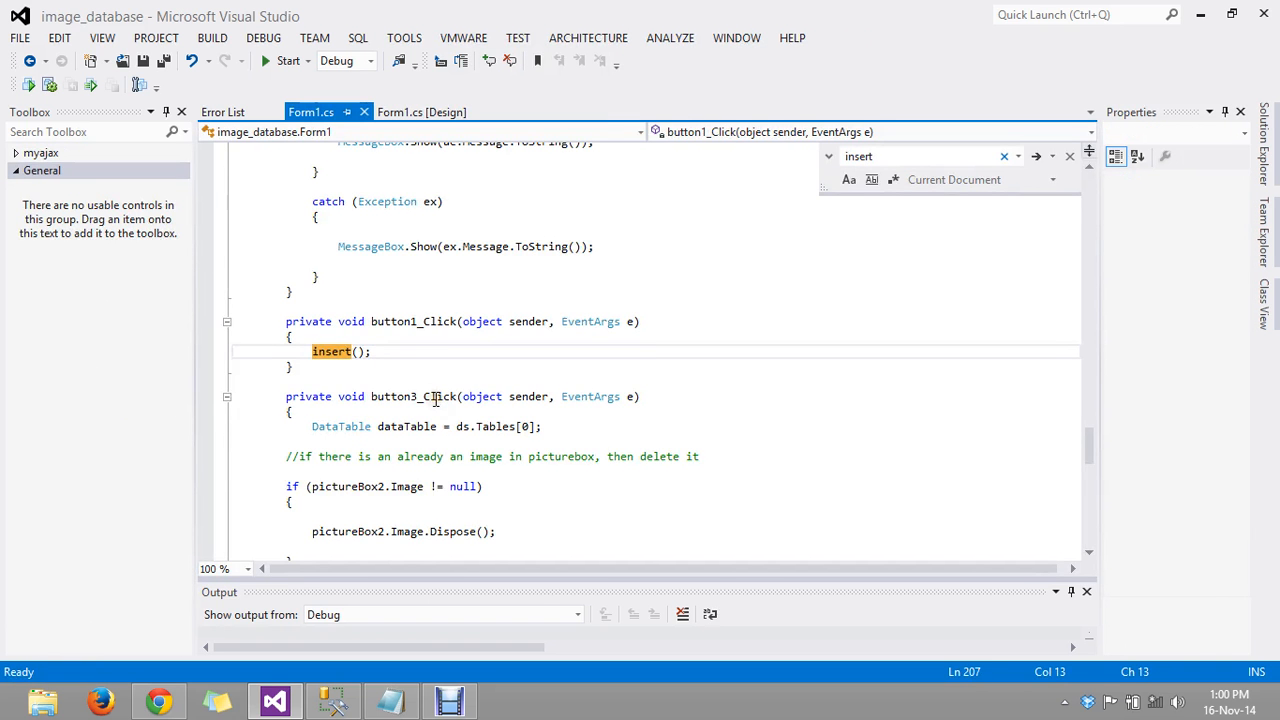
scroll("down", 3)
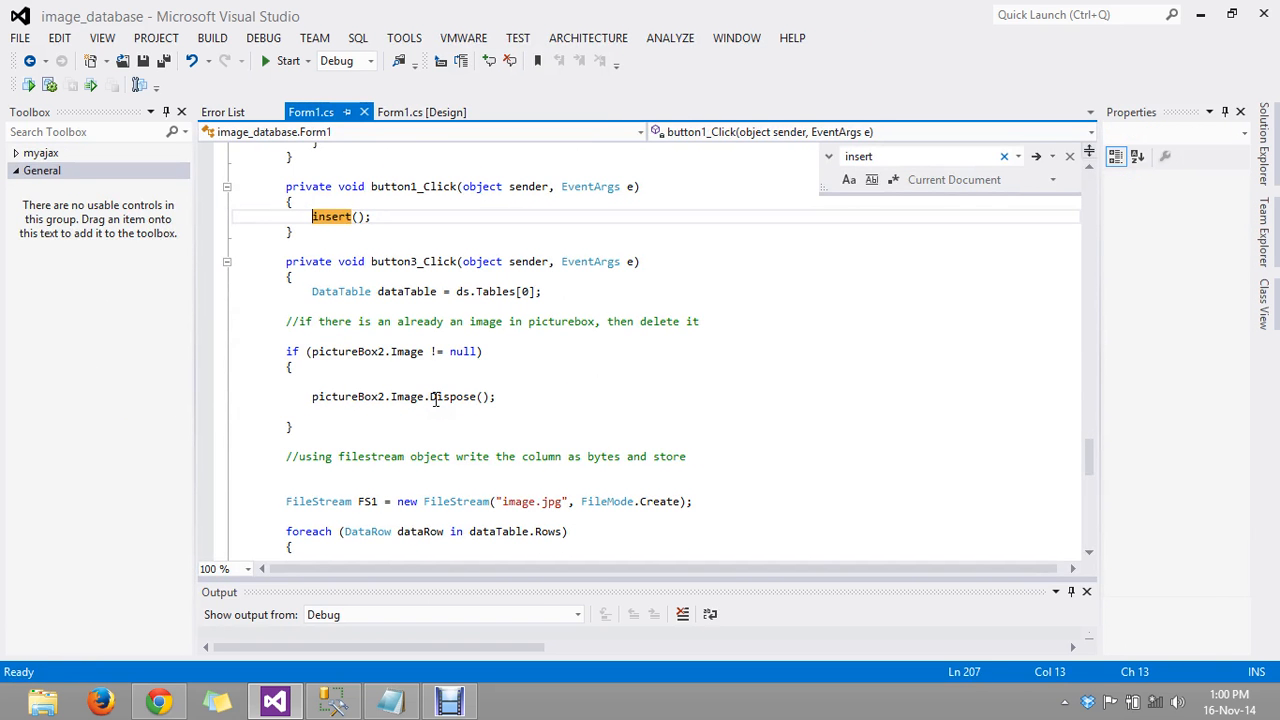
mouse_move(435, 368)
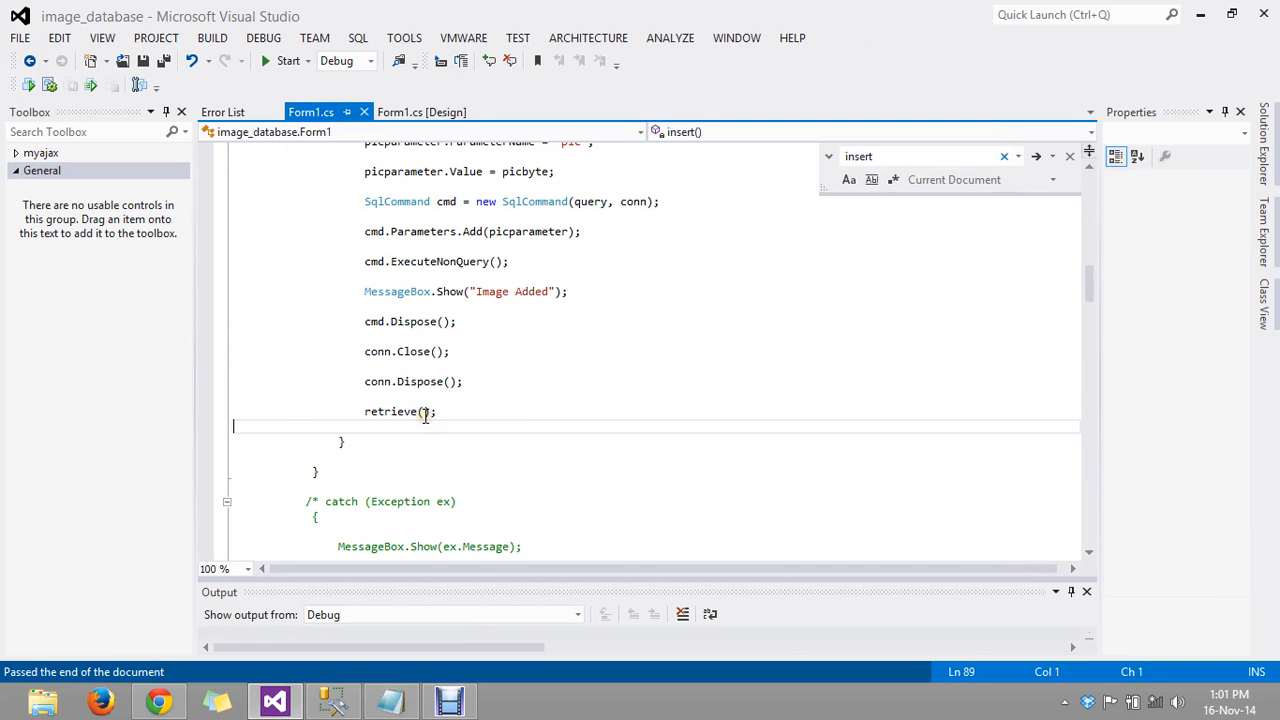
mouse_move(366, 410)
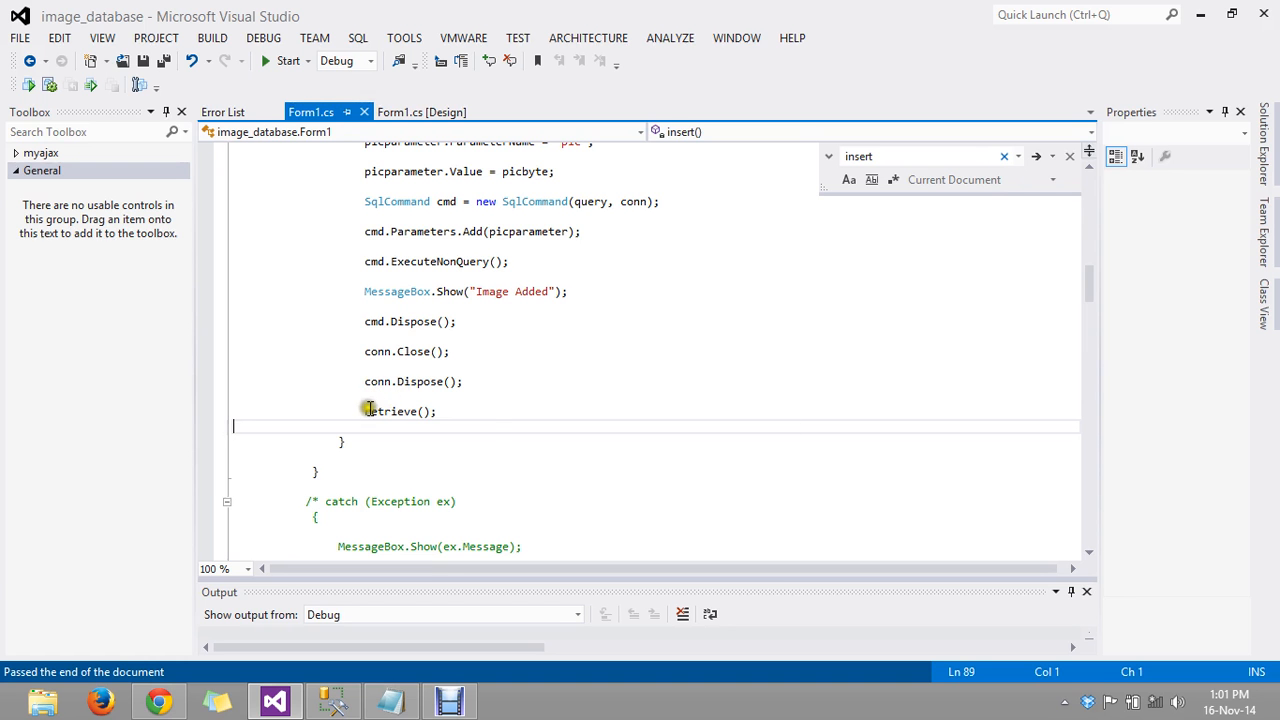
mouse_move(400, 331)
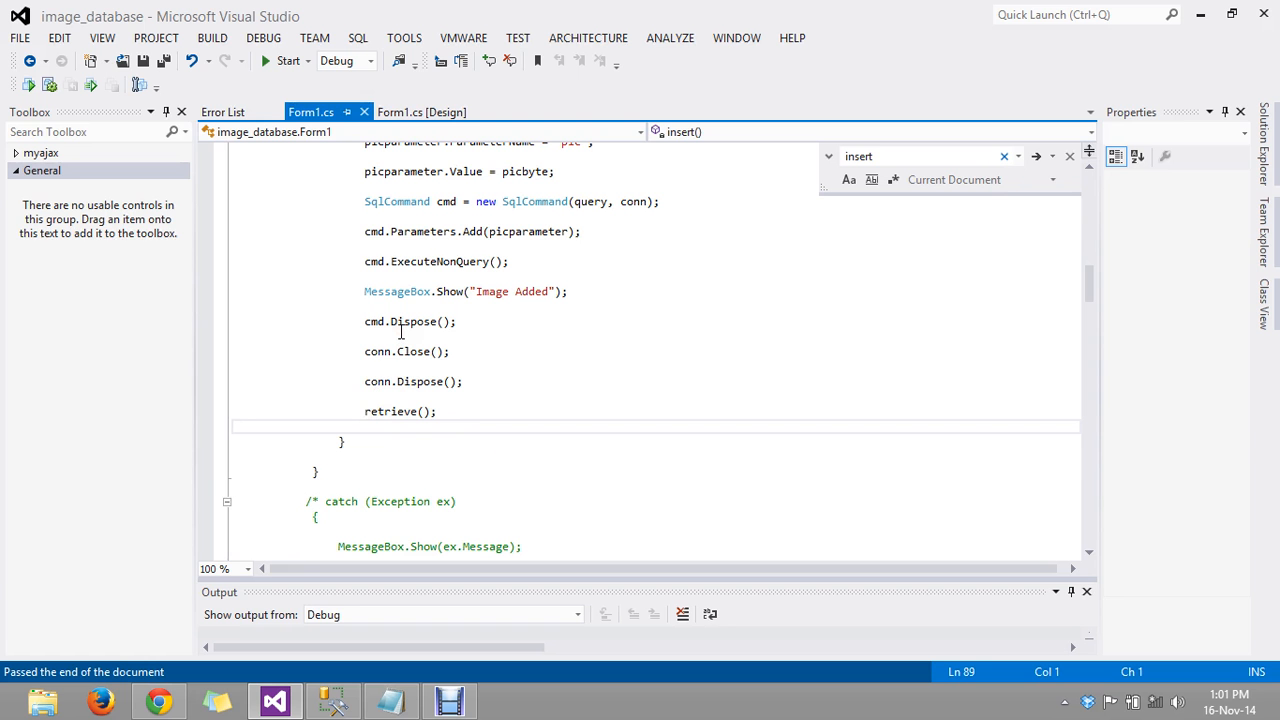
mouse_move(387, 177)
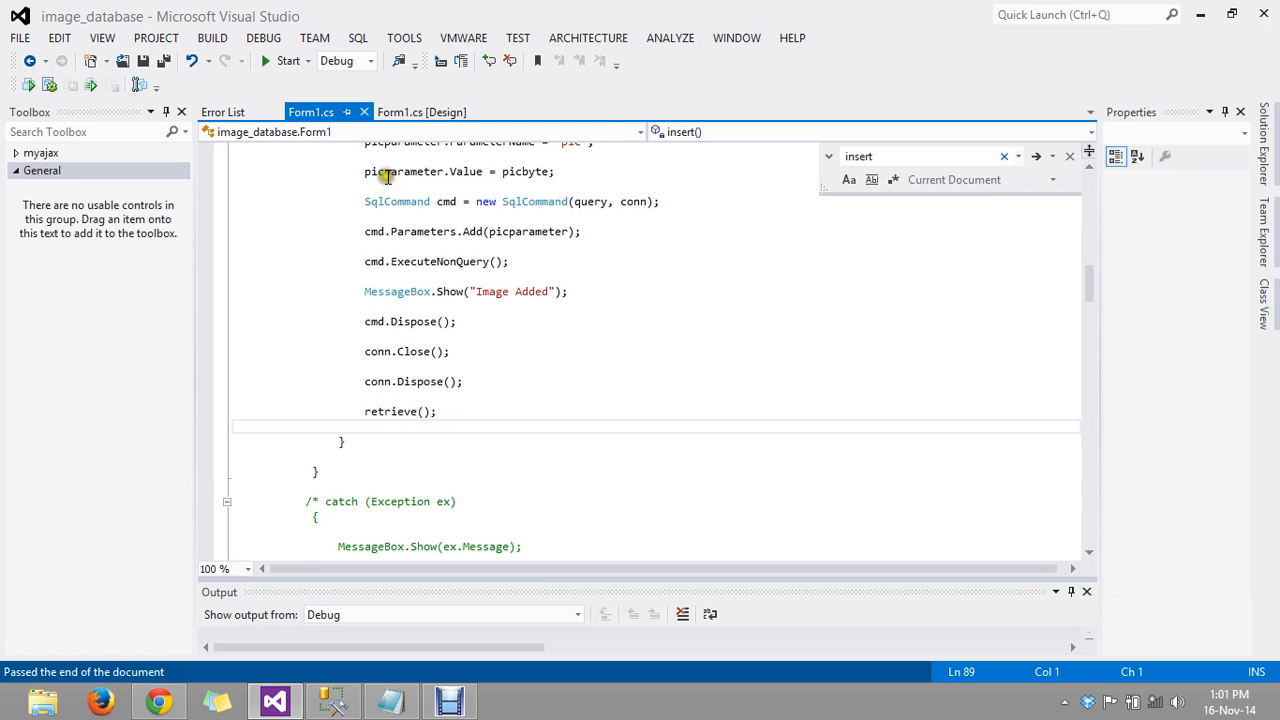
left_click(431, 111)
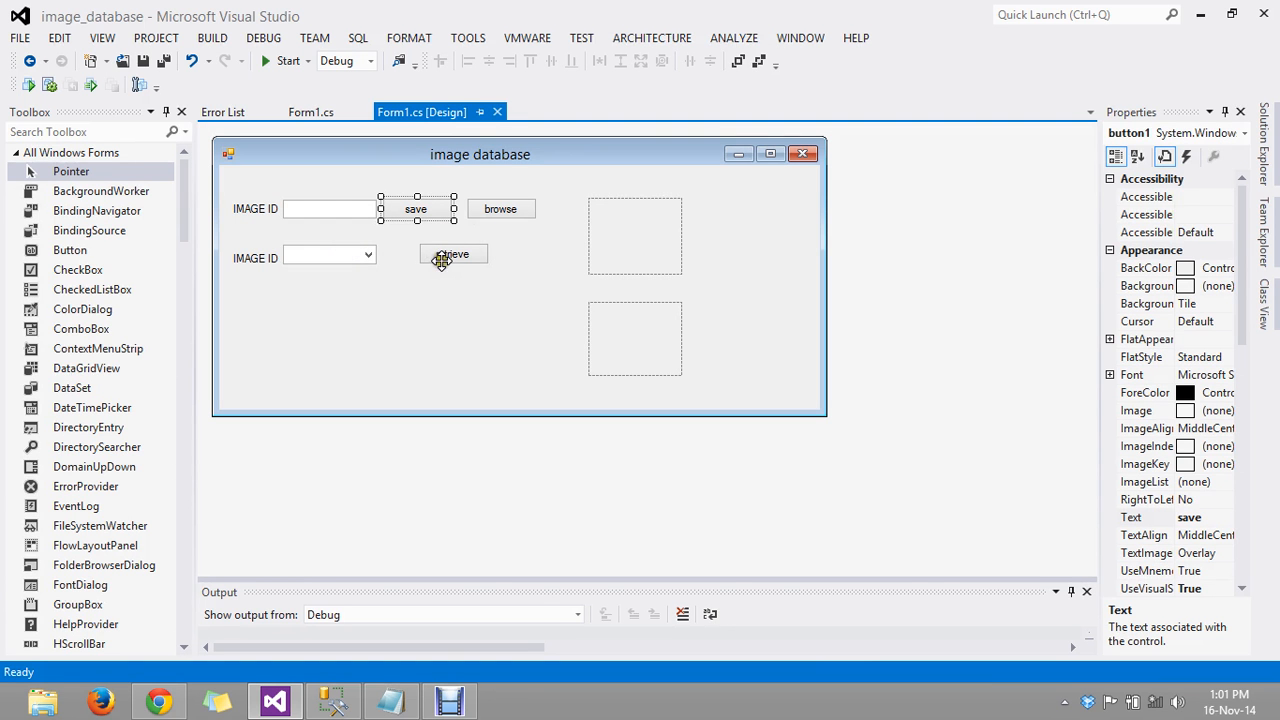
mouse_move(685, 385)
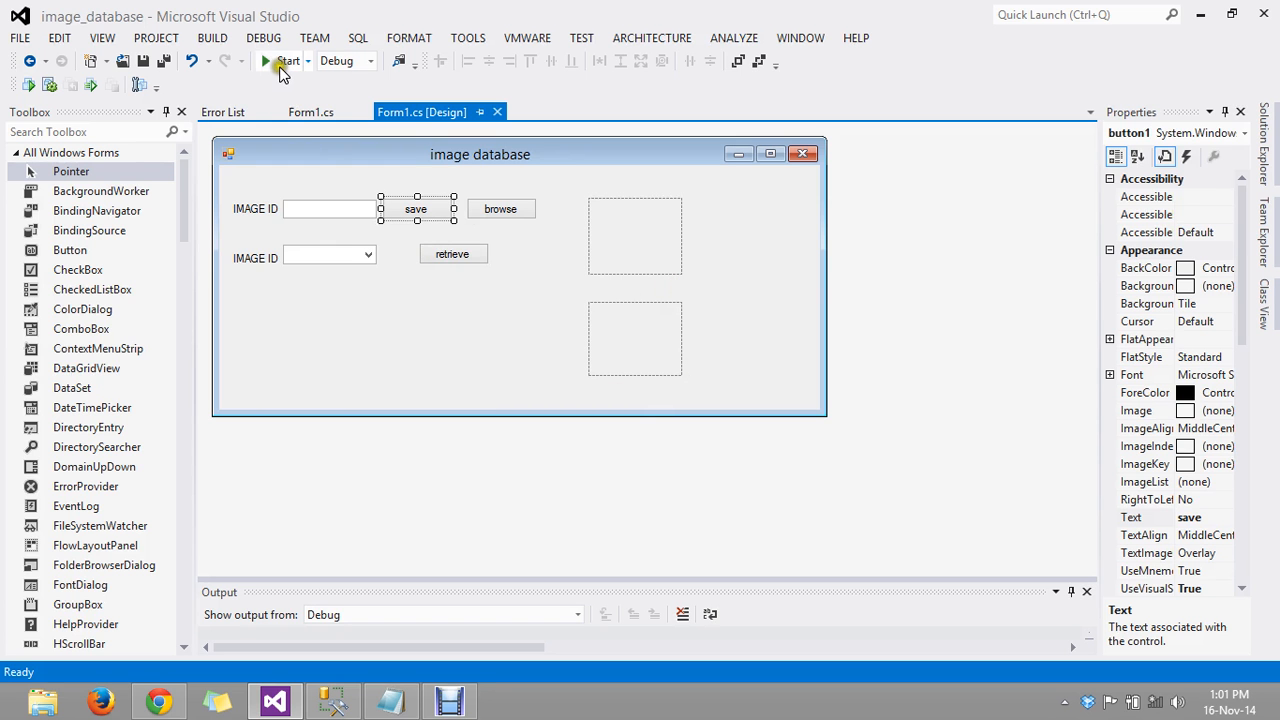
left_click(268, 61)
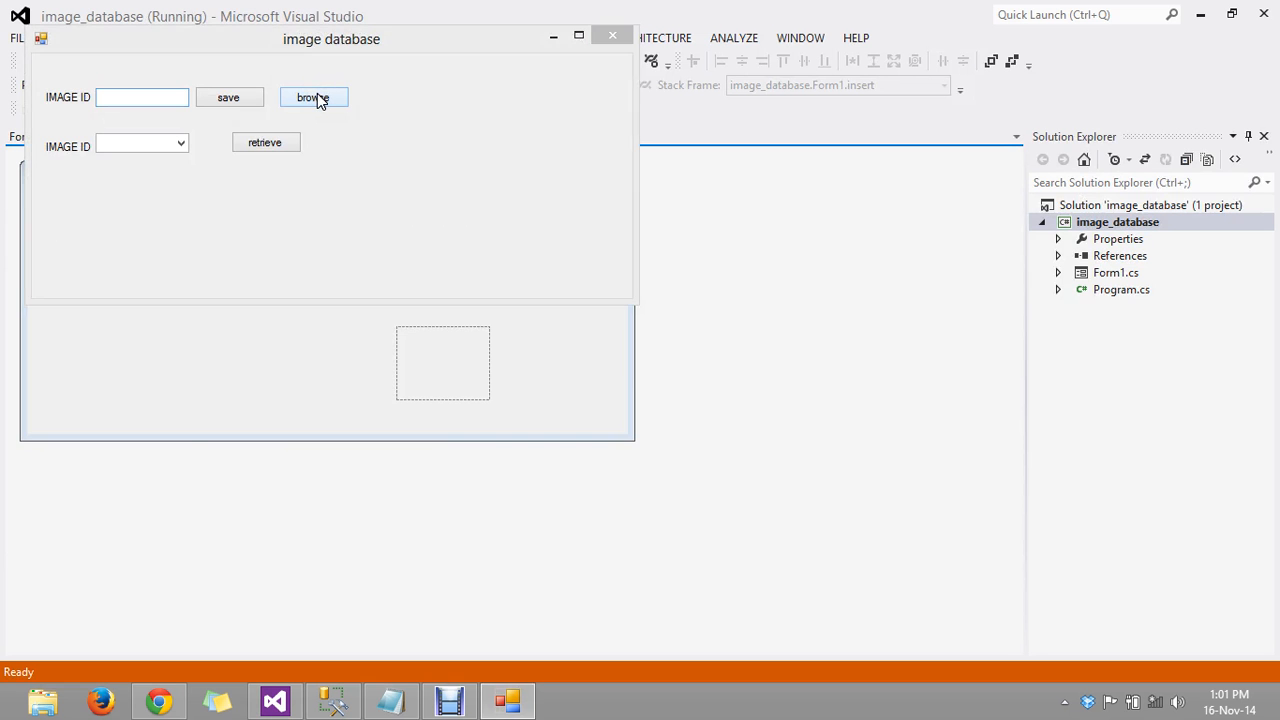
- In the running app, load the DP66460 picture, enter ID 87, and save it
left_click(313, 97)
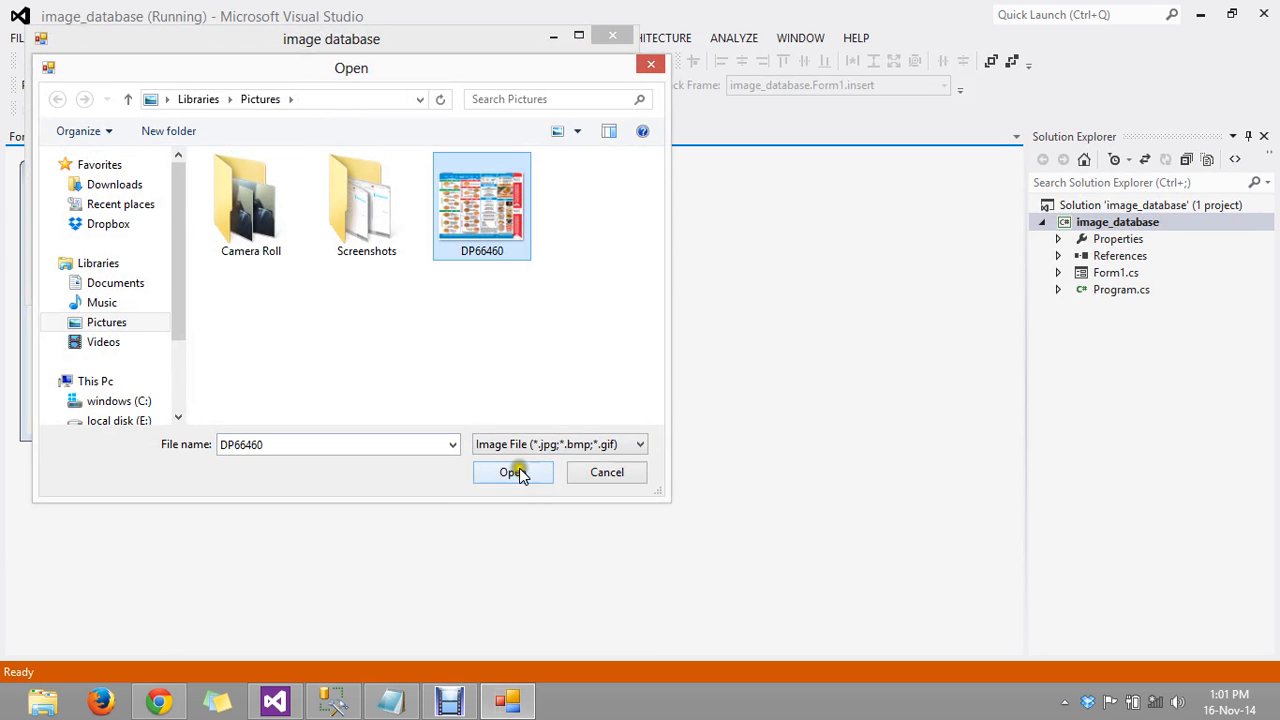
left_click(512, 472)
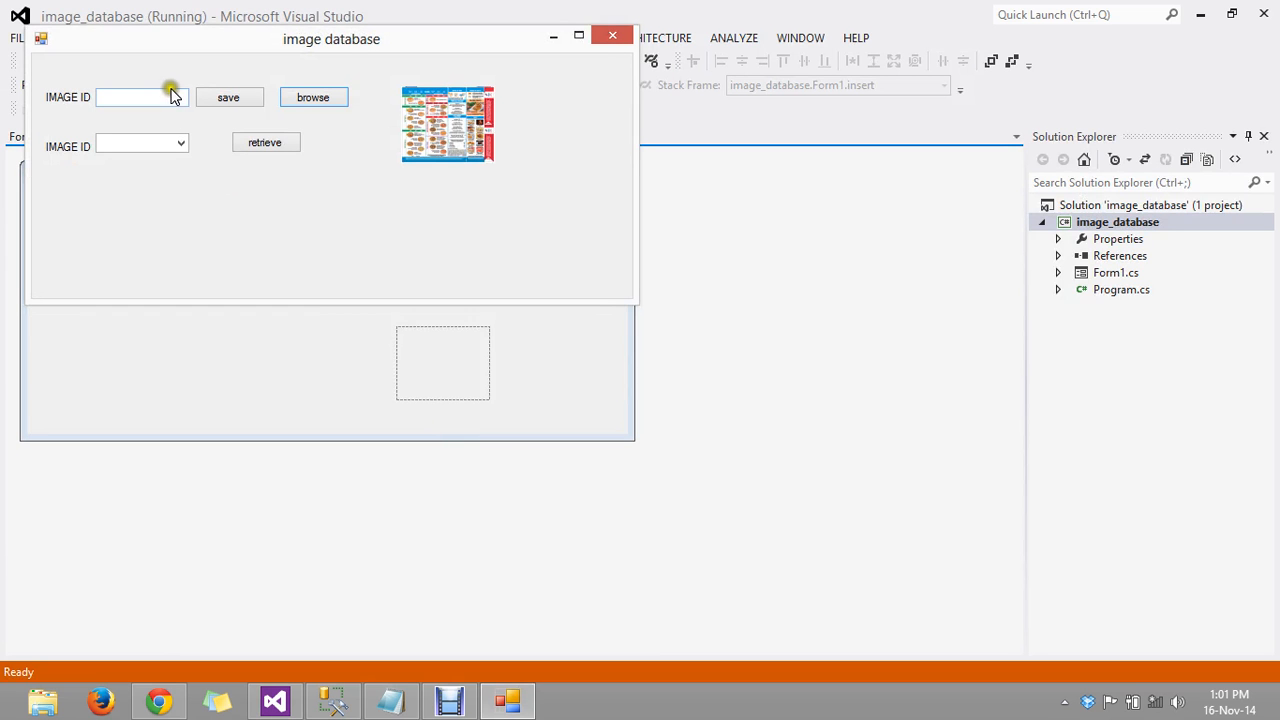
type("87")
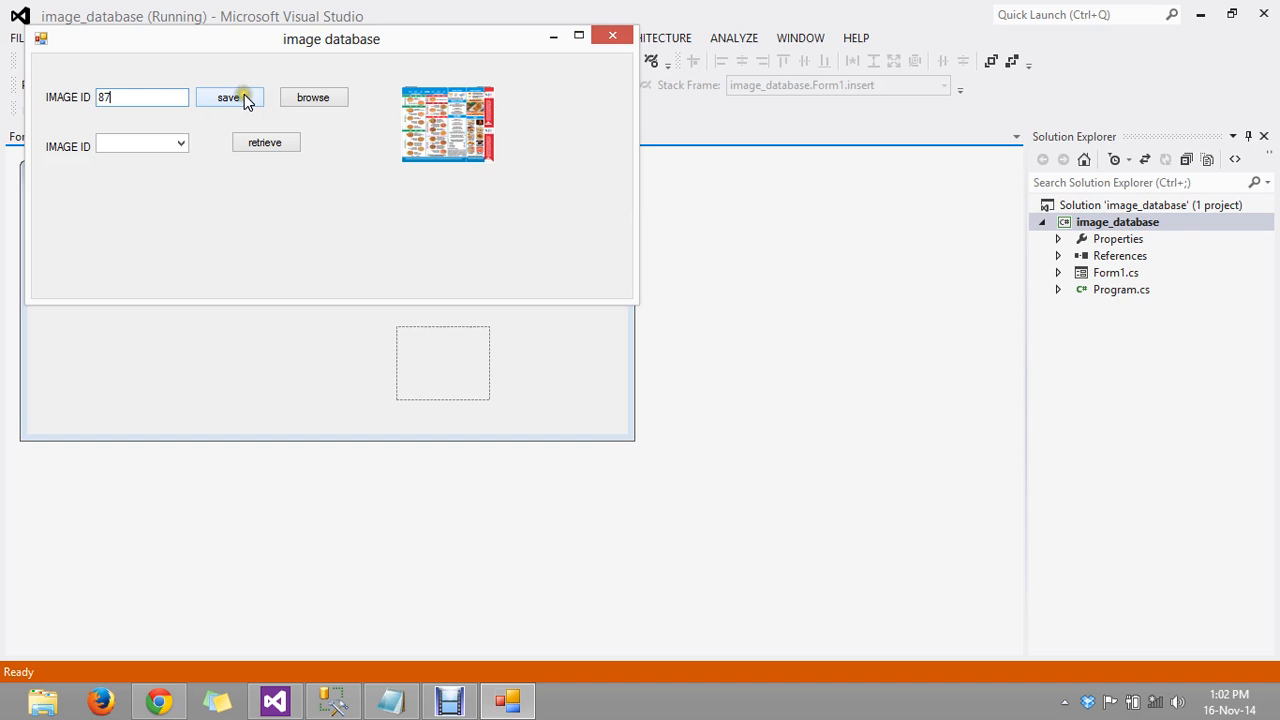
left_click(233, 96)
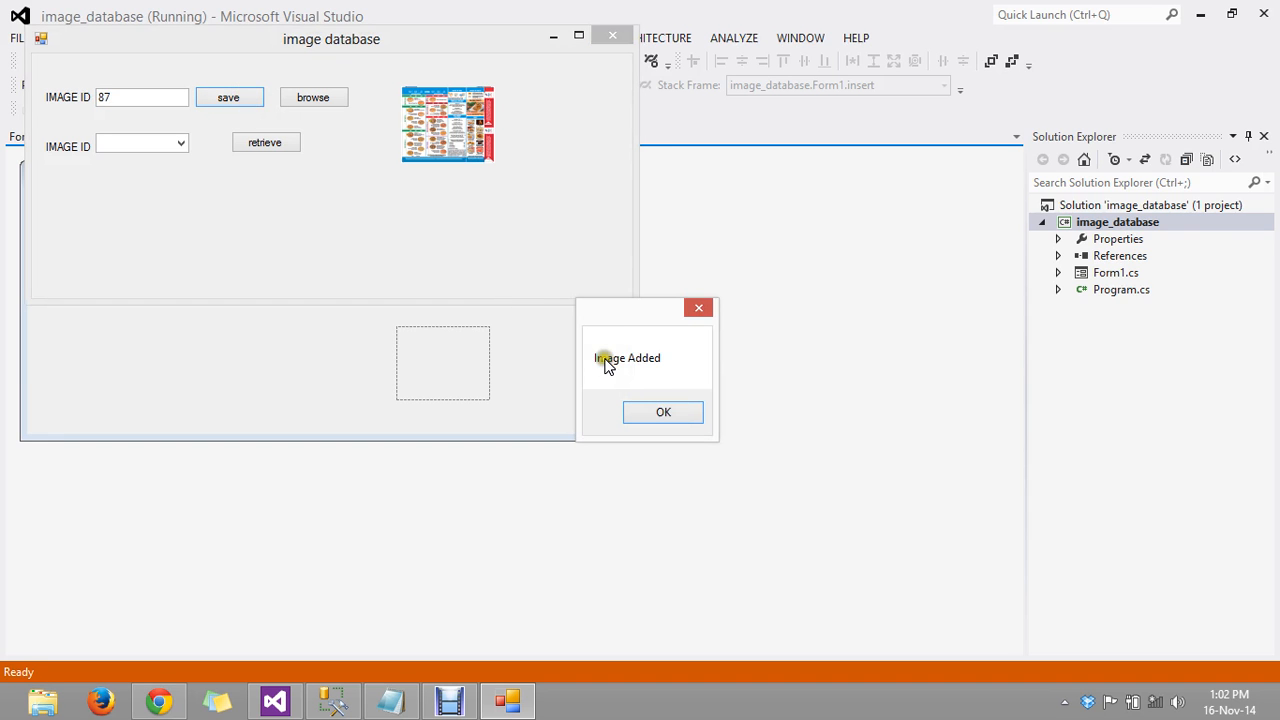
- Dismiss the Image Added message, choose ID 87 from the dropdown, and retrieve it into pictureBox2
left_click(663, 412)
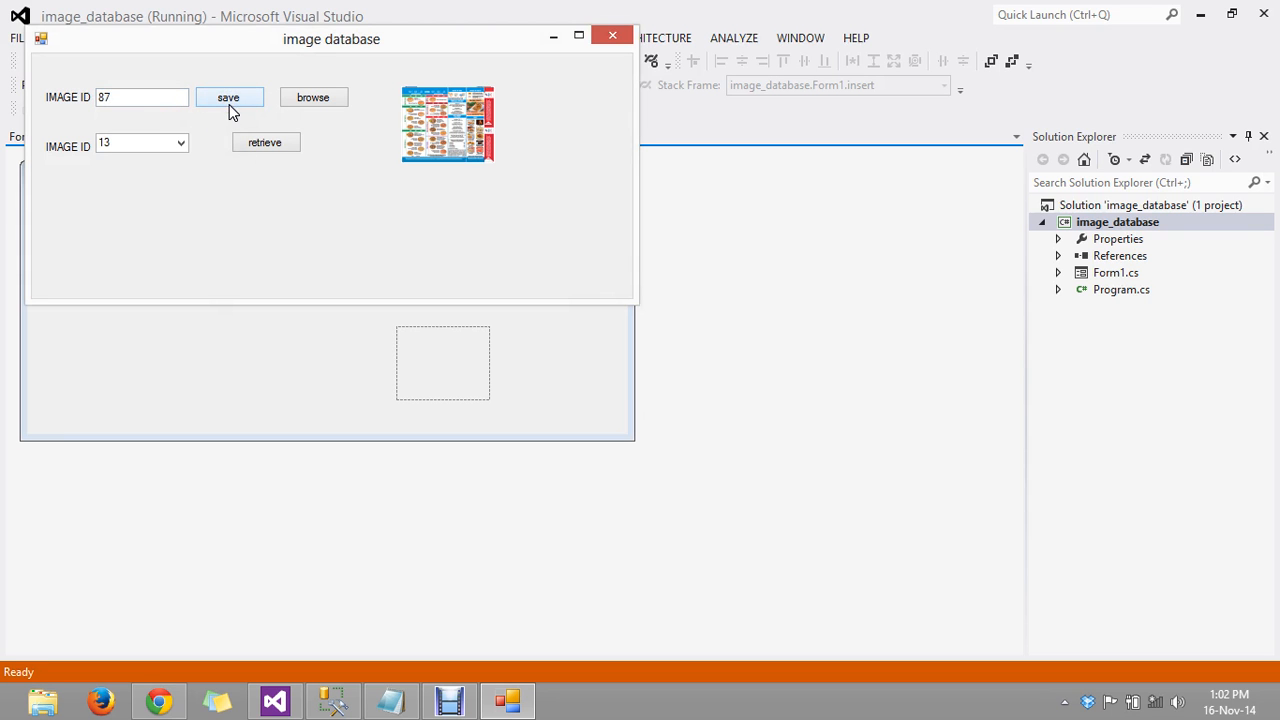
left_click(242, 97)
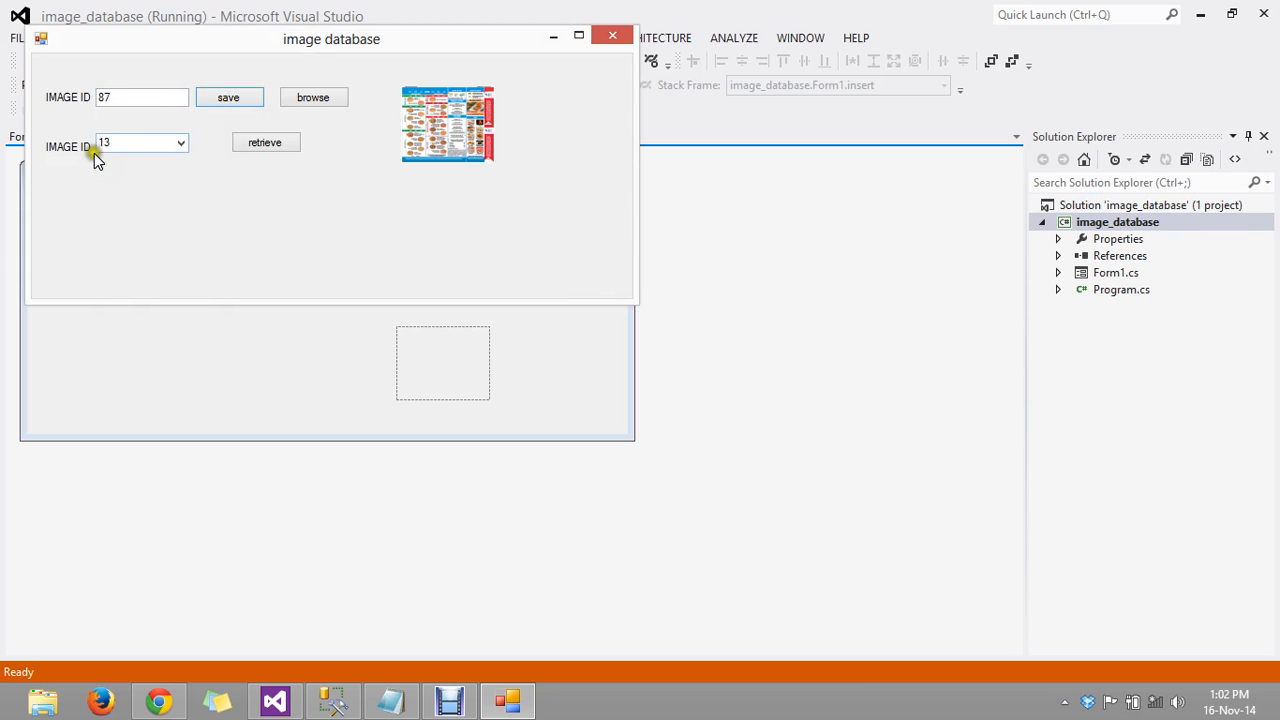
mouse_move(85, 172)
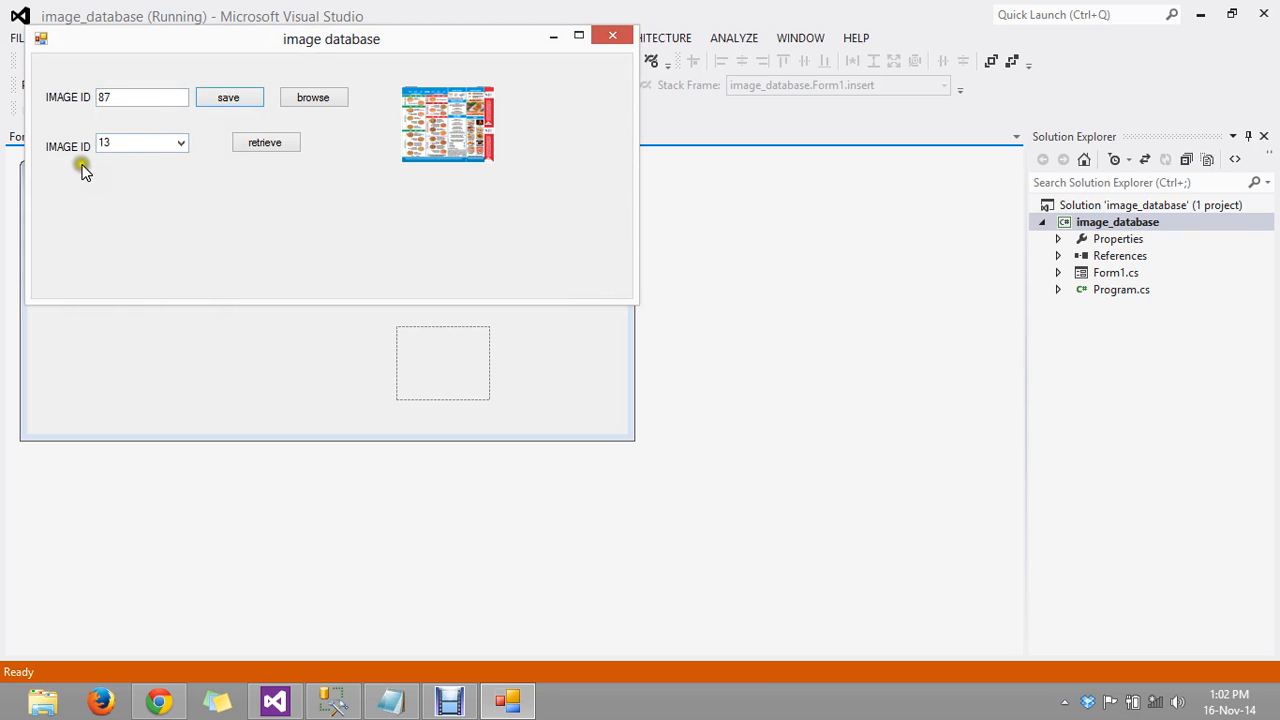
left_click(179, 143)
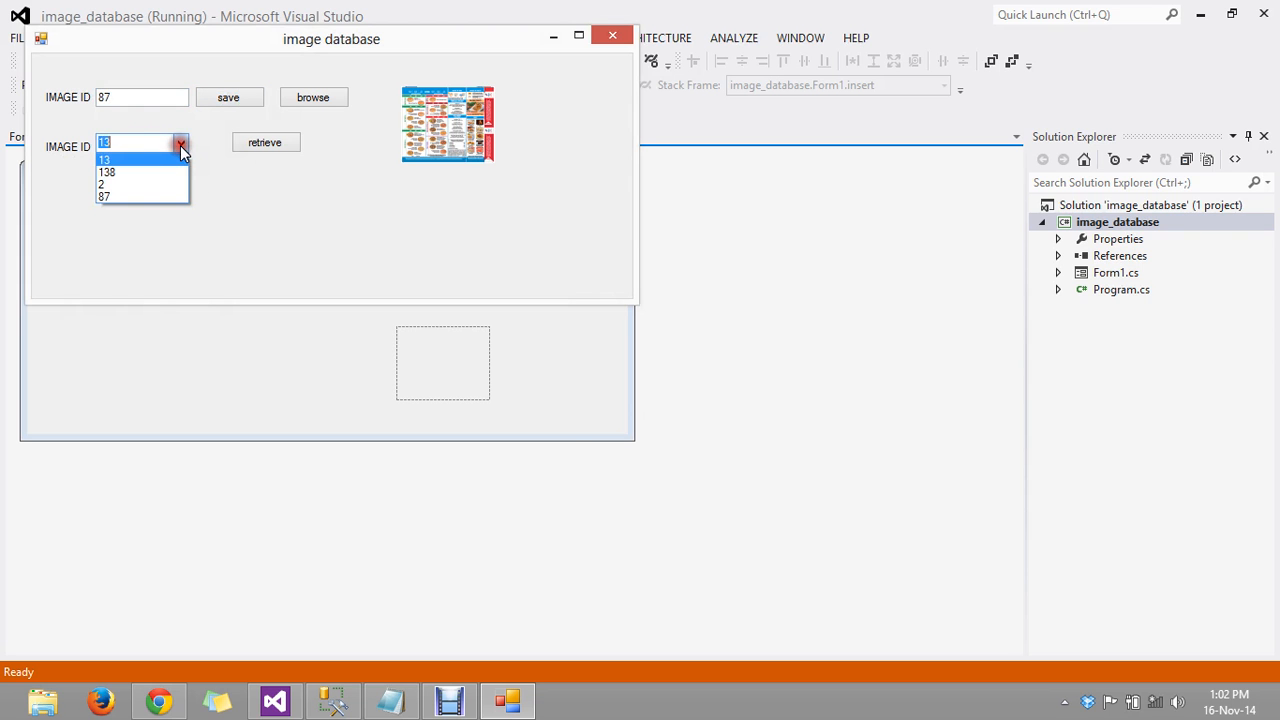
mouse_move(144, 178)
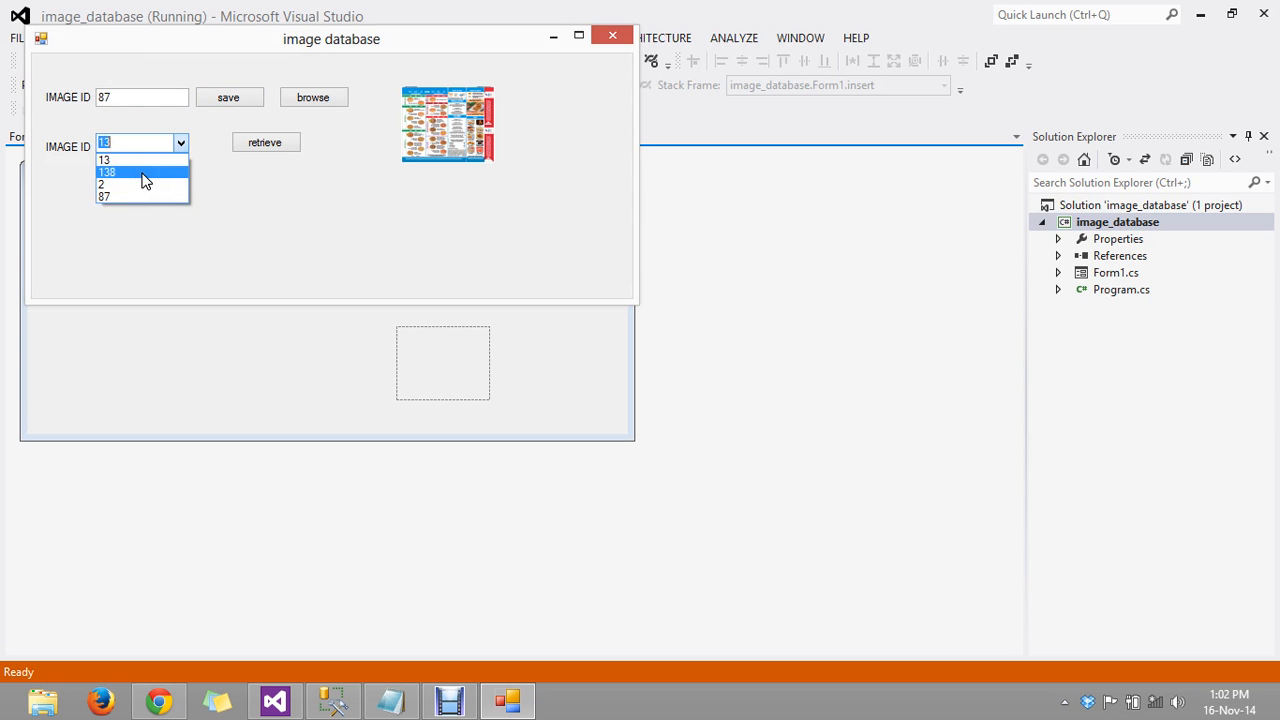
left_click(108, 196)
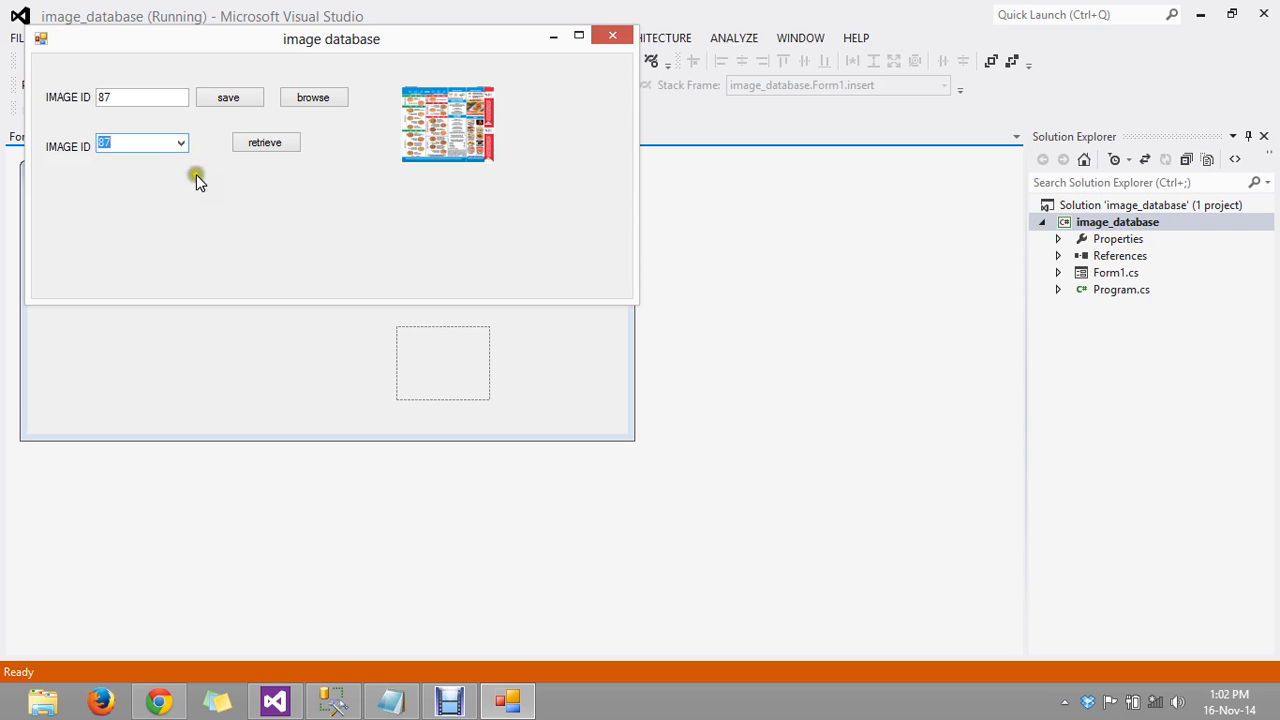
left_click(265, 141)
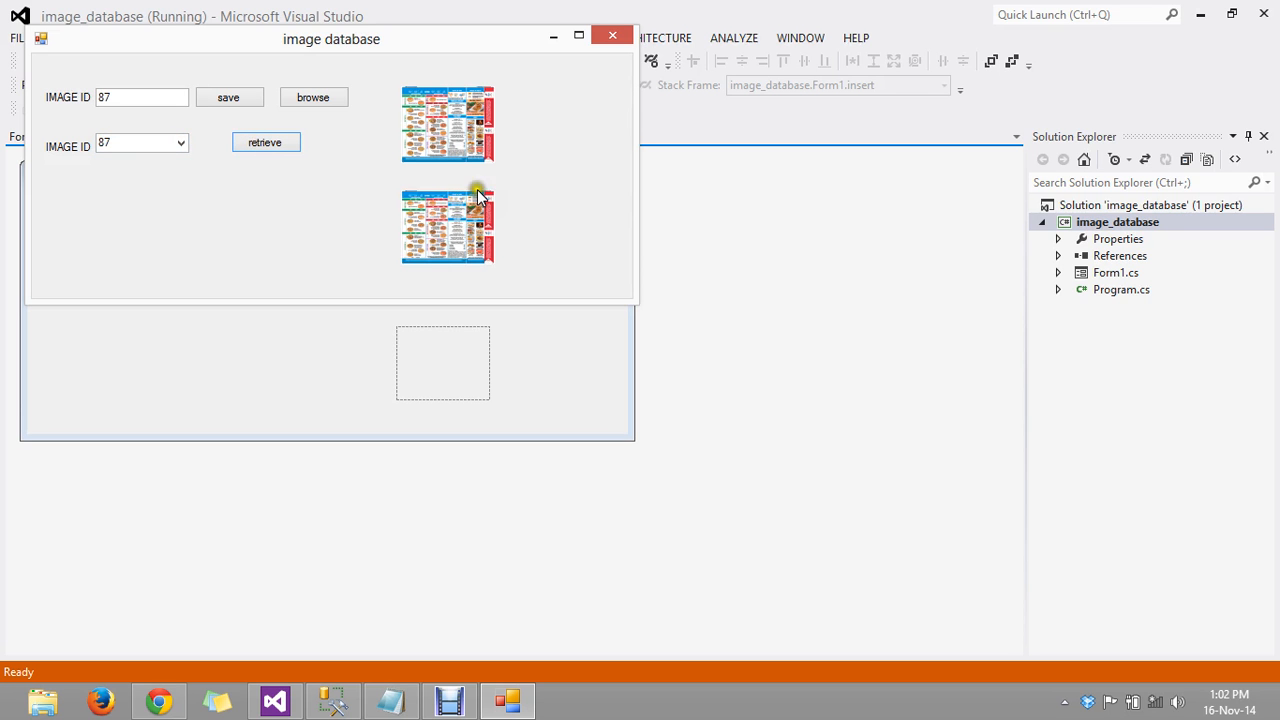
mouse_move(510, 248)
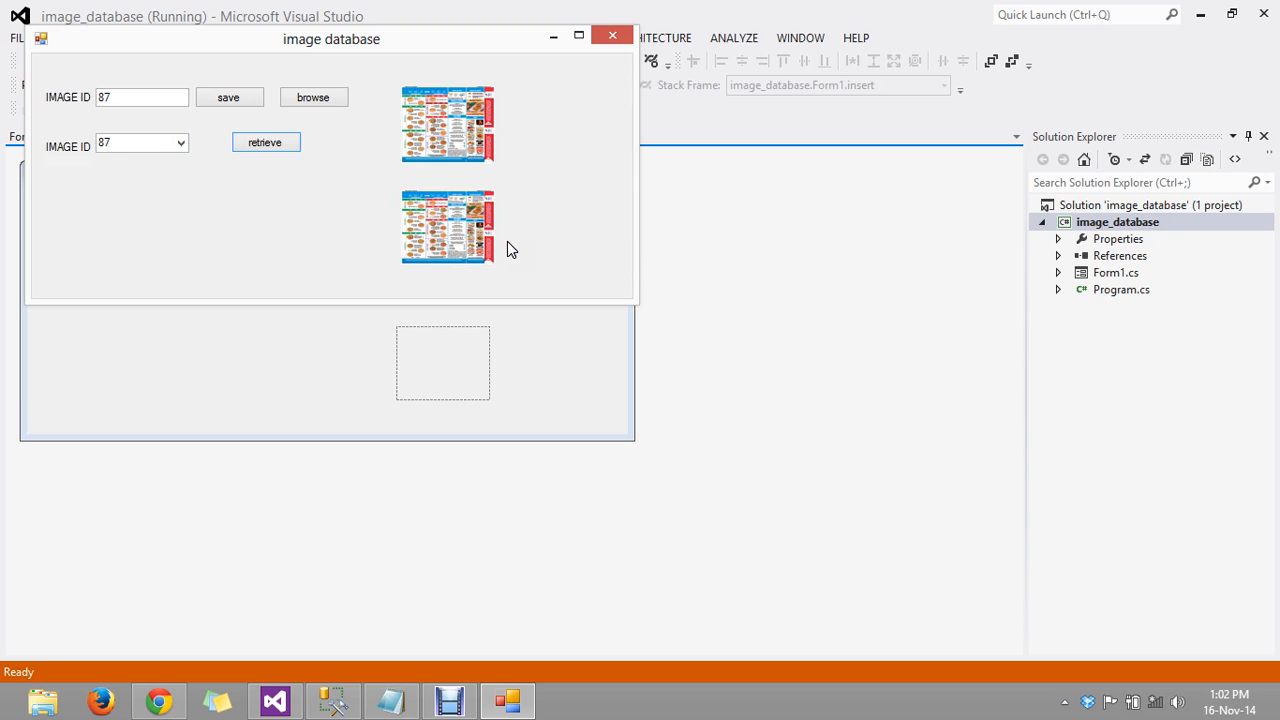